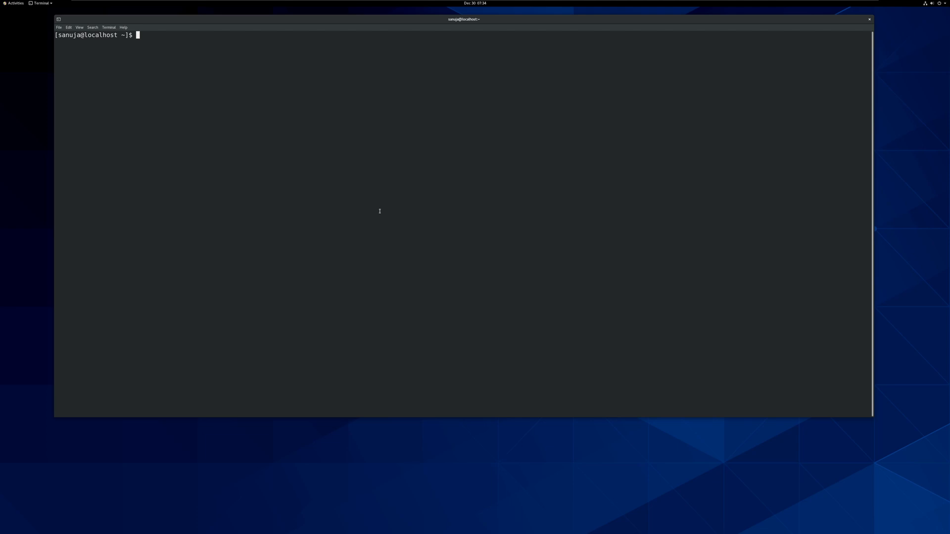
mouse_move(302, 136)
type("su")
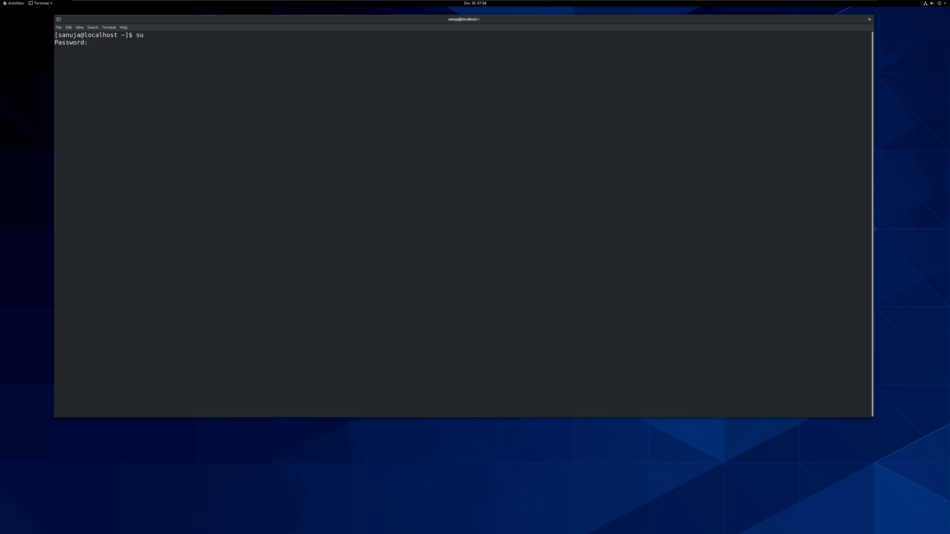
Become root with su and run a full 'yum update -y' until it reports Complete.
key("Return")
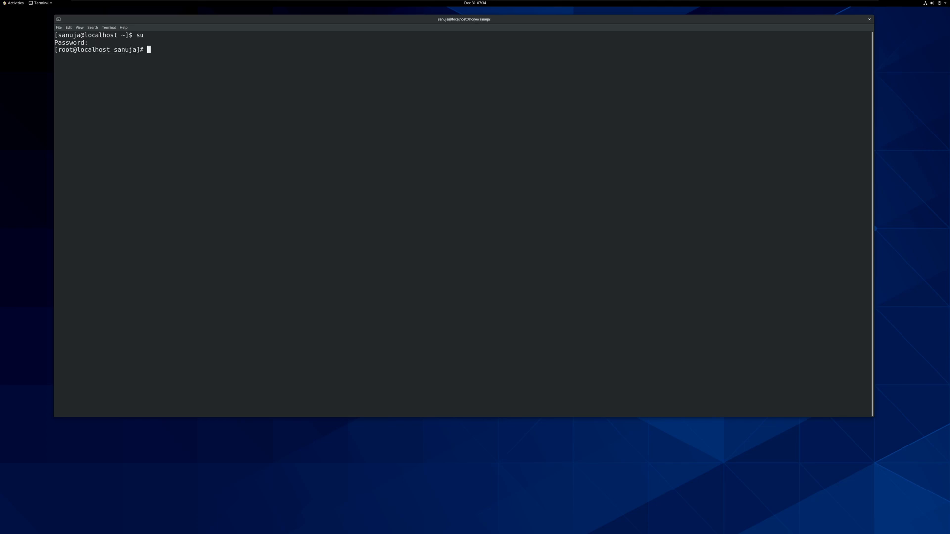
type("yum")
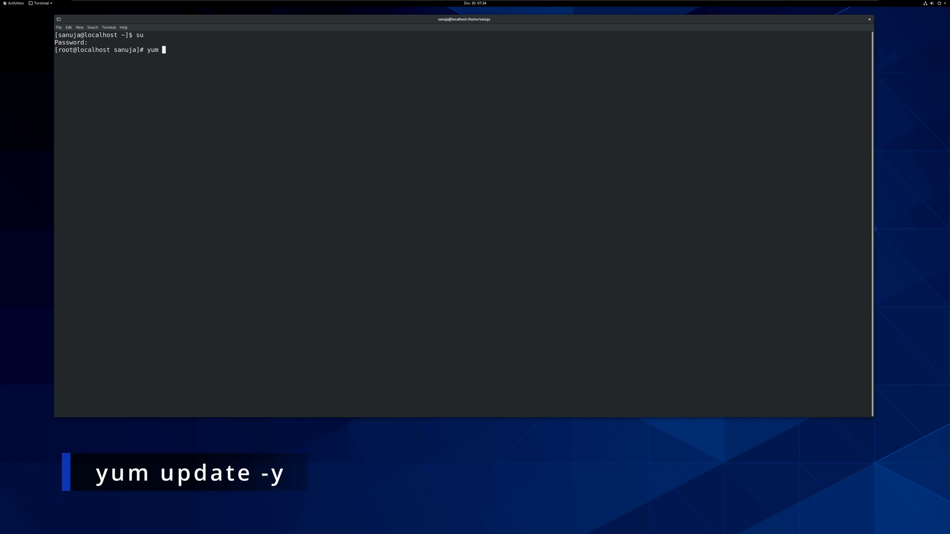
type("update -")
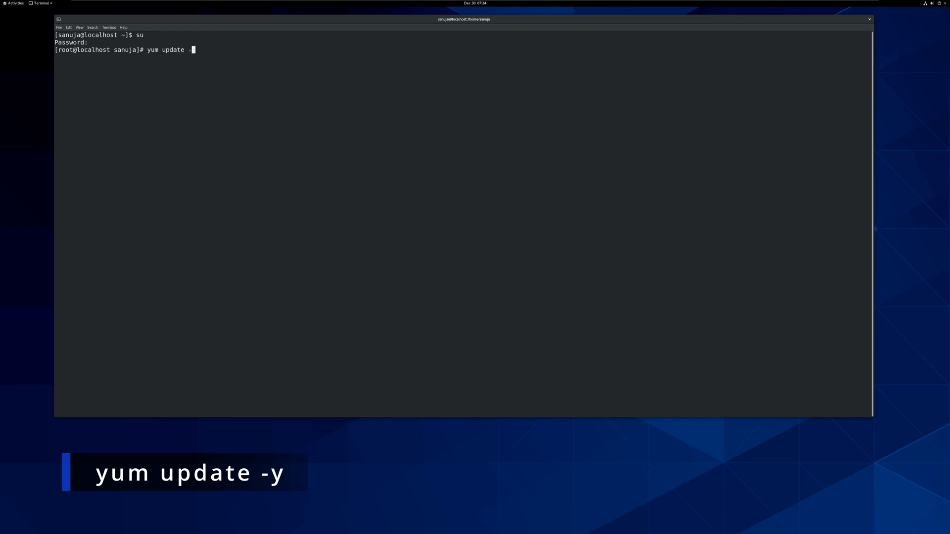
key("Return")
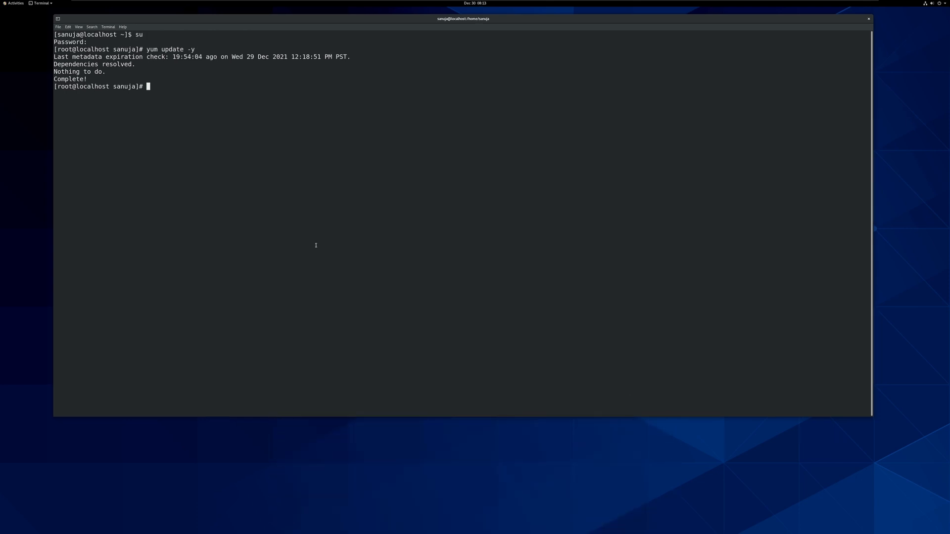
mouse_move(321, 236)
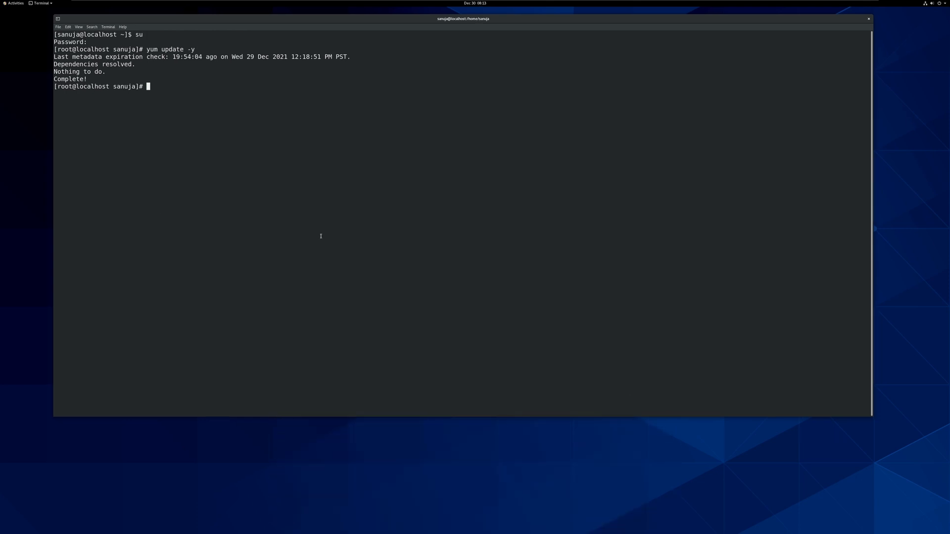
mouse_move(246, 109)
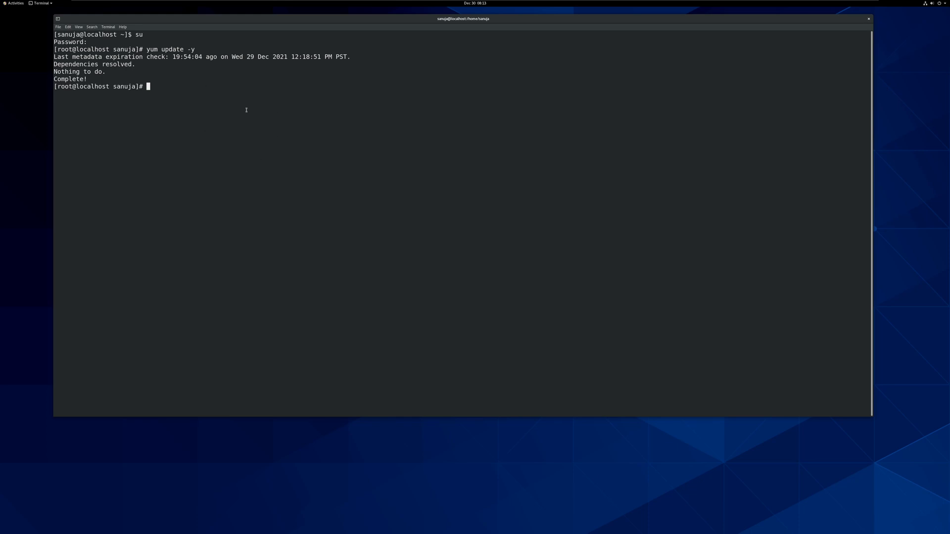
mouse_move(290, 102)
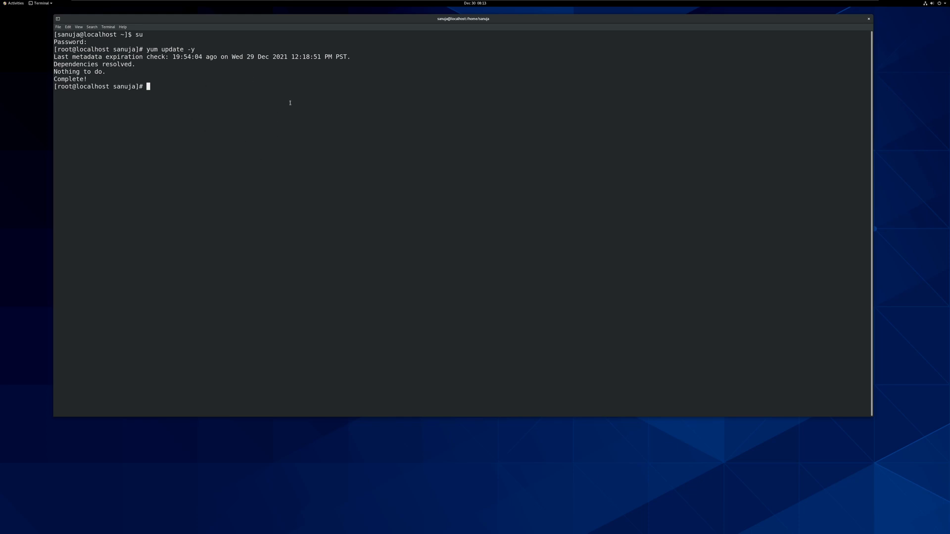
mouse_move(257, 99)
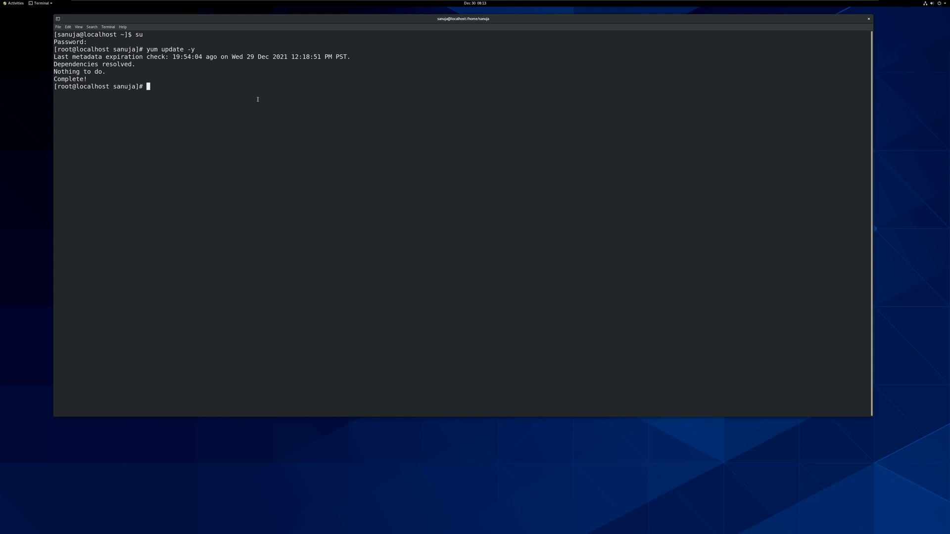
mouse_move(225, 106)
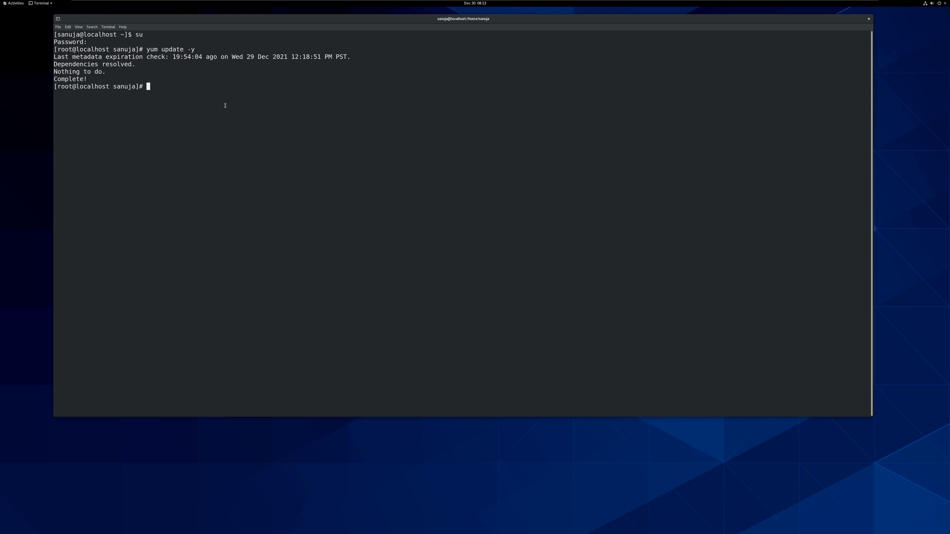
Show the current host name, localhost.localdomain, with the hostname command.
type("hostna")
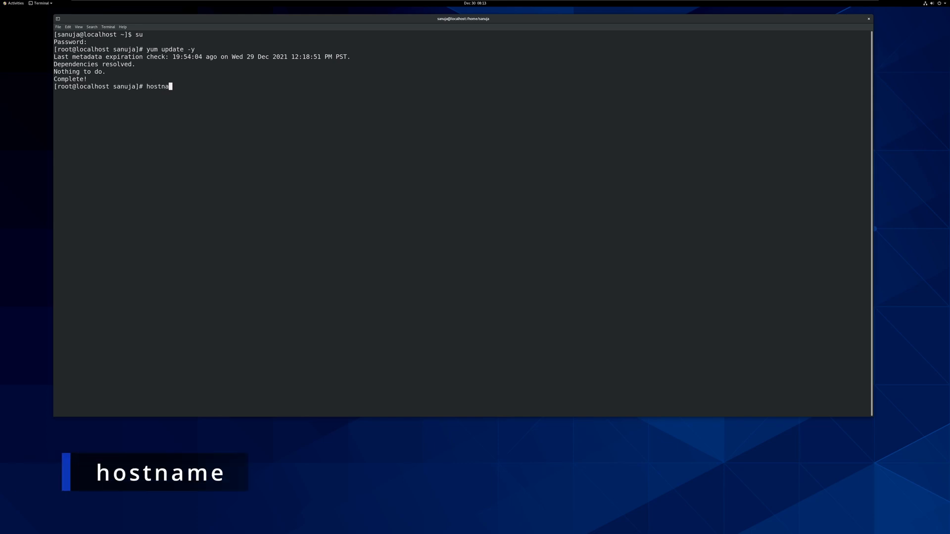
key("Return")
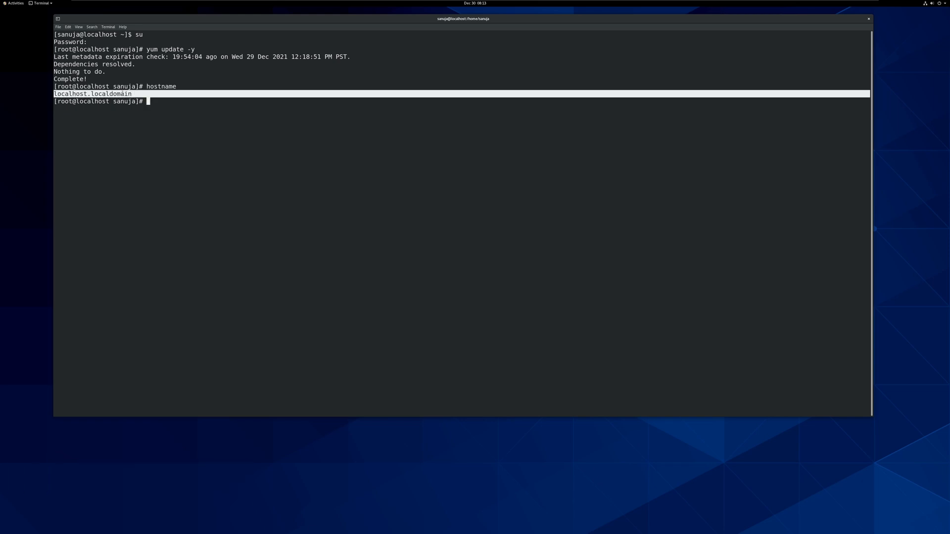
left_click(166, 95)
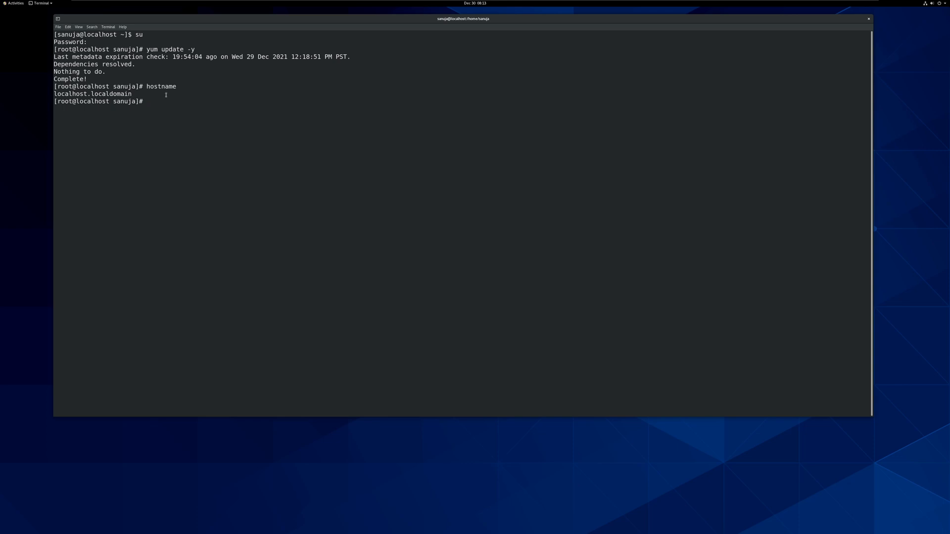
mouse_move(921, 227)
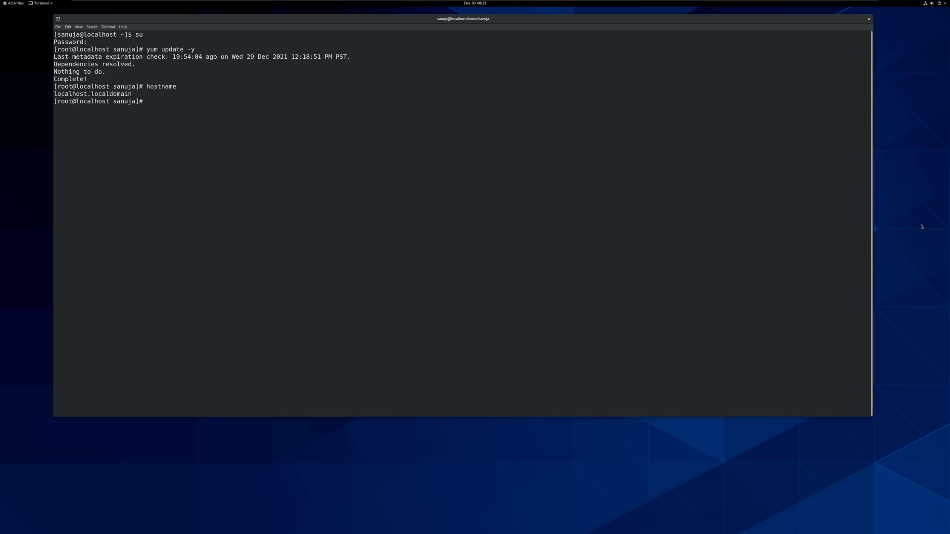
mouse_move(348, 139)
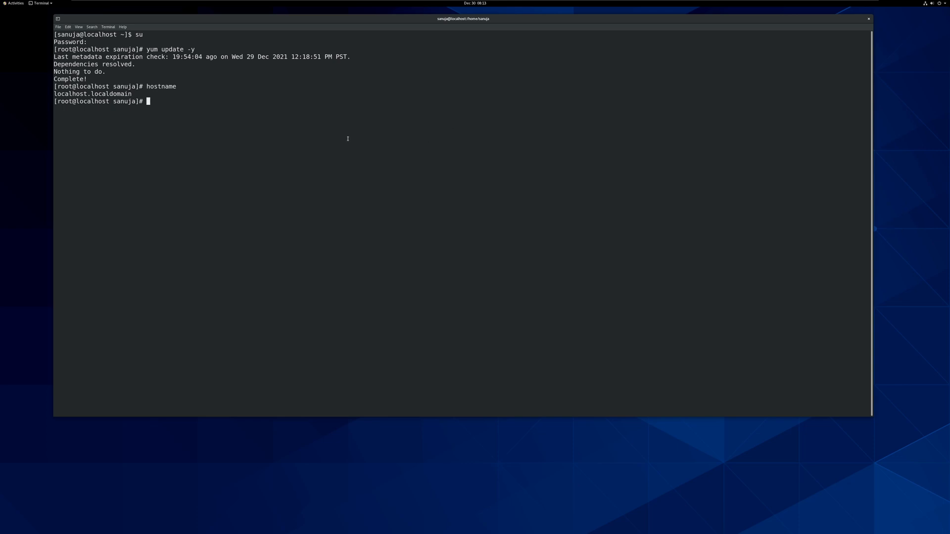
mouse_move(172, 99)
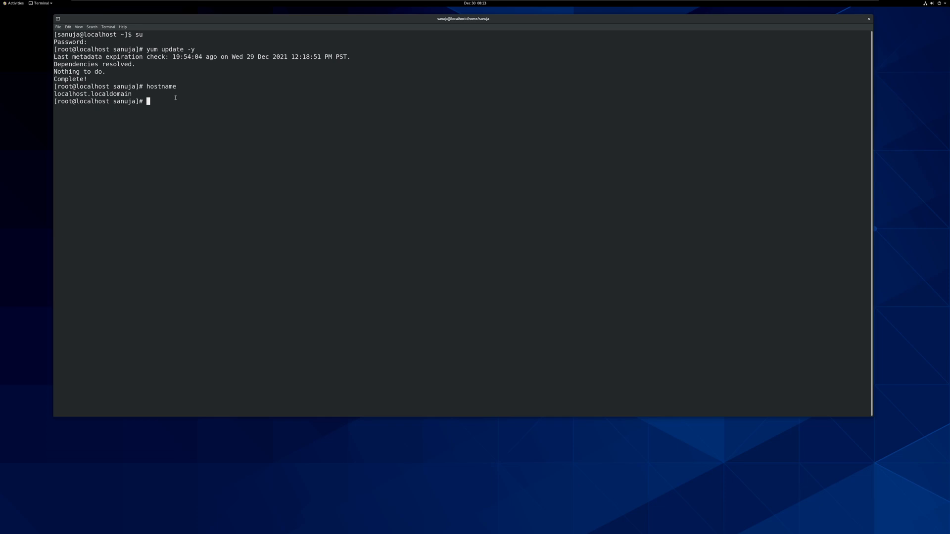
Set the host name to weblnx.sanuja.local with hostnamectl set-hostname.
type("hostnamectl")
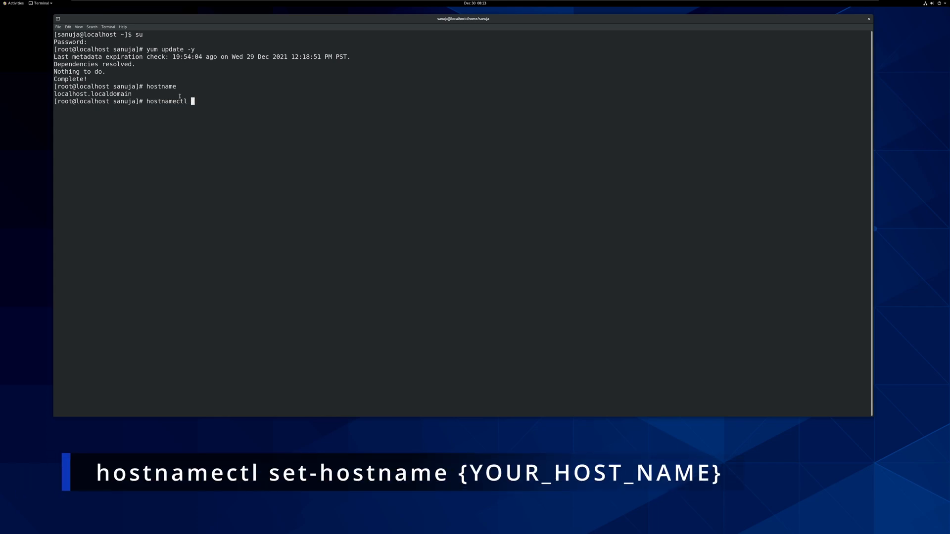
type("set-hostname")
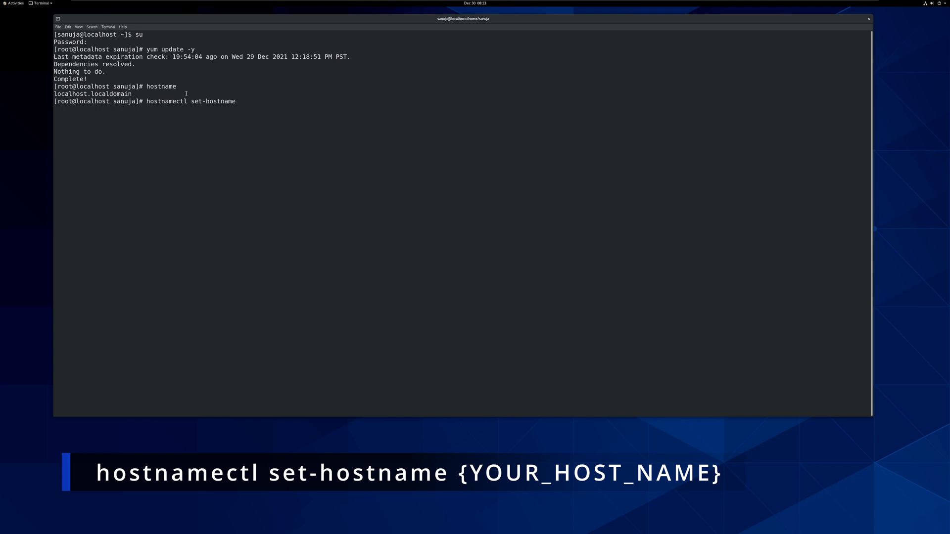
type("web1")
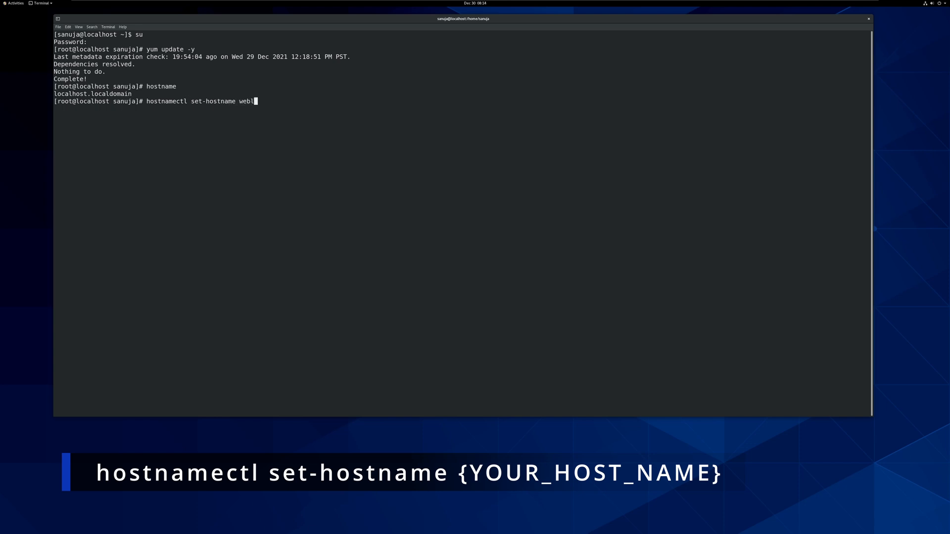
type("nx.sanuja")
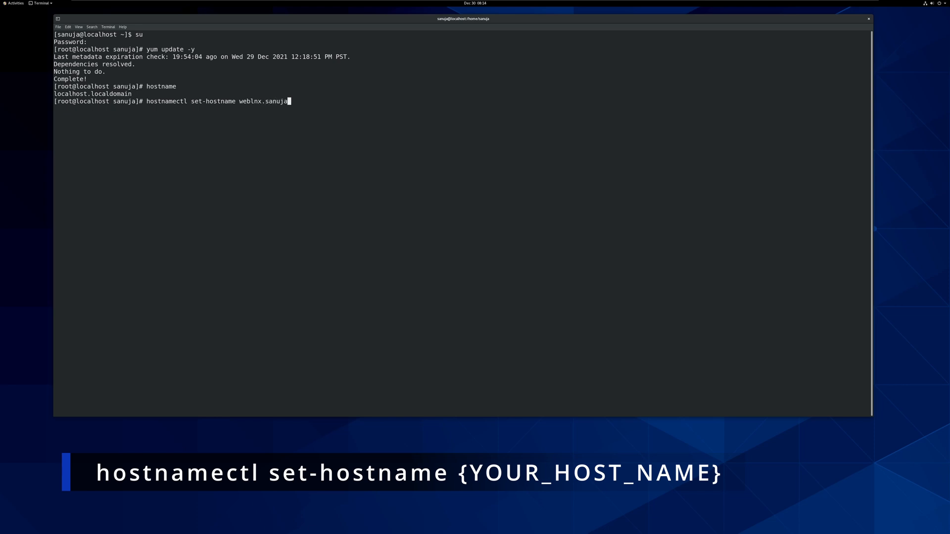
type(".local")
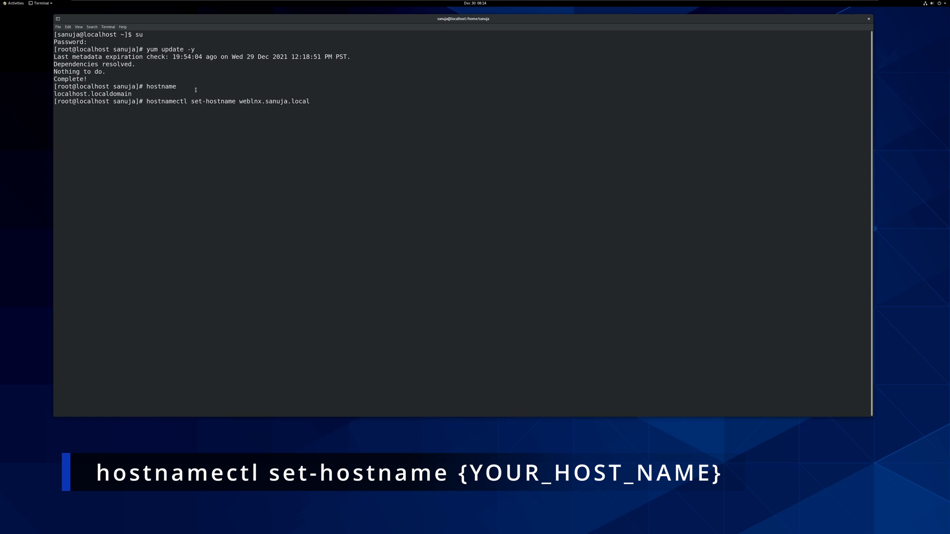
mouse_move(201, 89)
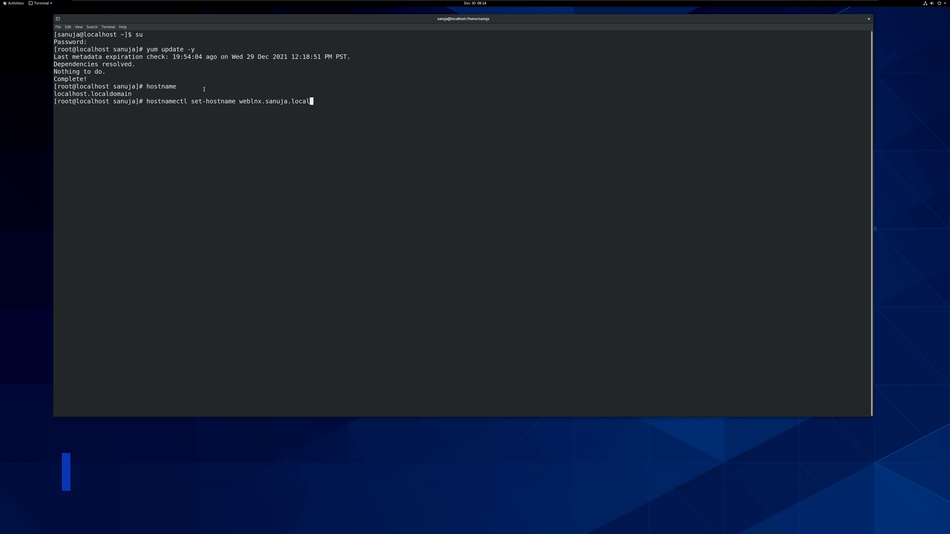
key("Return")
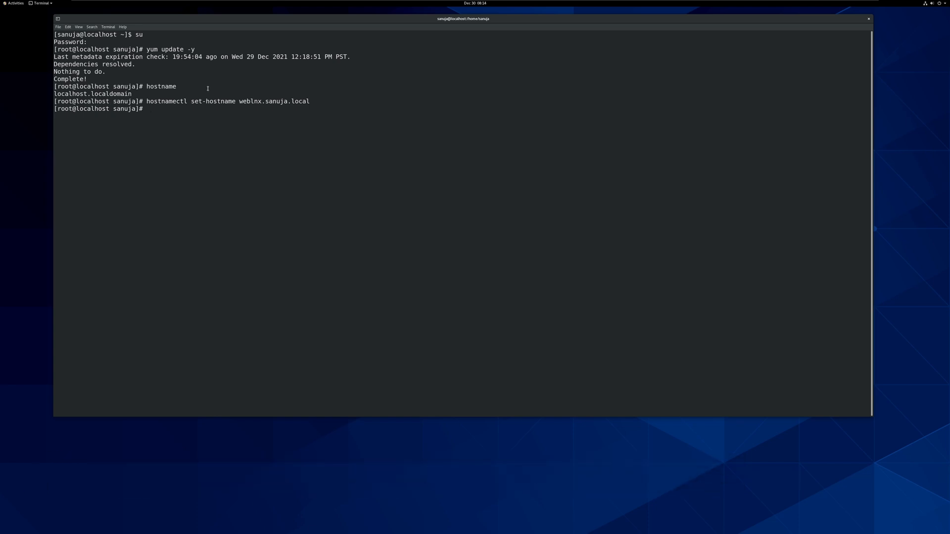
Verify the new host name weblnx.sanuja.local with hostname.
type("hostna,e")
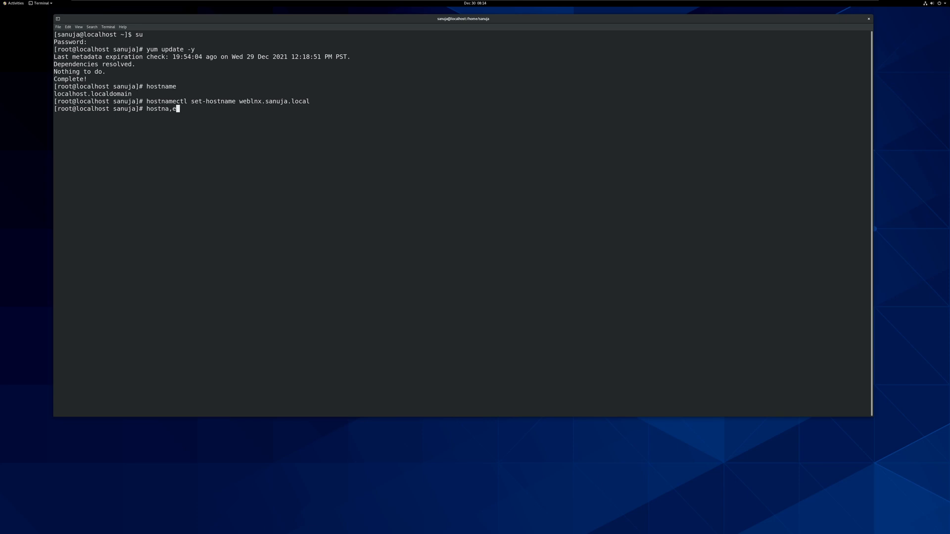
key("Return")
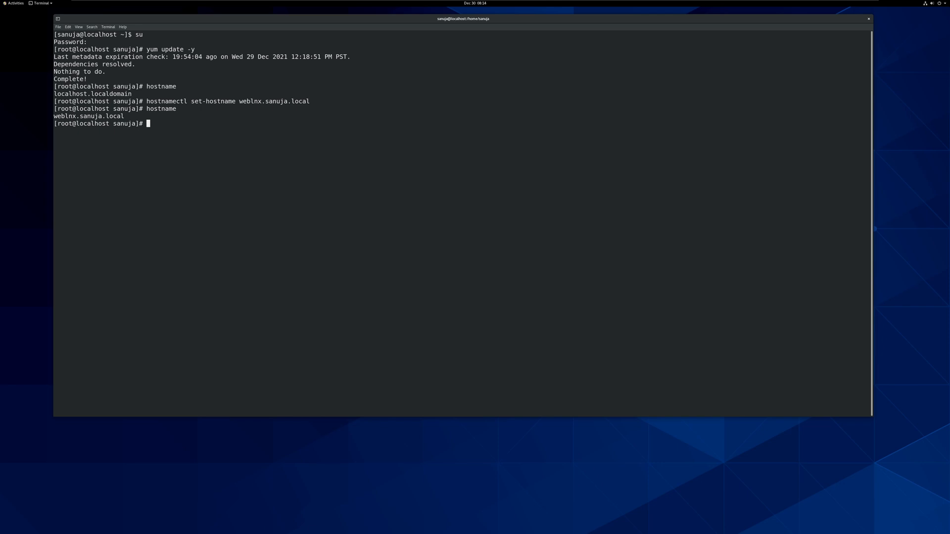
mouse_move(210, 87)
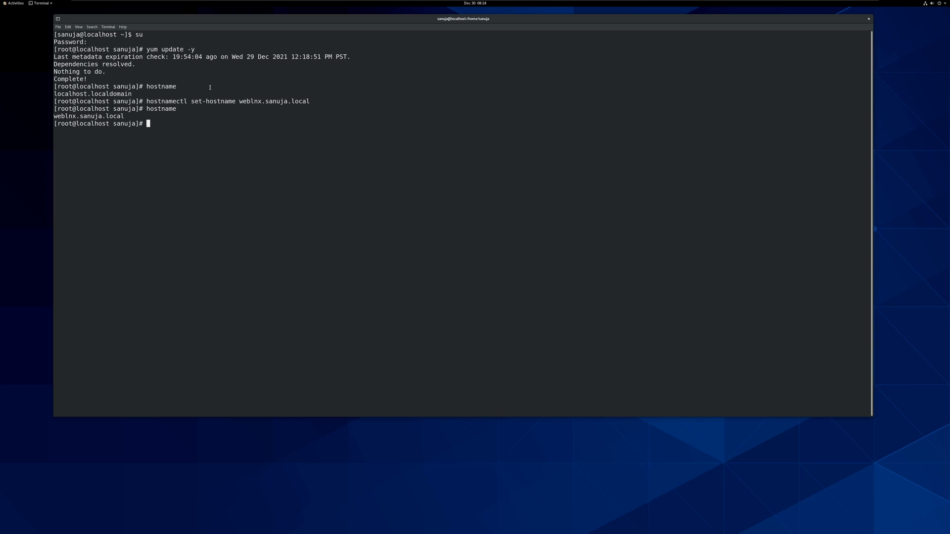
mouse_move(185, 129)
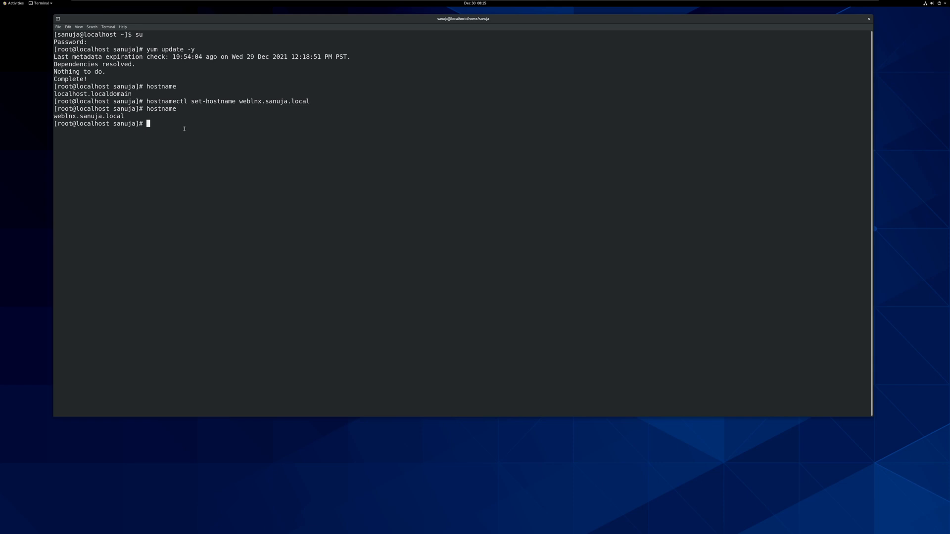
Edit /etc/hosts in nano, leaving only the 127.0.0.1 localhost line.
type("nano")
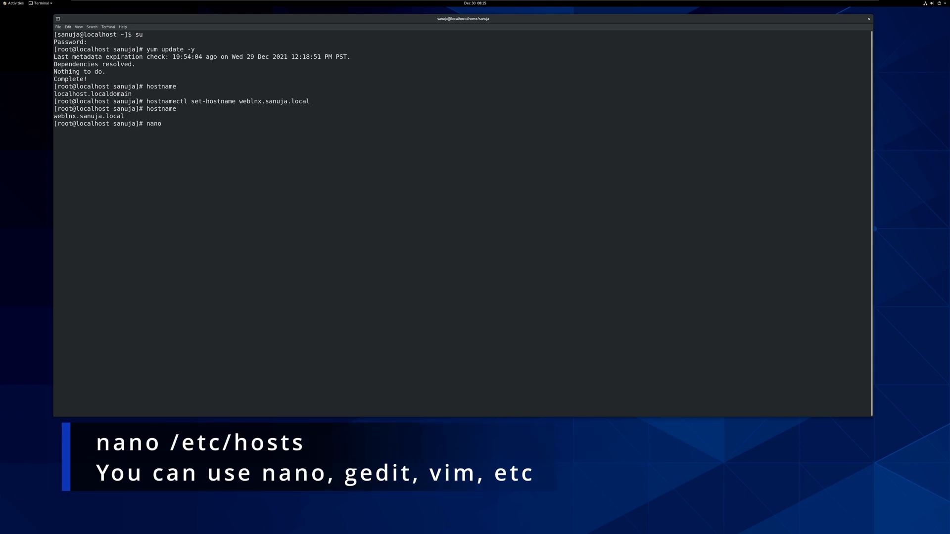
type("/etc/")
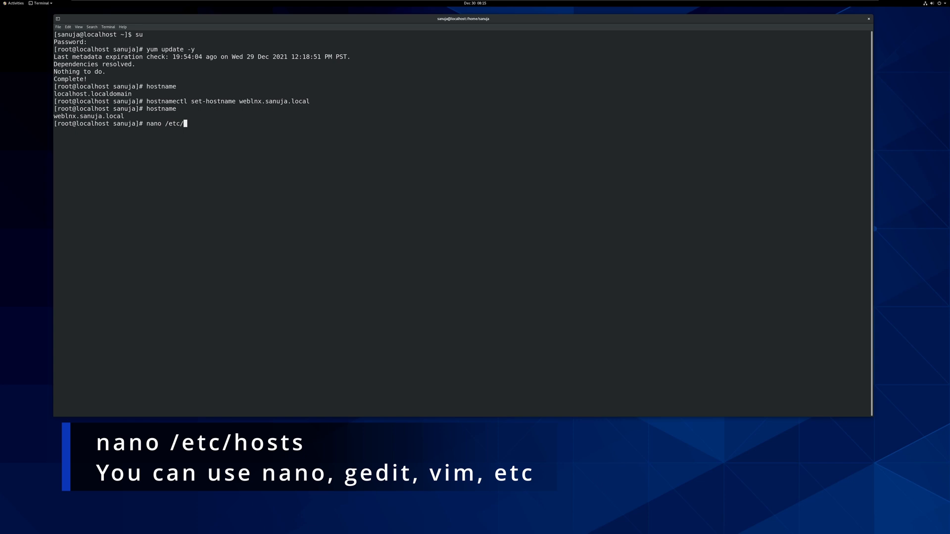
type("hosts")
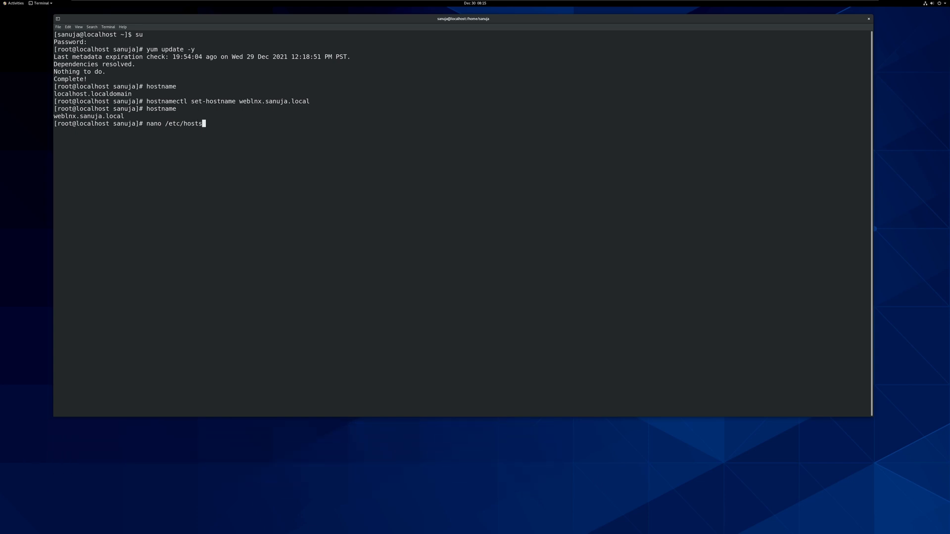
key("Return")
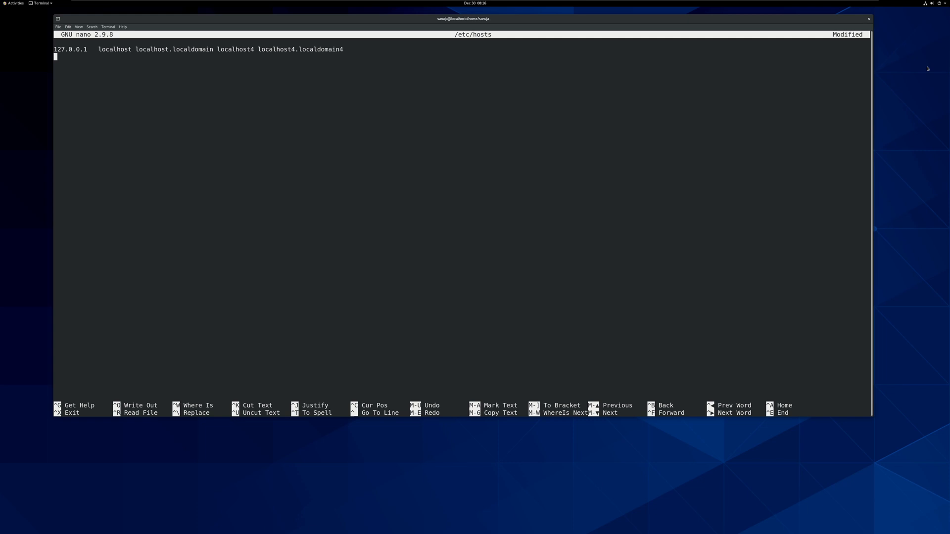
Check the wired connection's manual IPv4 address 192.168.1.7 in Network settings, then cancel.
left_click(938, 3)
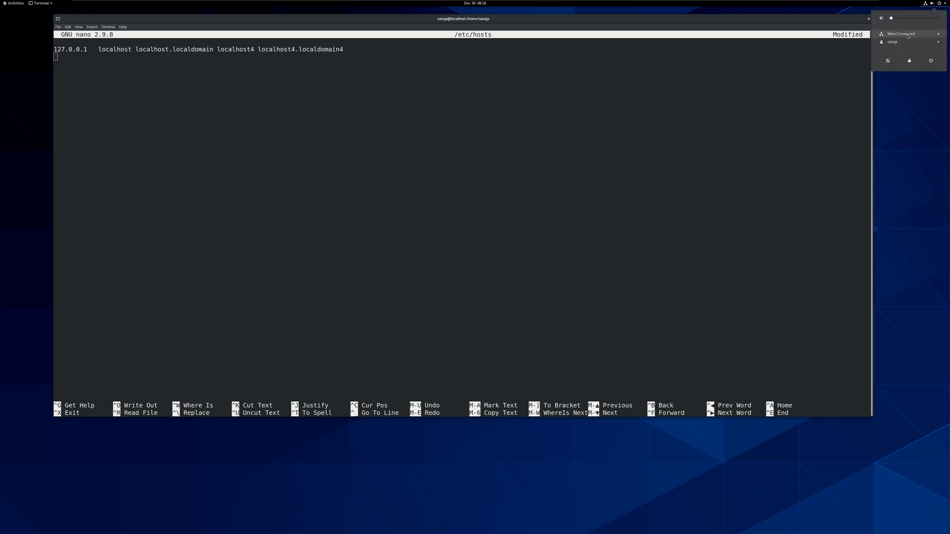
left_click(901, 34)
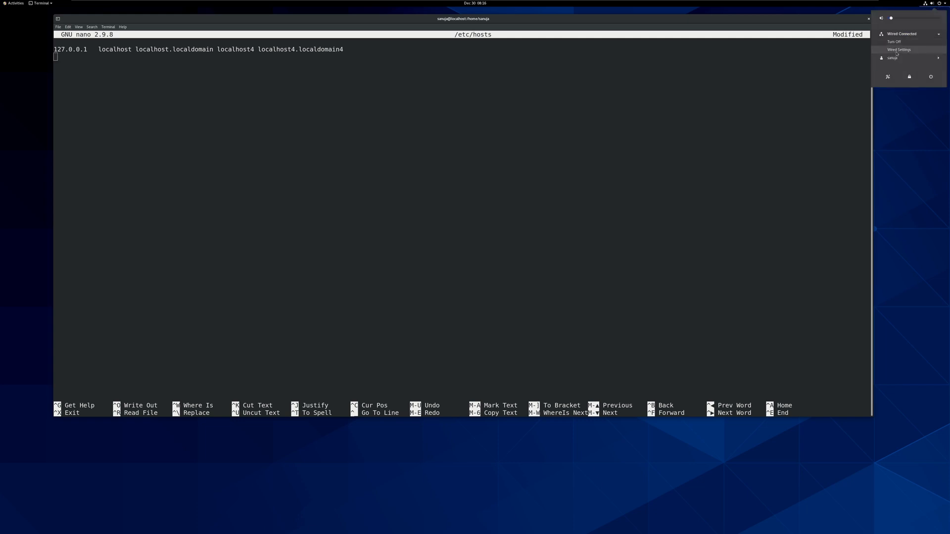
left_click(899, 49)
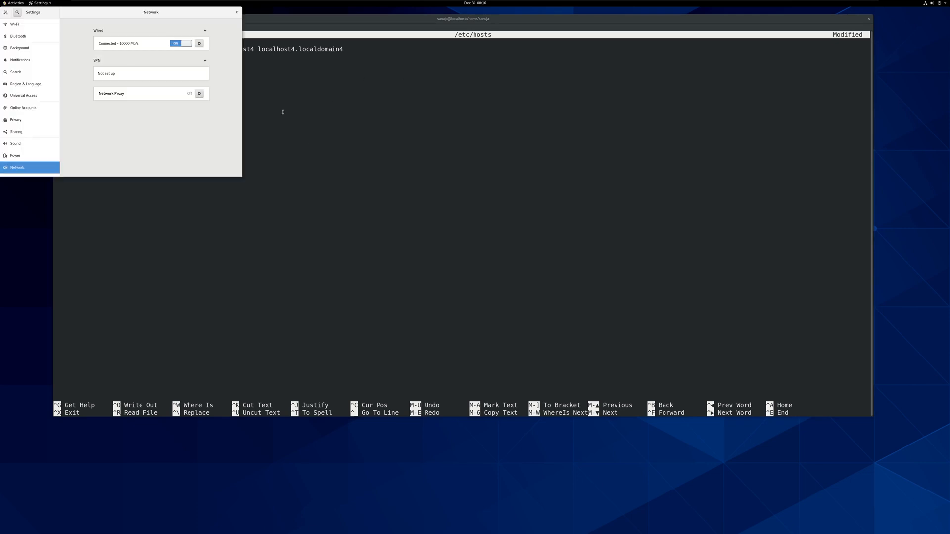
left_click(199, 42)
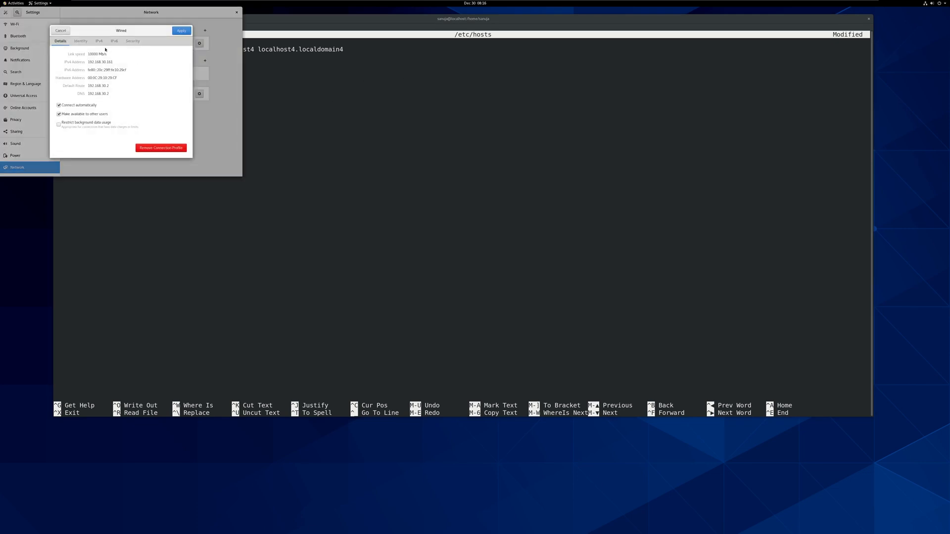
left_click(99, 40)
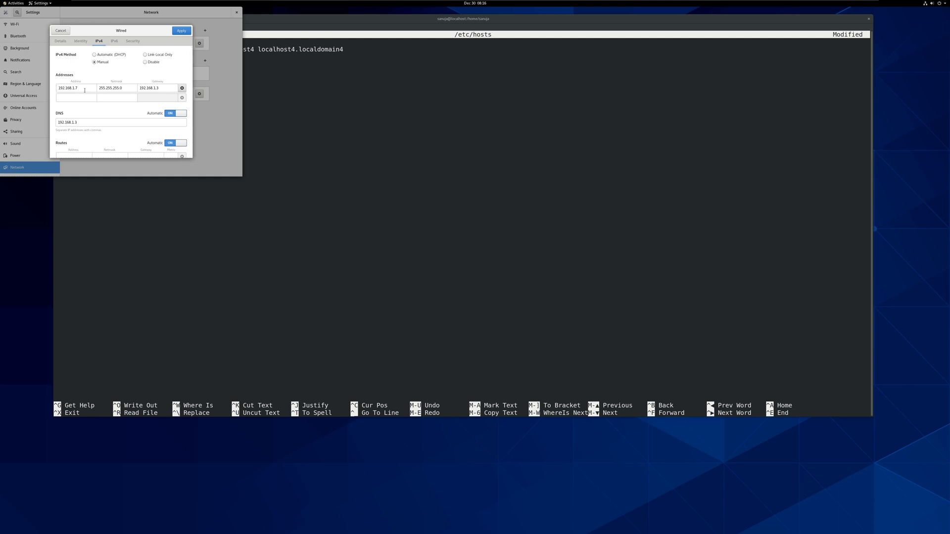
mouse_move(110, 74)
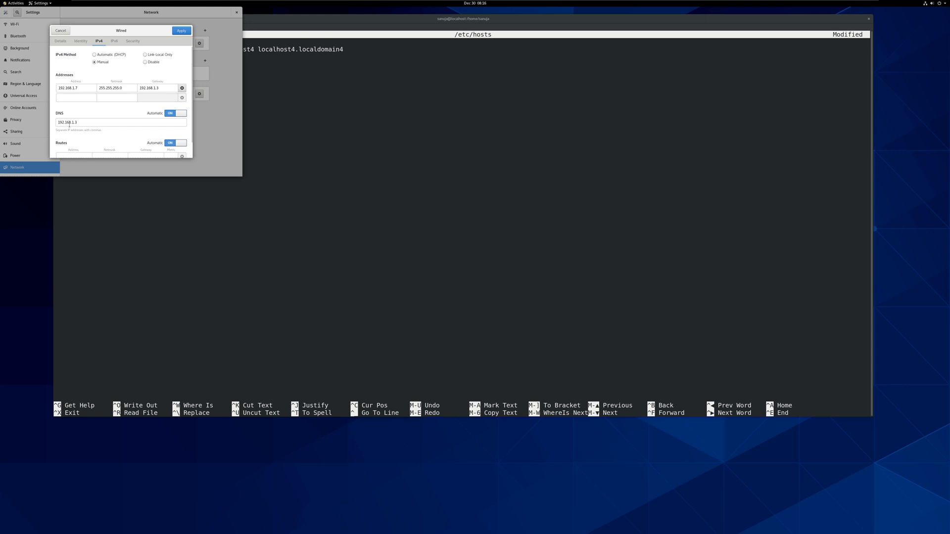
mouse_move(143, 104)
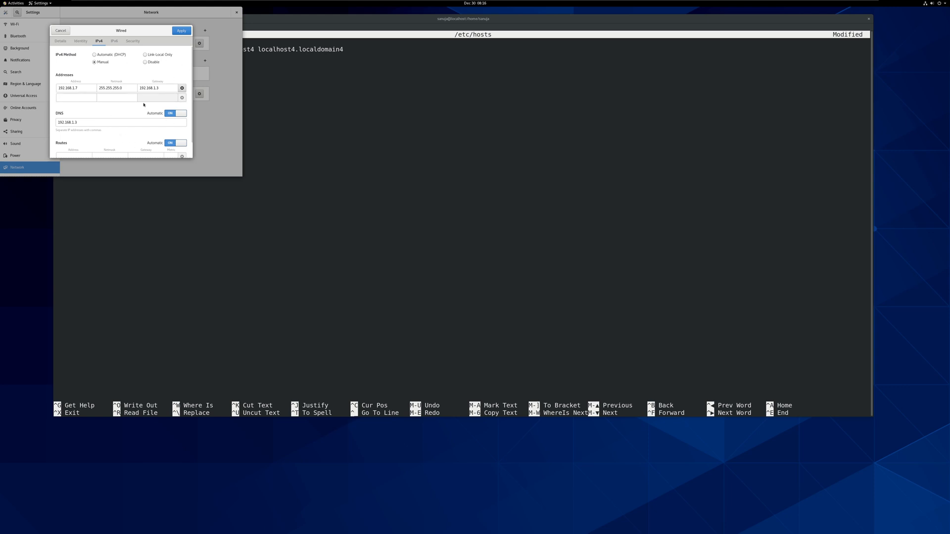
left_click(116, 88)
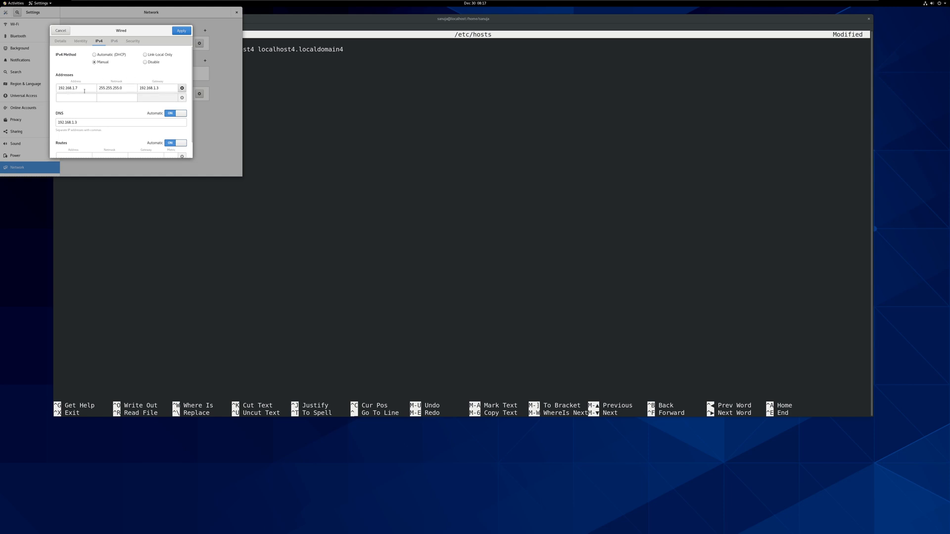
mouse_move(169, 48)
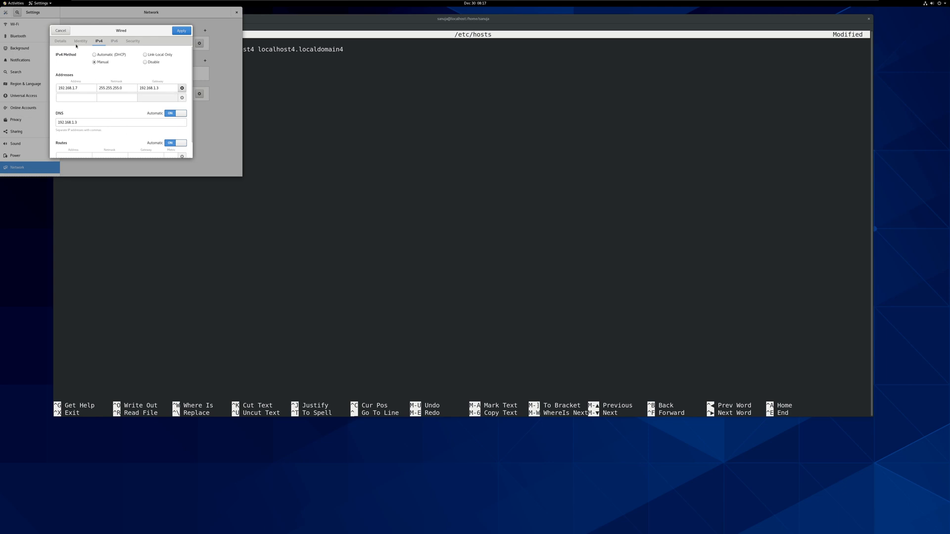
left_click(61, 30)
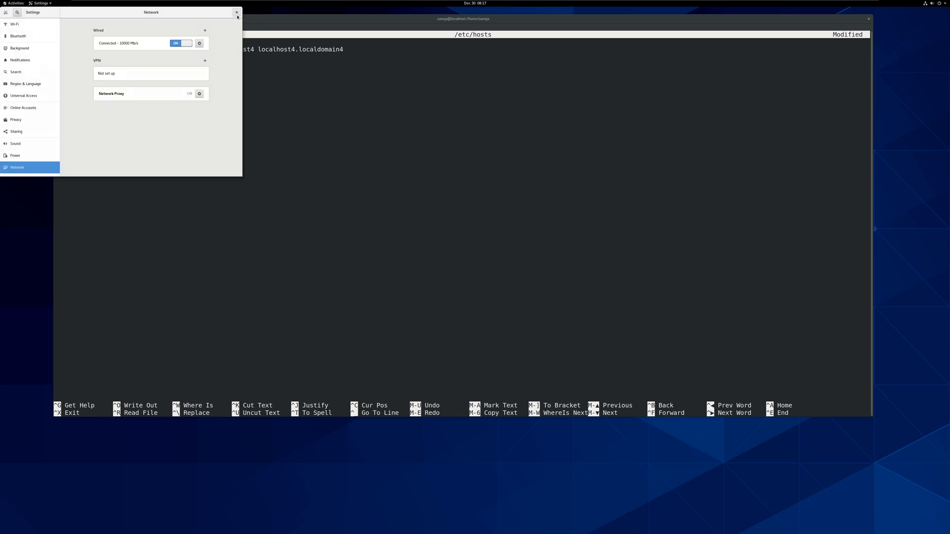
Add the line '192.168.1.7 weblnx.sanuja.local weblnx' to /etc/hosts.
left_click(237, 12)
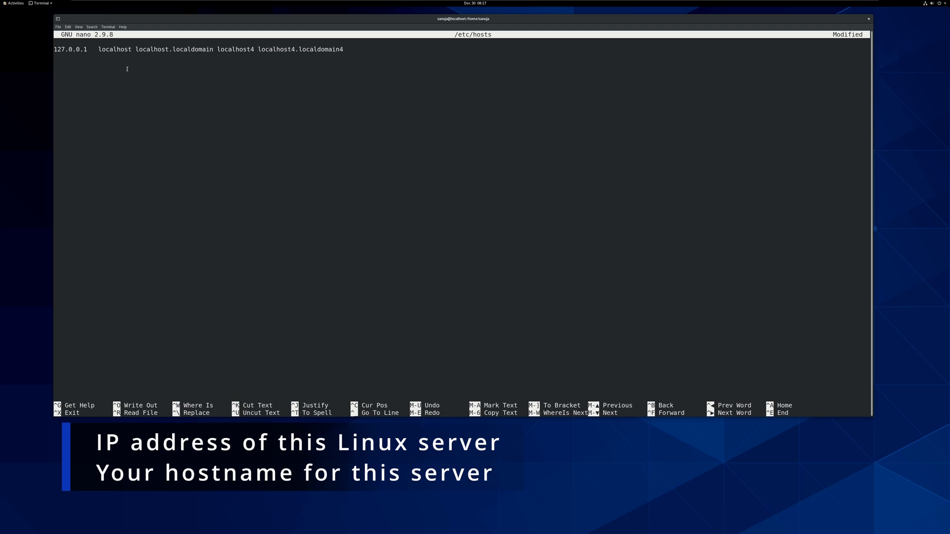
type("192.168.1.7")
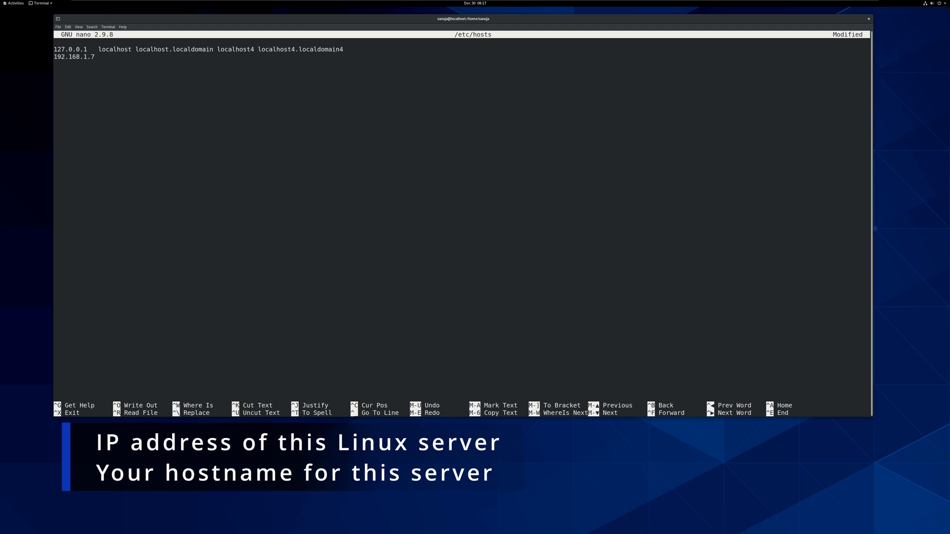
type("l")
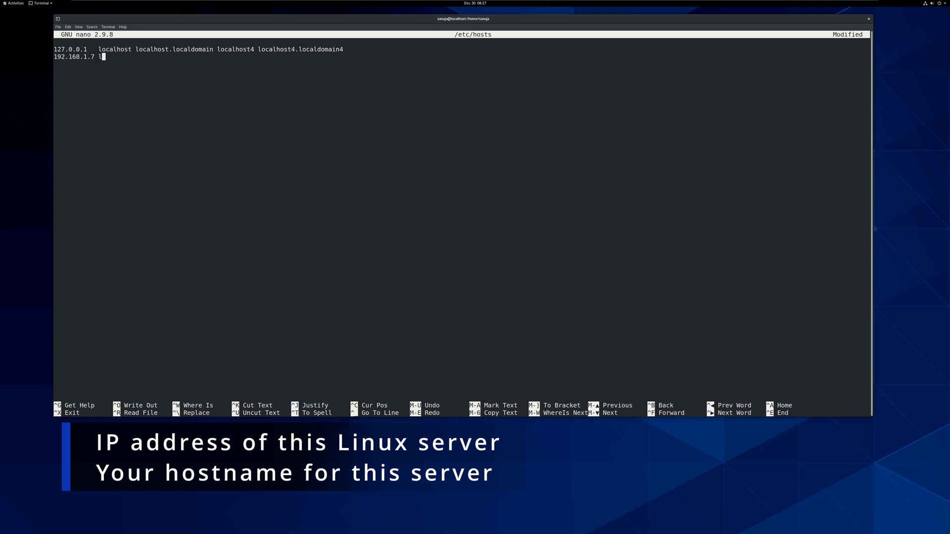
type("weblnx")
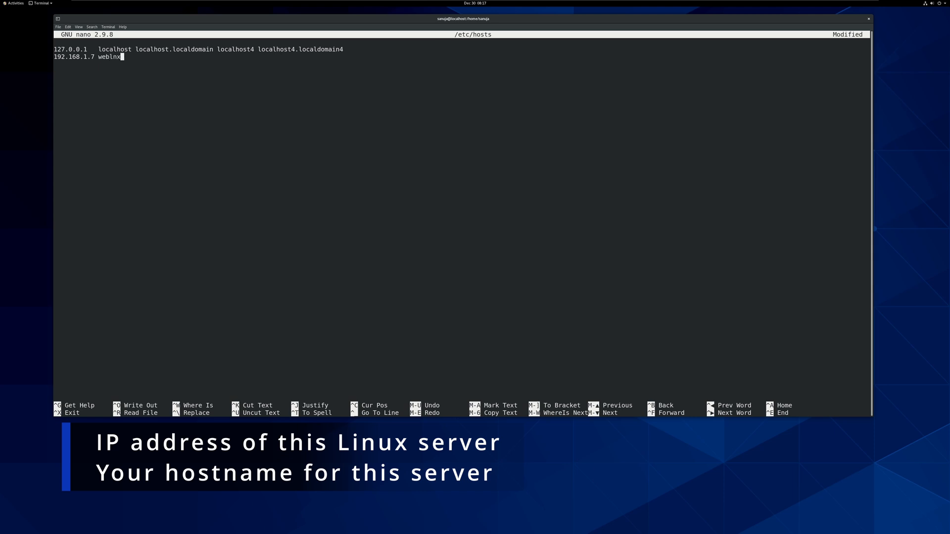
type(".sanuja.loca")
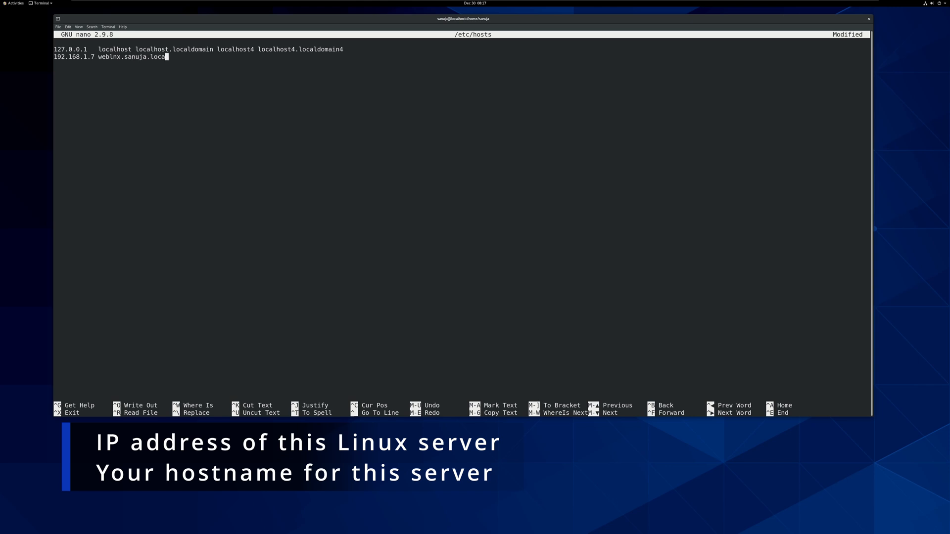
type("l")
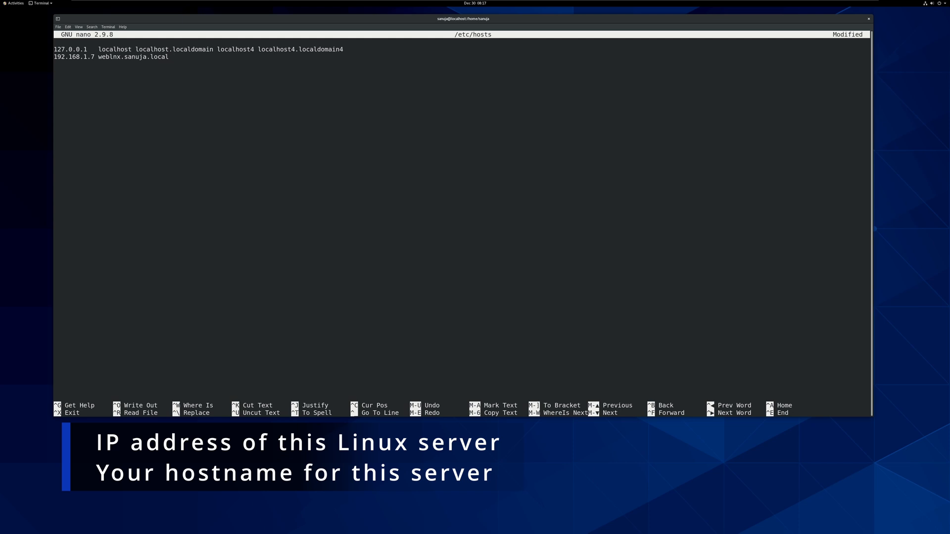
type("we")
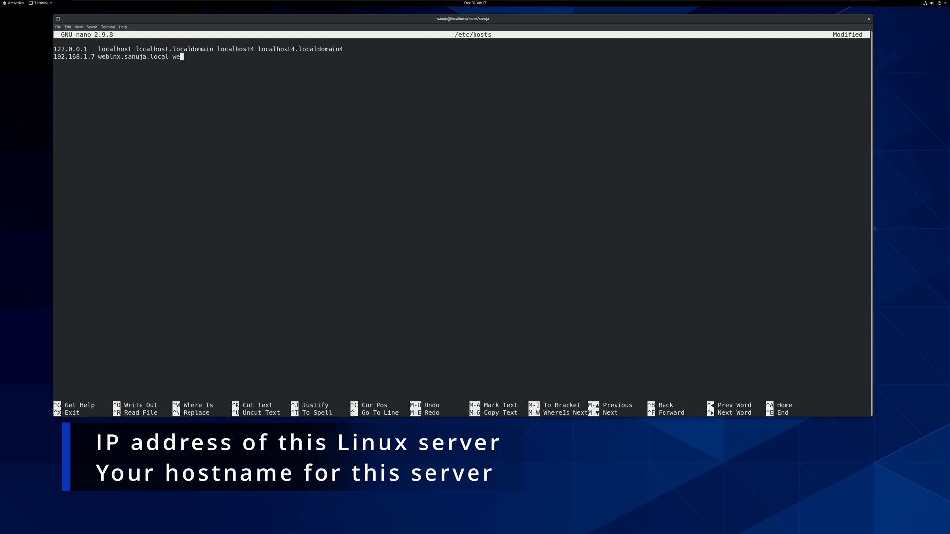
type("blnx")
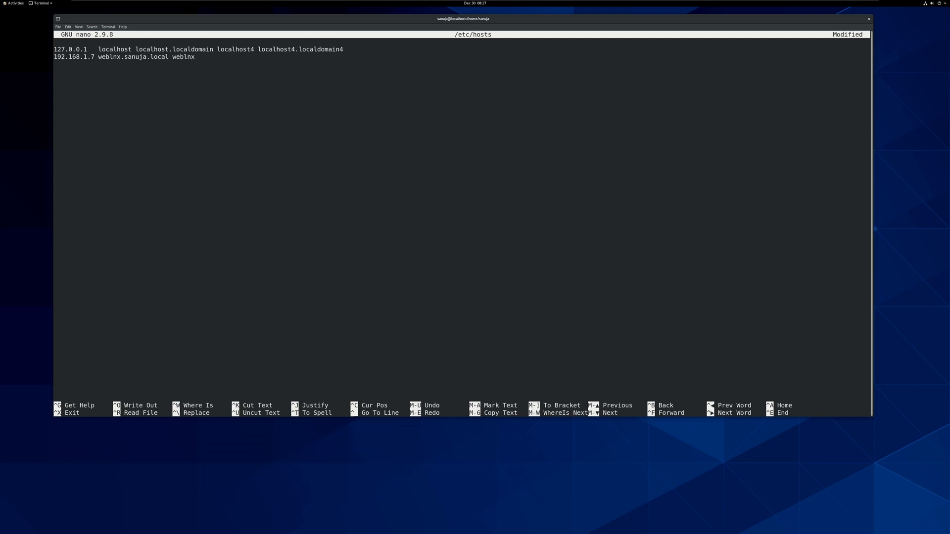
Save /etc/hosts, reopen it to confirm the new line, and close it again.
key("ctrl+x")
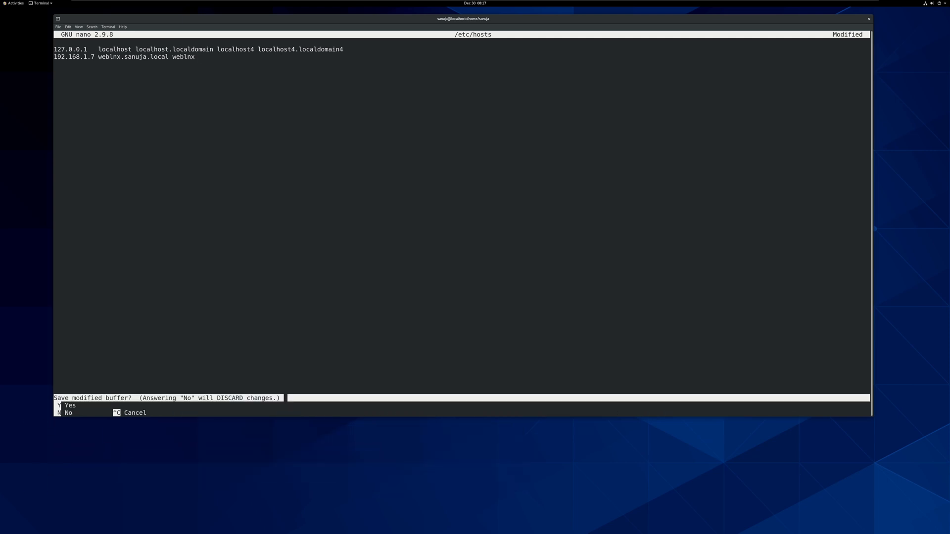
key("y")
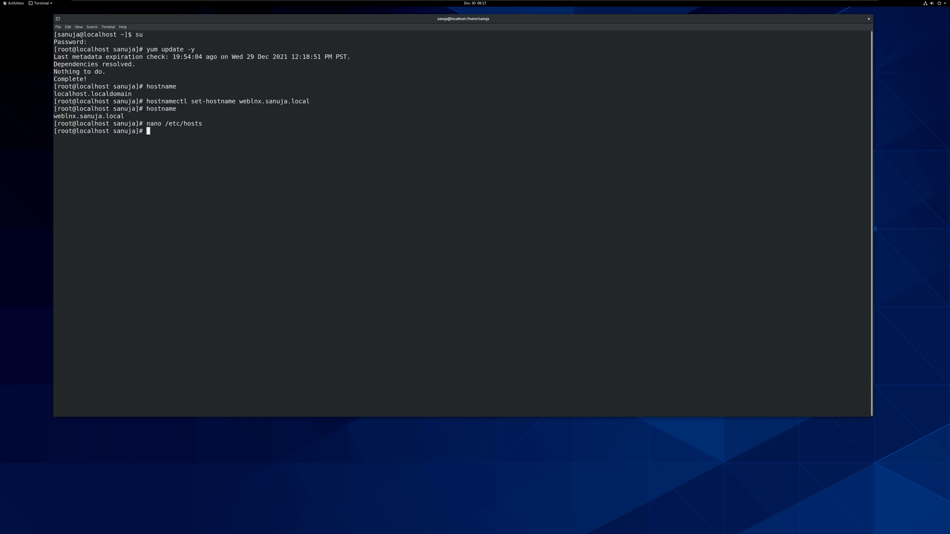
key("Return")
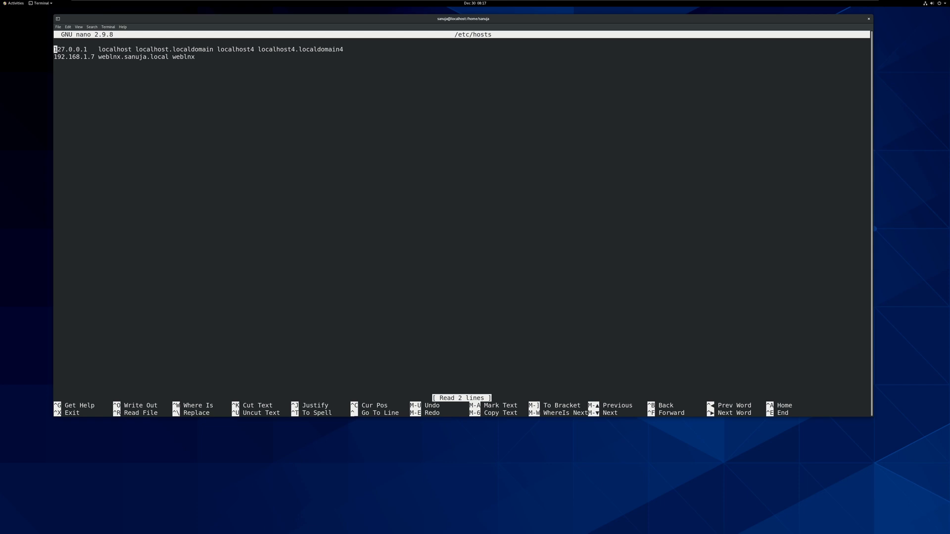
key("ctrl+x")
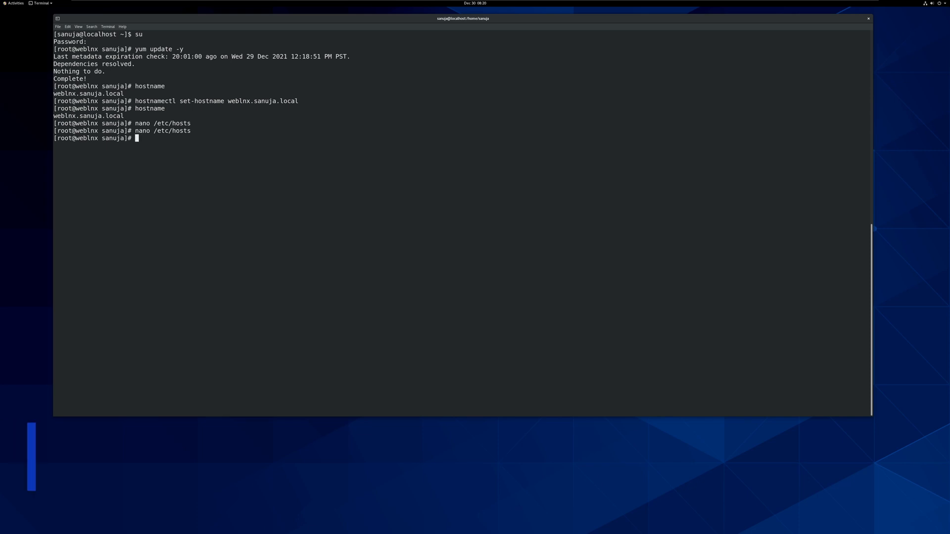
Ping weblnx and weblnx.sanuja.local, both resolving to 192.168.1.7 with 0% loss.
type("ping we")
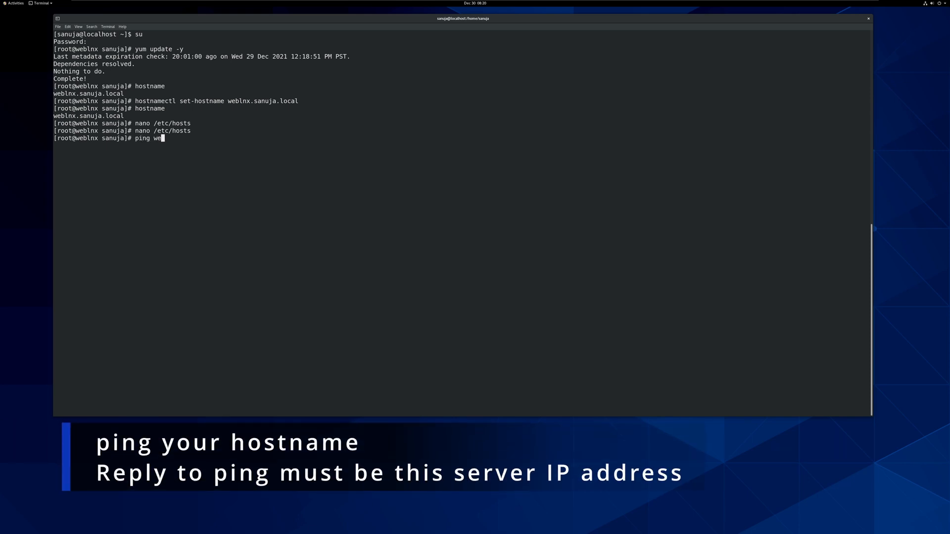
key("Return")
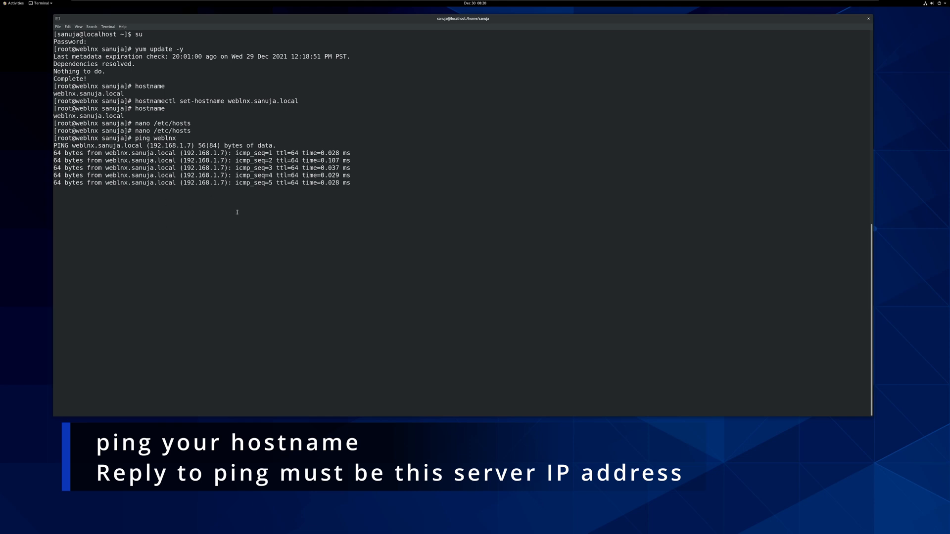
key("ctrl+c")
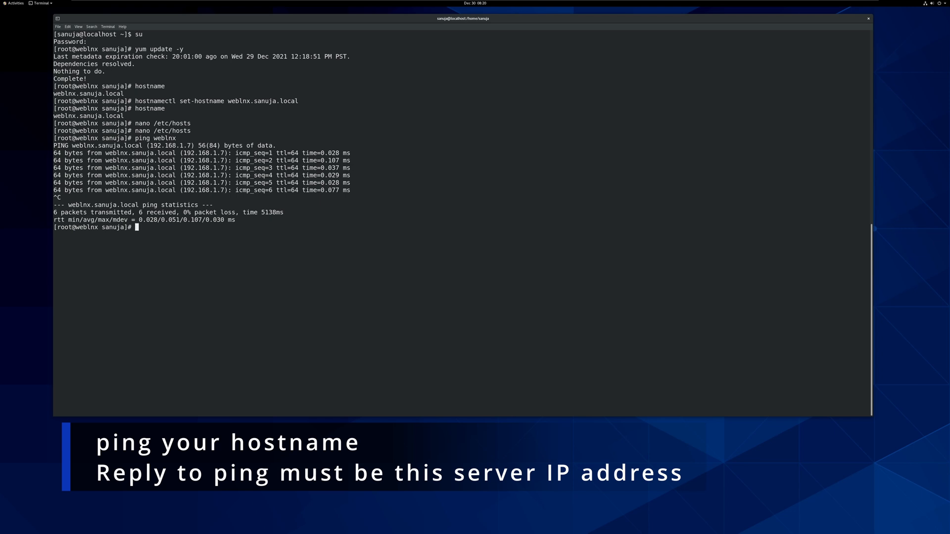
type("ping weblnx.sanuja.")
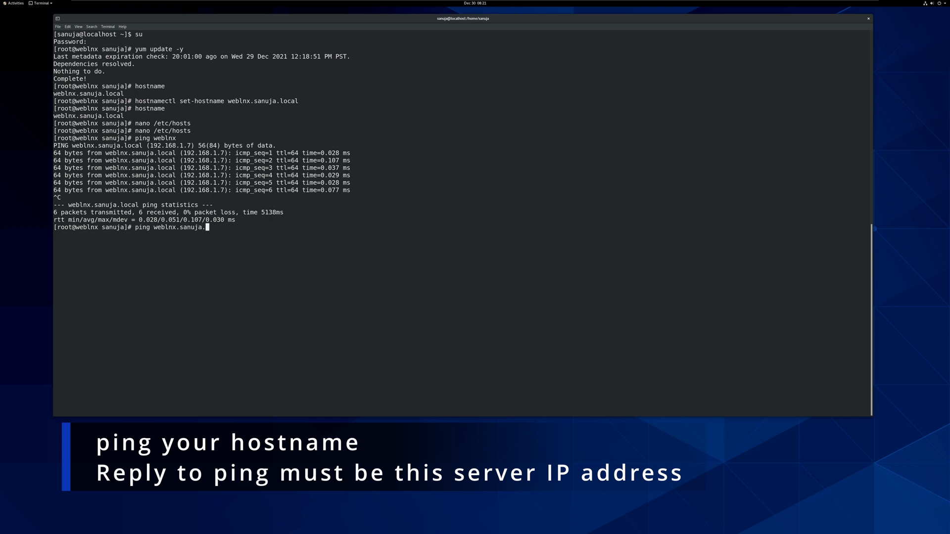
key("Return")
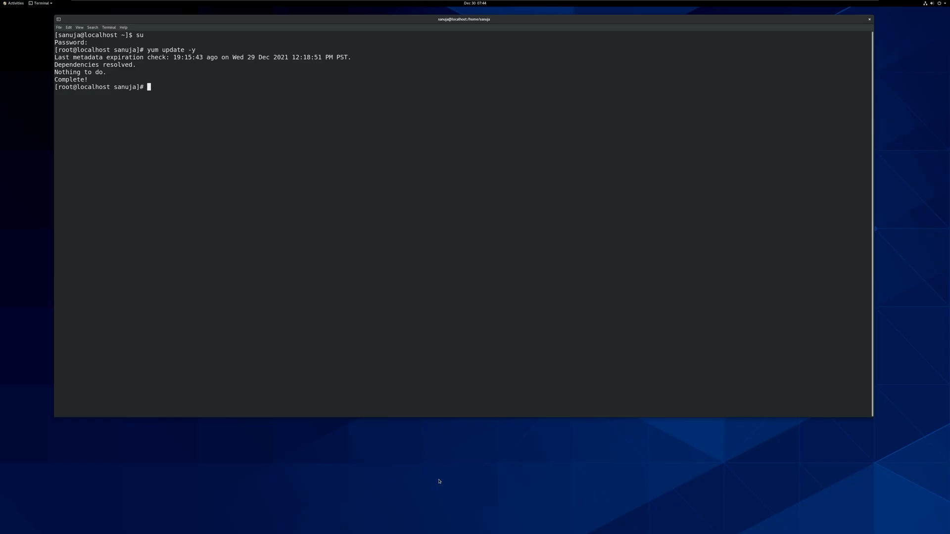
mouse_move(408, 226)
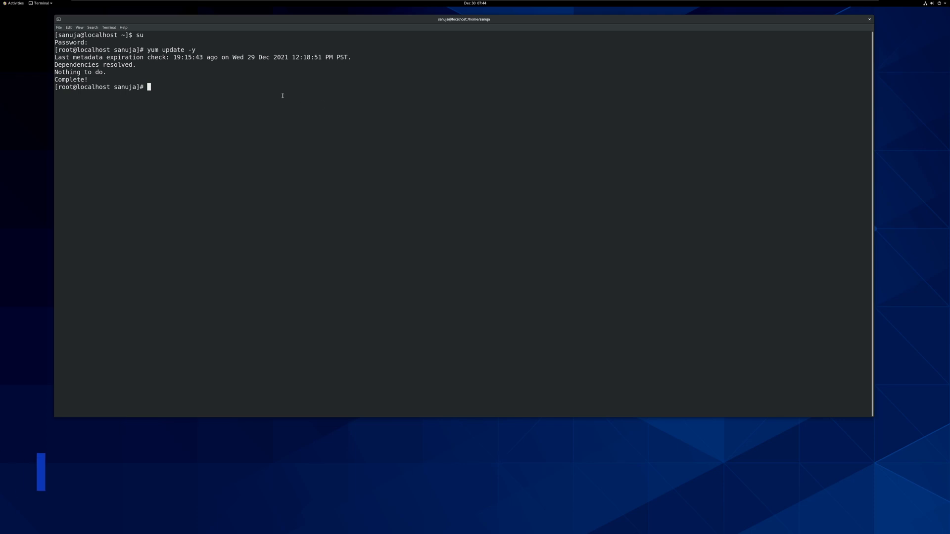
Install Apache with 'yum install httpd' and its dependencies until Complete.
type("yum install")
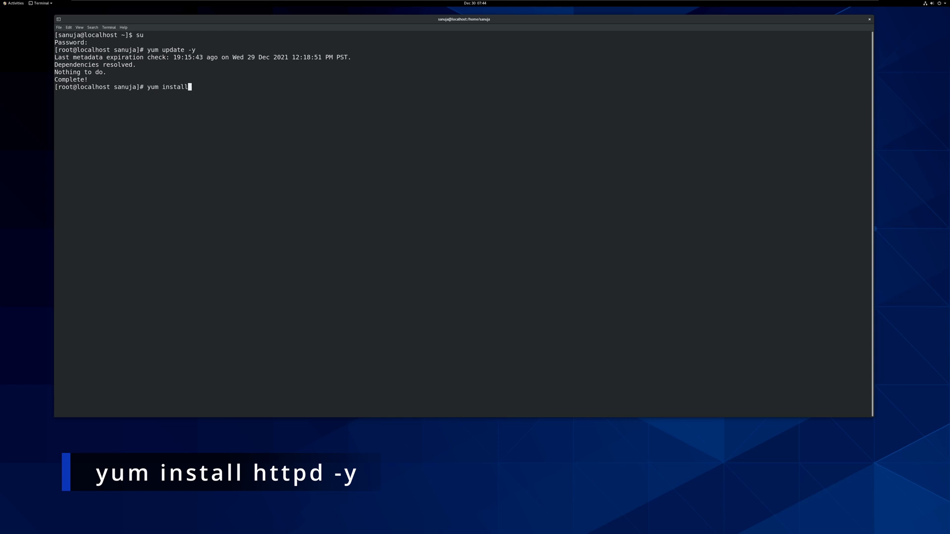
type("httpd -y")
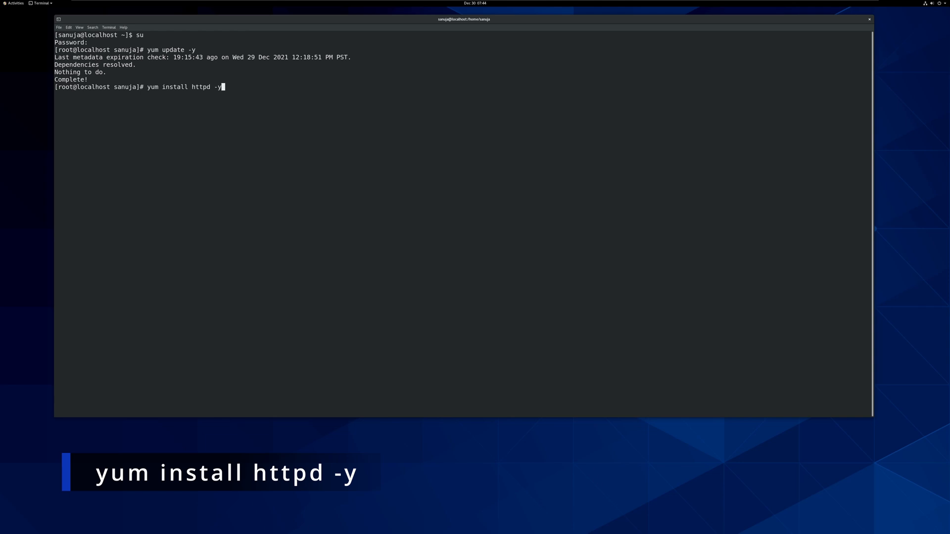
key("Return")
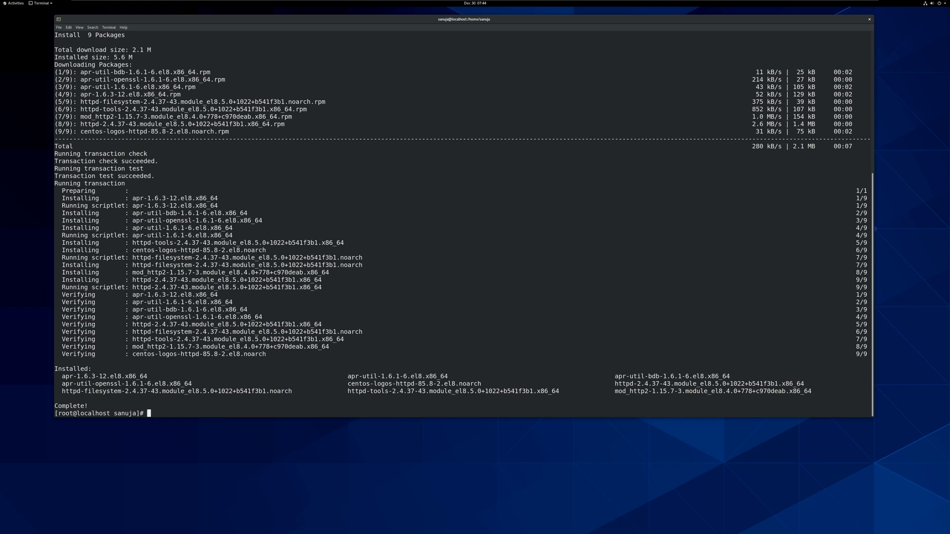
Change into the /etc/httpd configuration directory.
type("cd /")
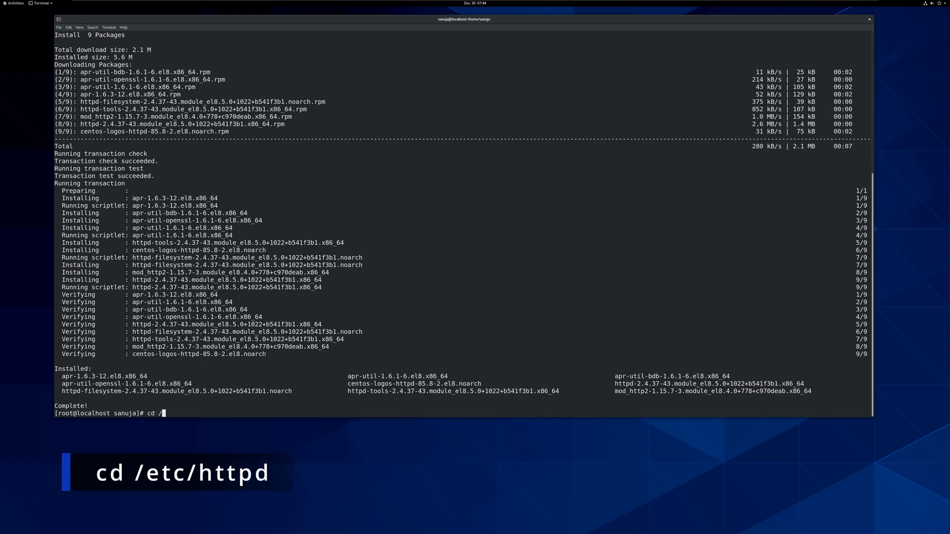
type("etc/htt")
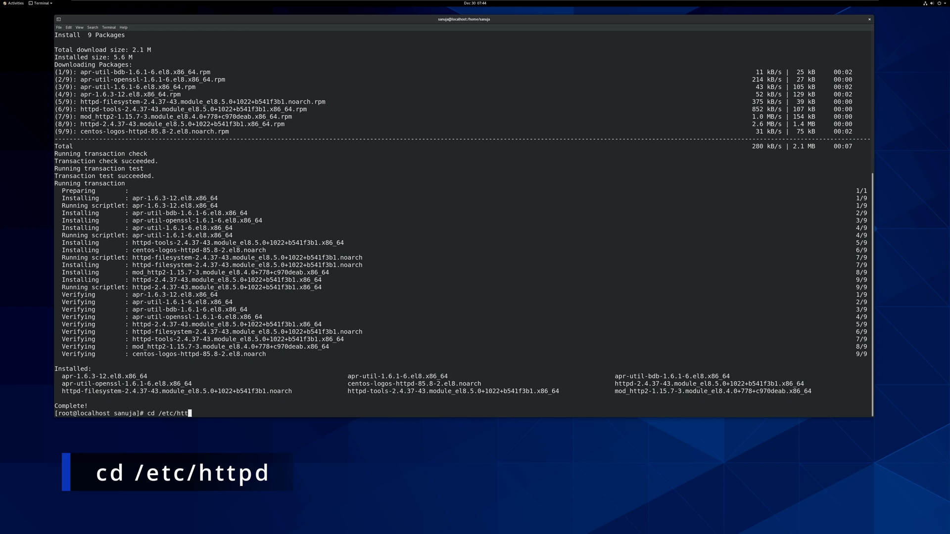
key("Return")
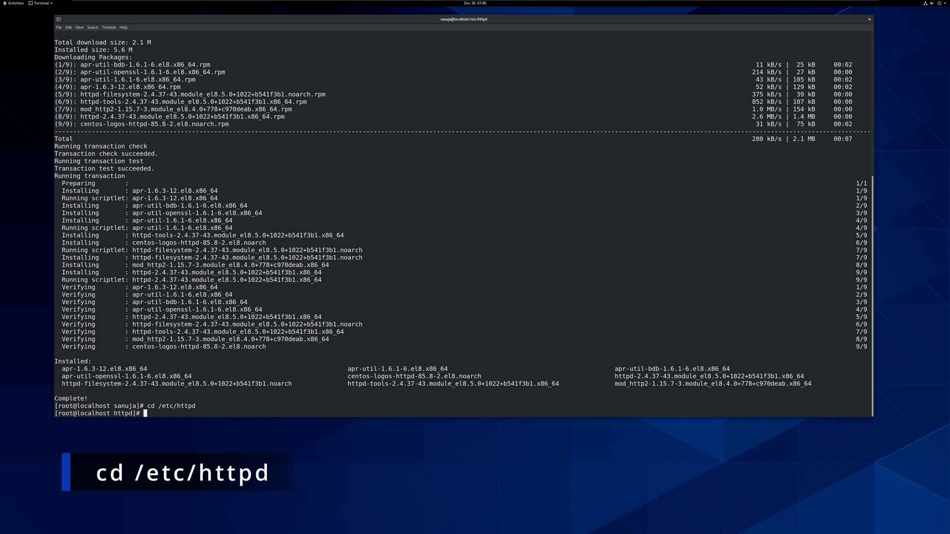
type("cd /etc/httpd")
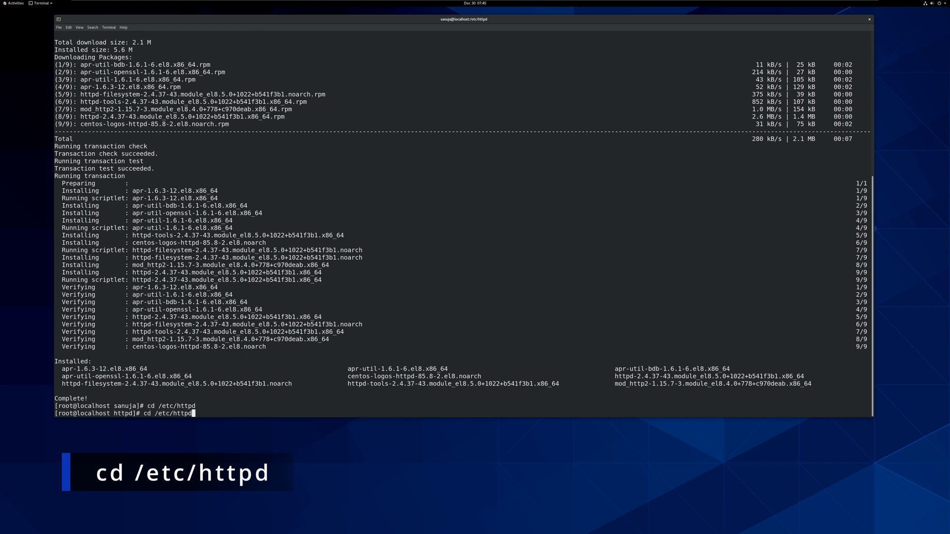
key("Return")
type("ls")
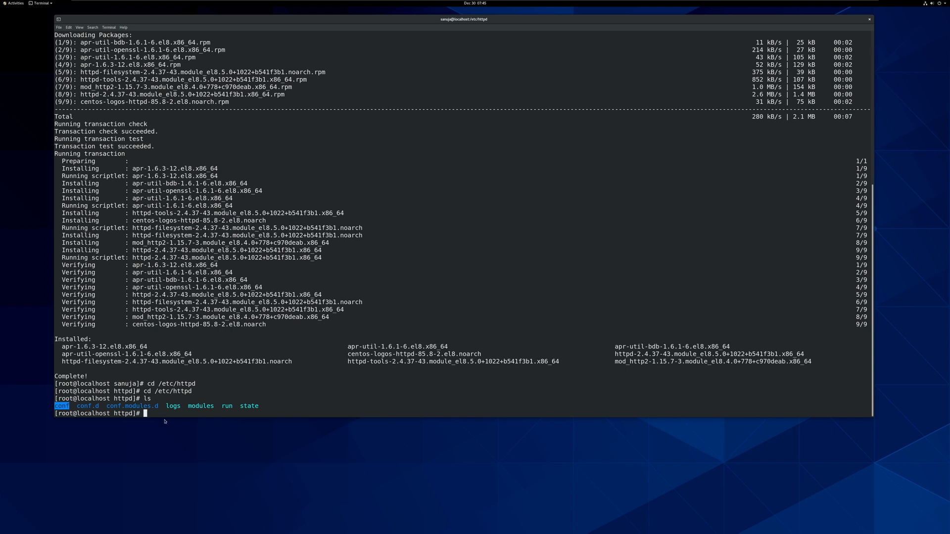
mouse_move(165, 421)
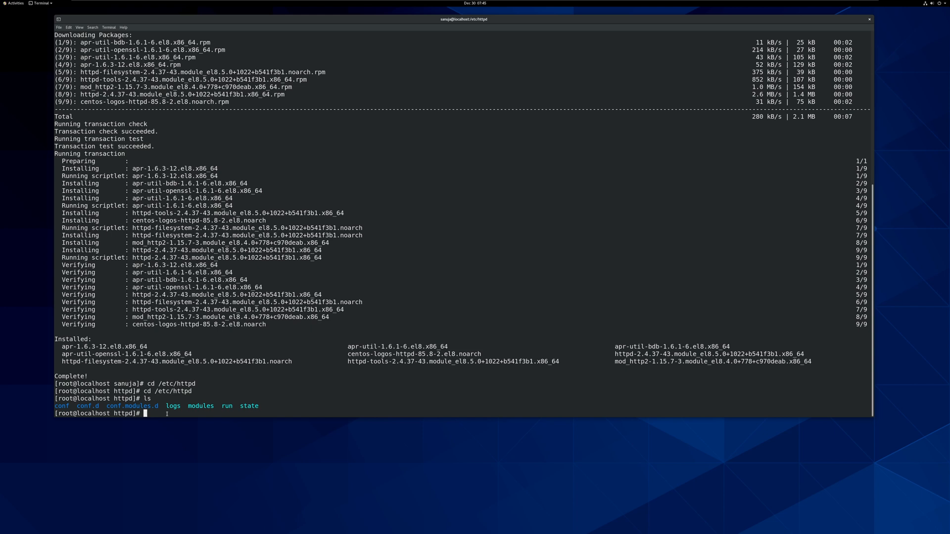
Move into /etc/httpd/conf and list it, showing httpd.conf and magic.
type("c")
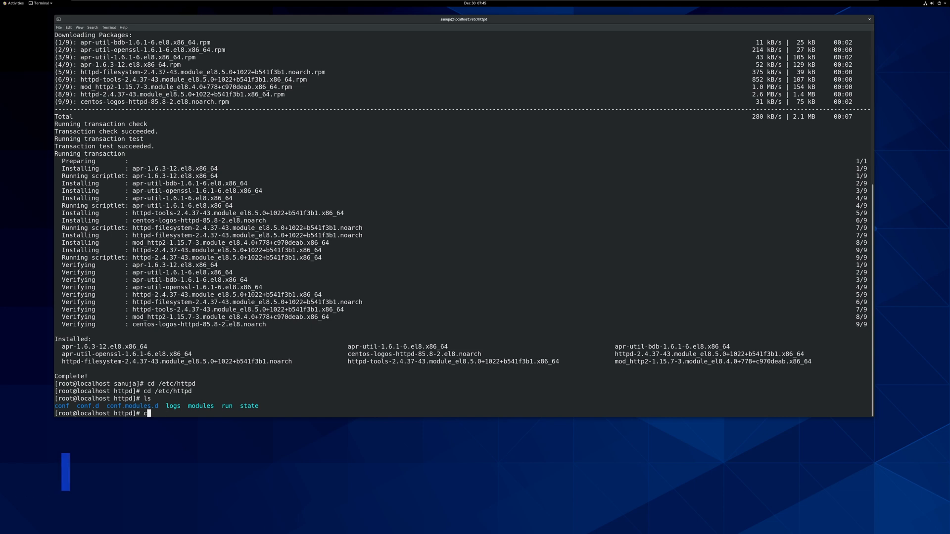
type("d conf")
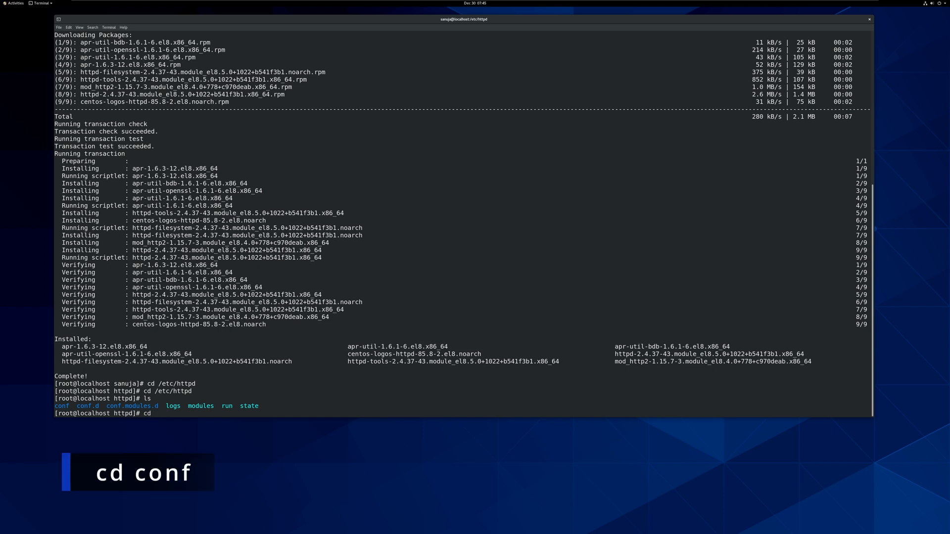
key("Return")
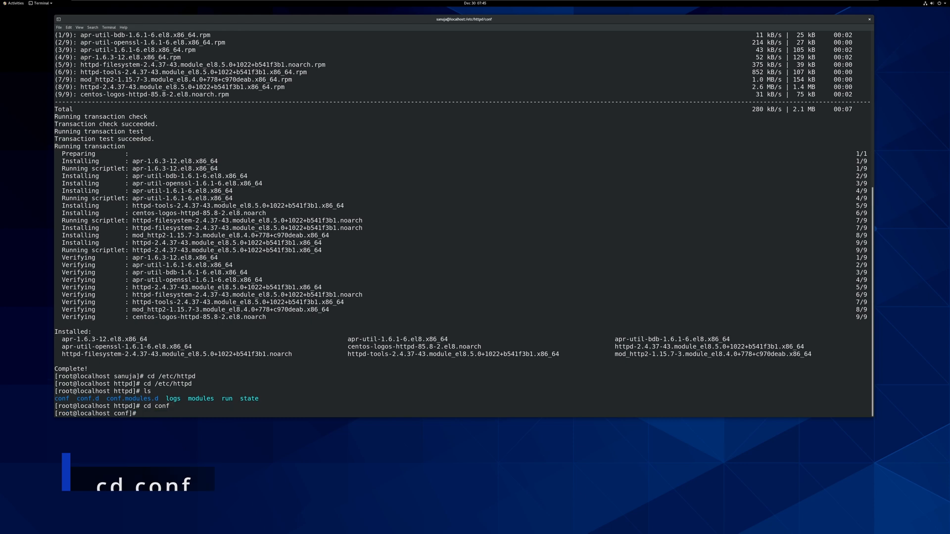
type("ls")
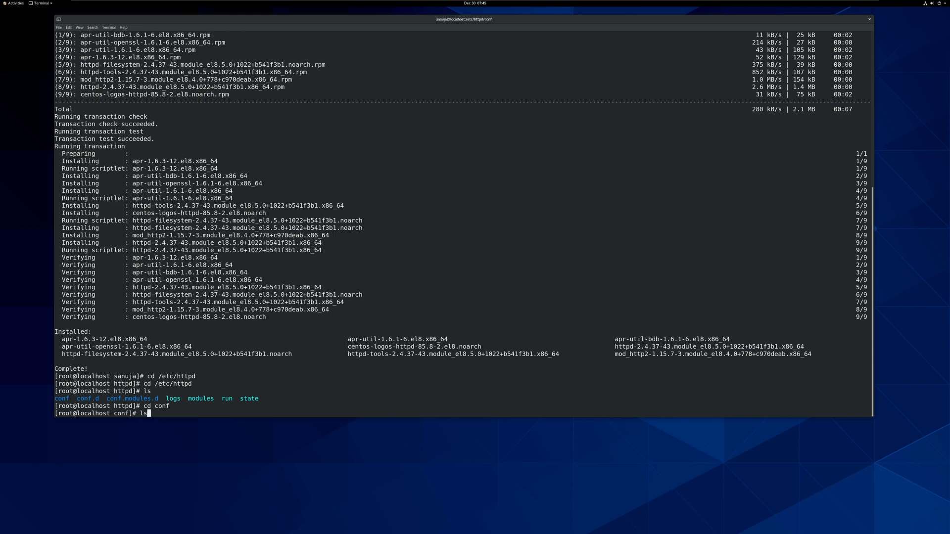
key("Return")
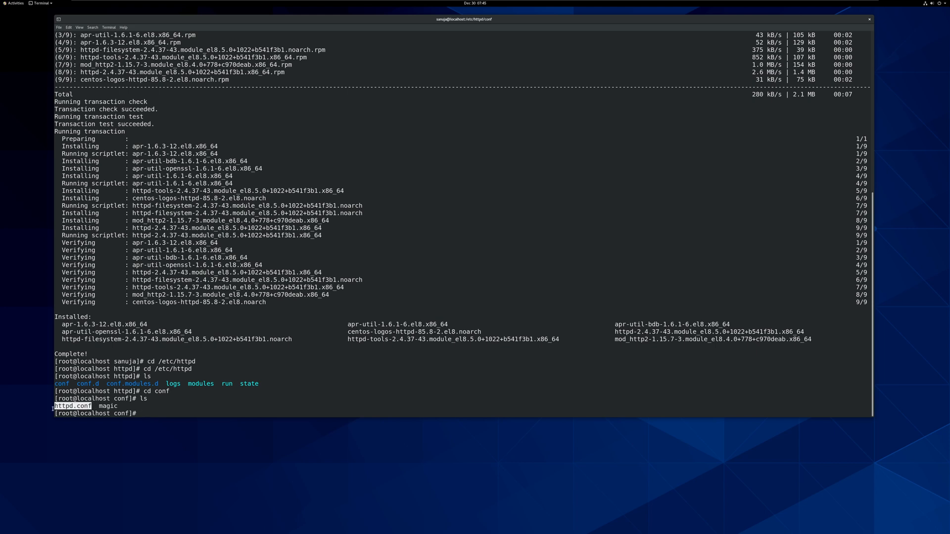
mouse_move(141, 413)
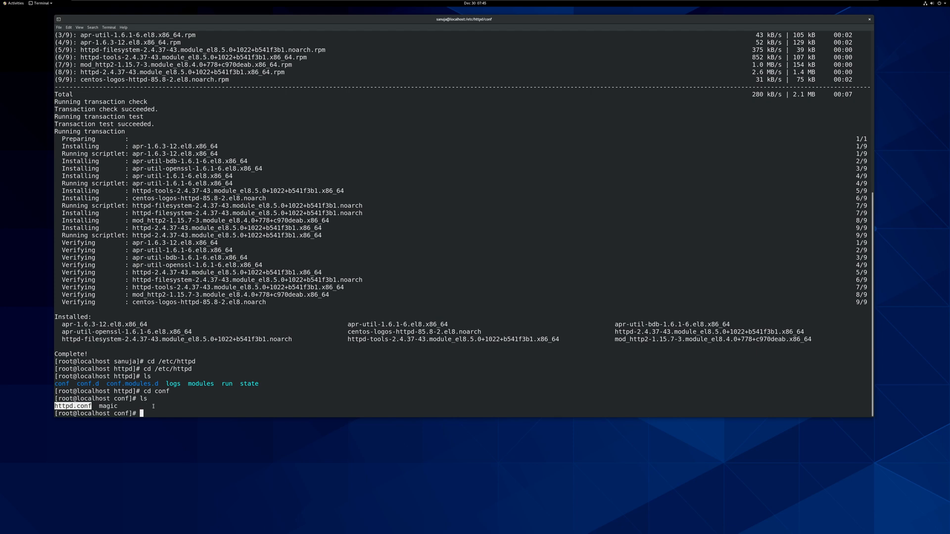
mouse_move(153, 414)
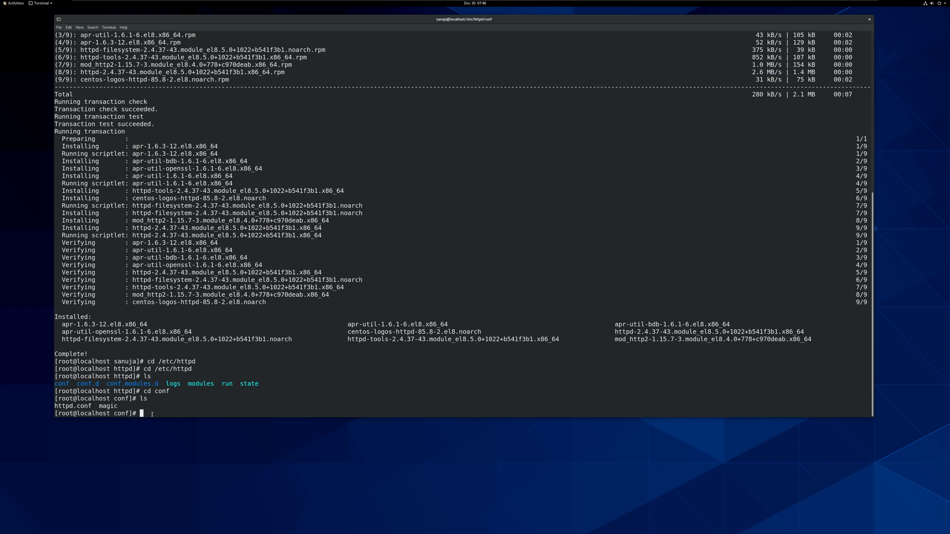
type("nano httpd.conf")
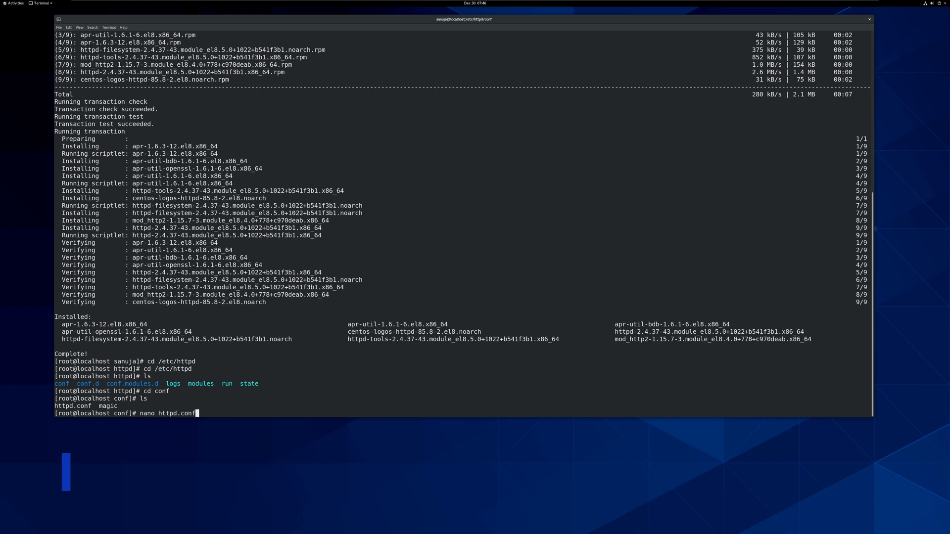
Open httpd.conf in nano and scroll to the Listen 80 directive.
key("Return")
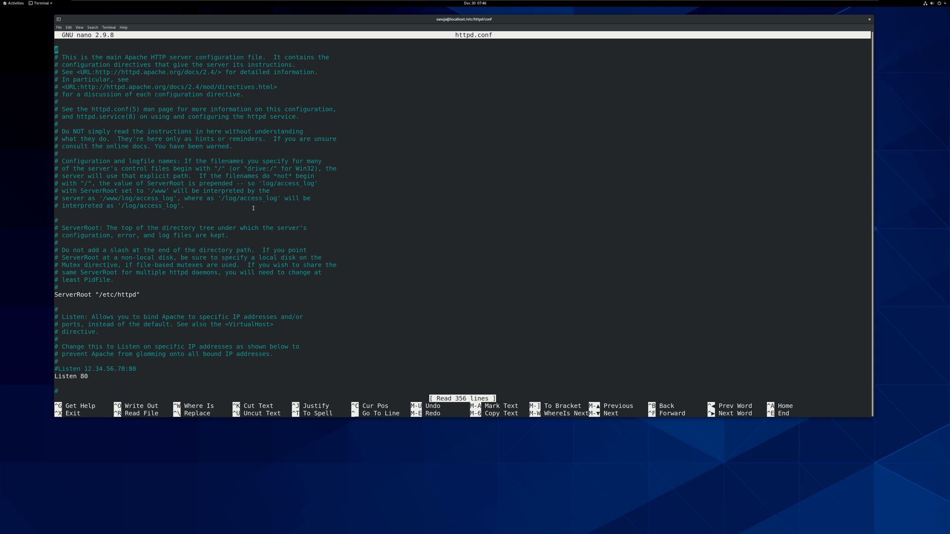
mouse_move(418, 193)
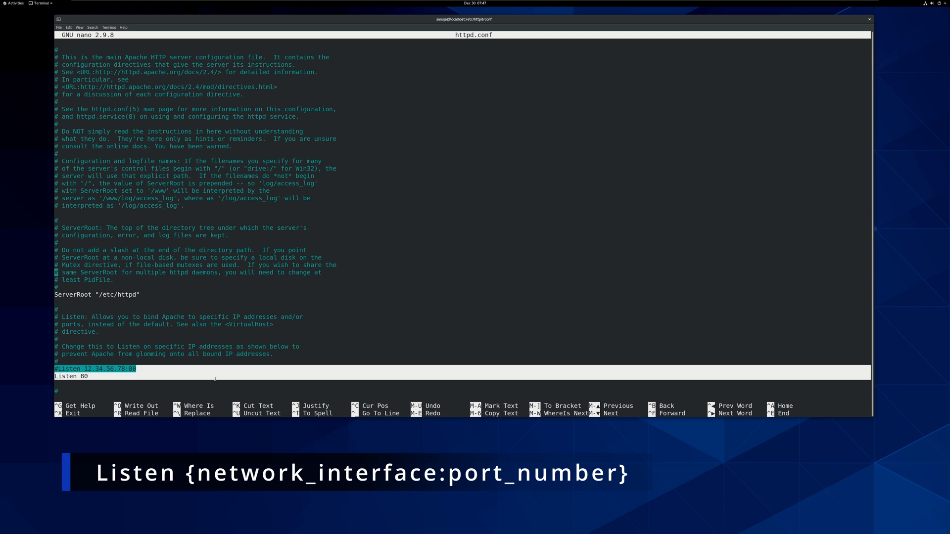
mouse_move(184, 373)
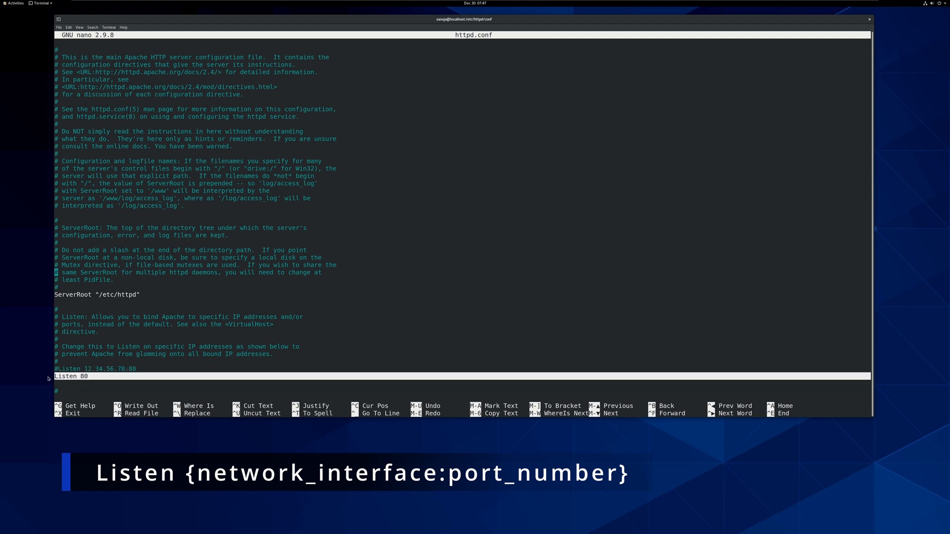
mouse_move(155, 370)
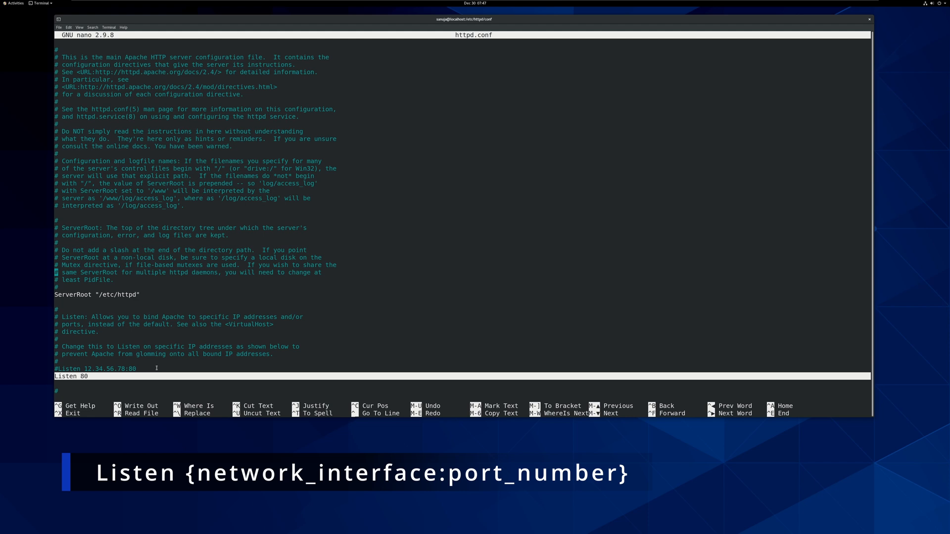
mouse_move(181, 362)
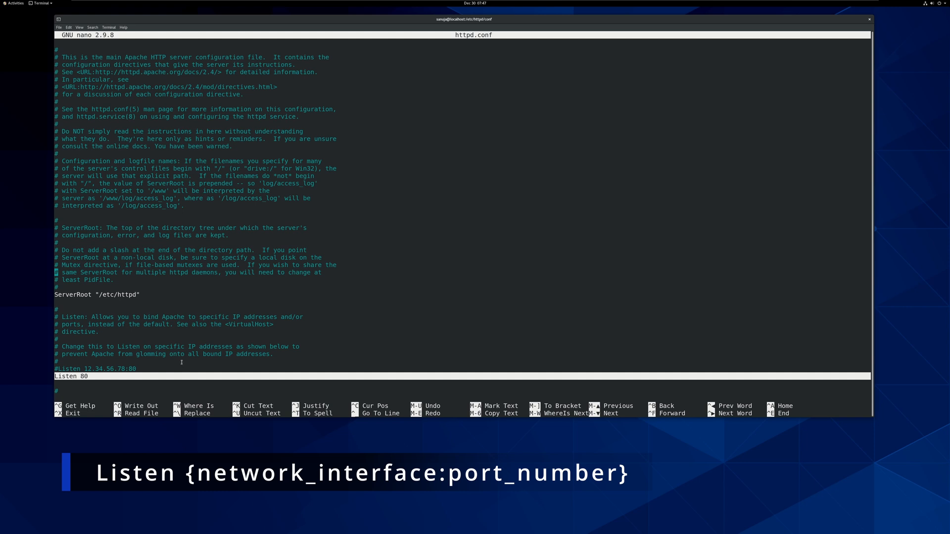
mouse_move(153, 369)
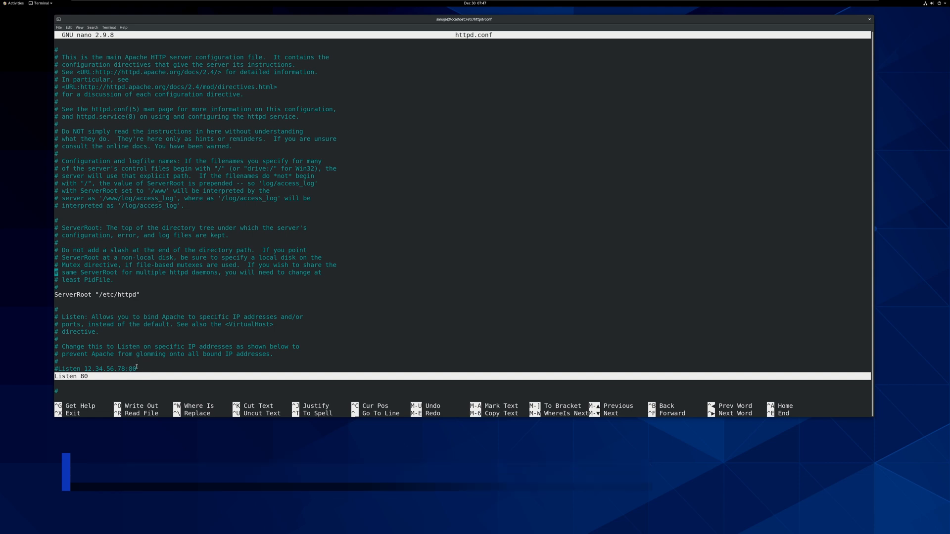
mouse_move(208, 373)
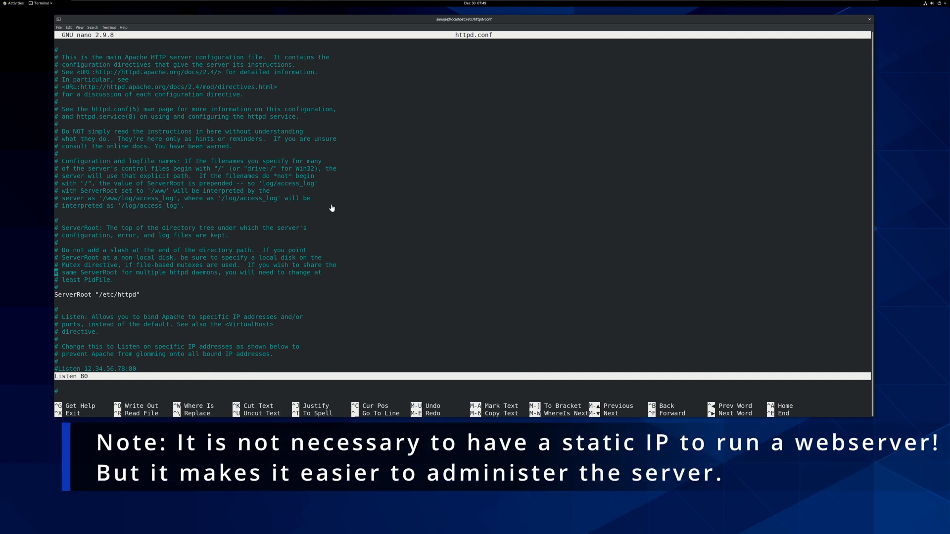
mouse_move(453, 286)
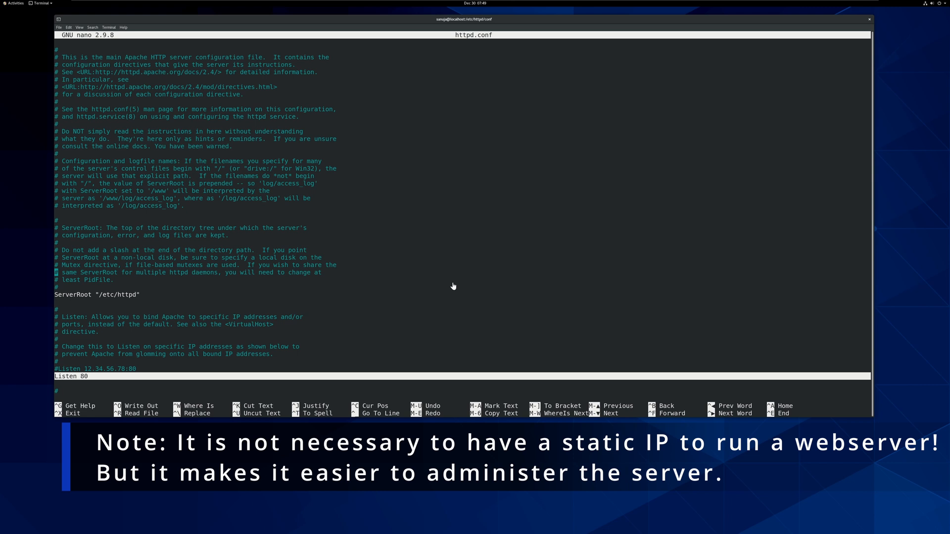
Reach the wired connection's IPv4 settings from the top-bar network menu via Wired Settings and the gear.
left_click(940, 3)
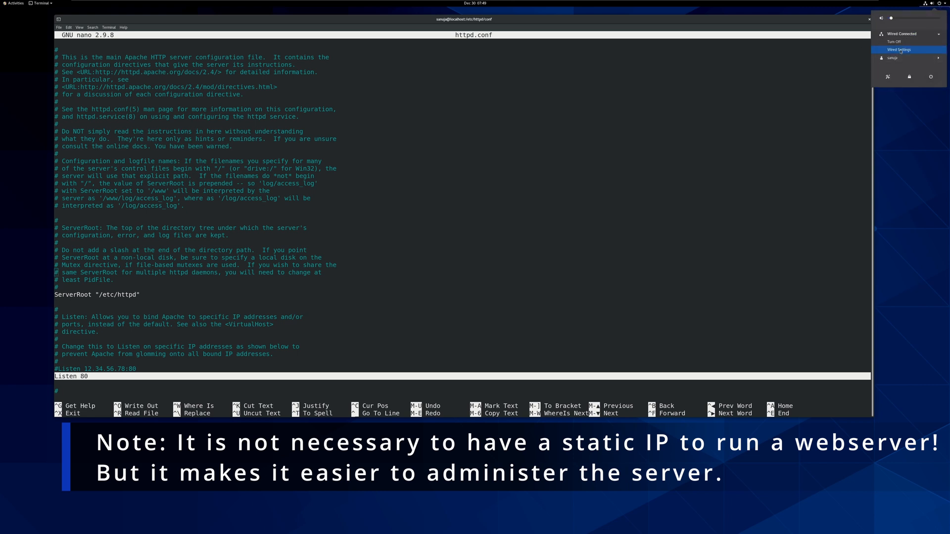
left_click(899, 50)
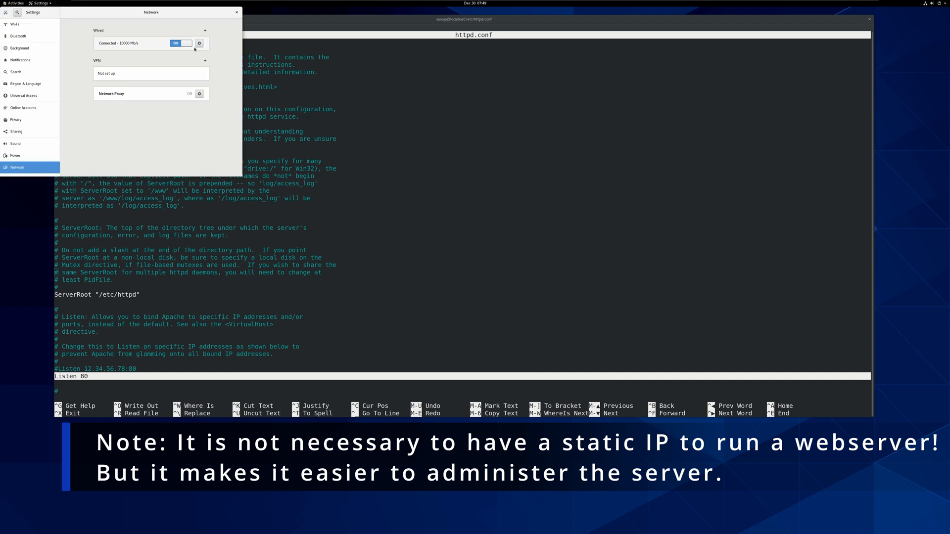
left_click(199, 43)
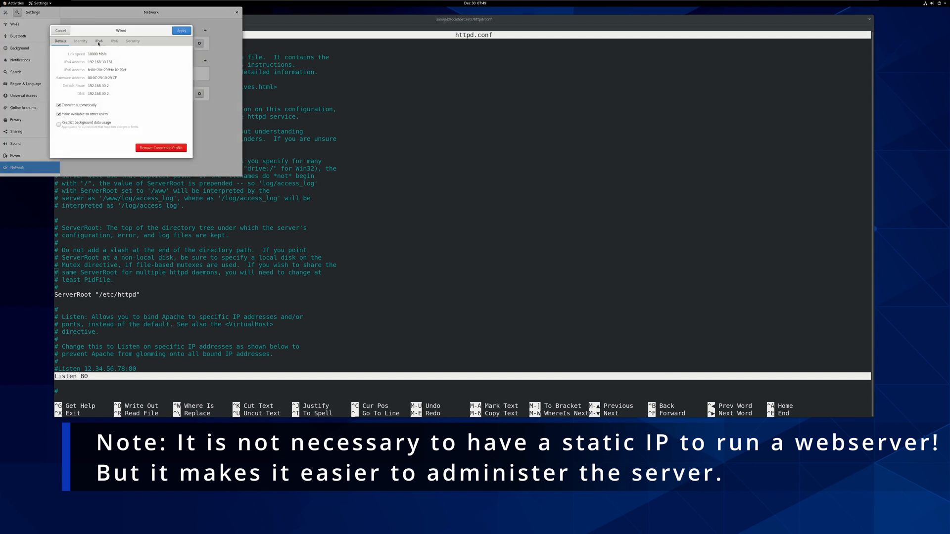
left_click(98, 40)
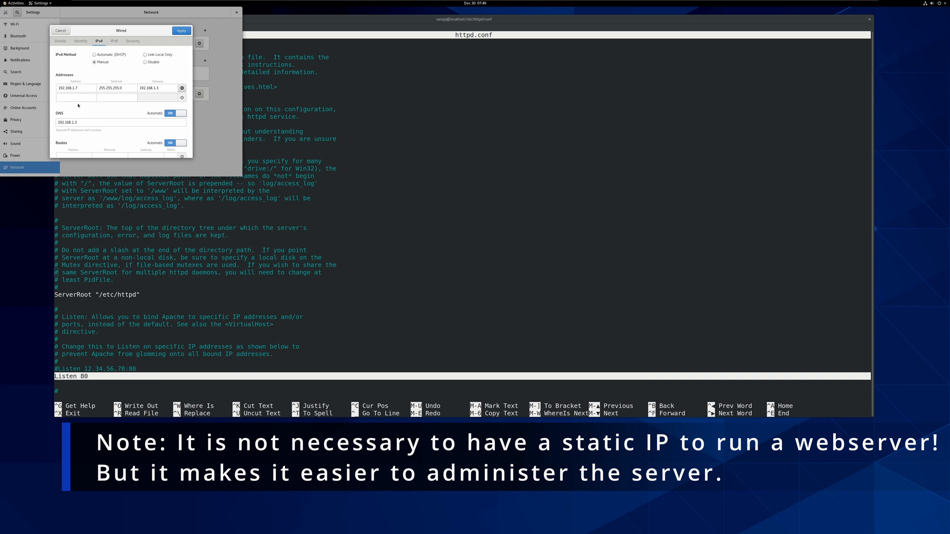
mouse_move(89, 72)
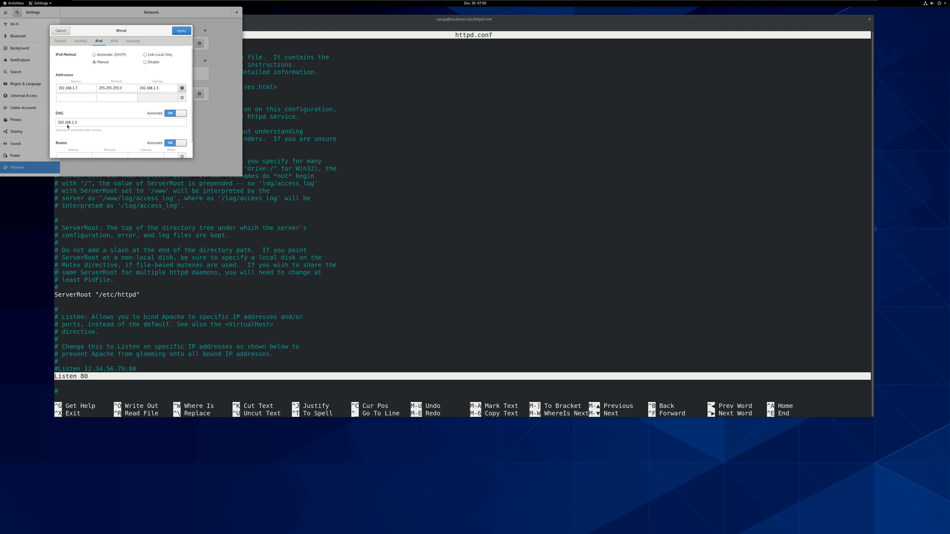
mouse_move(86, 119)
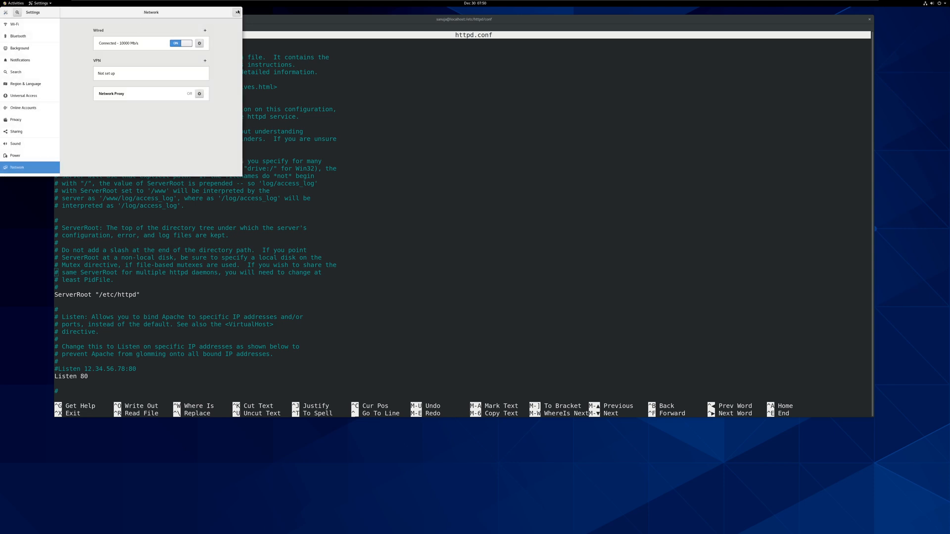
Close the Settings window to return to httpd.conf in nano.
left_click(238, 12)
type("192.168.1.7:")
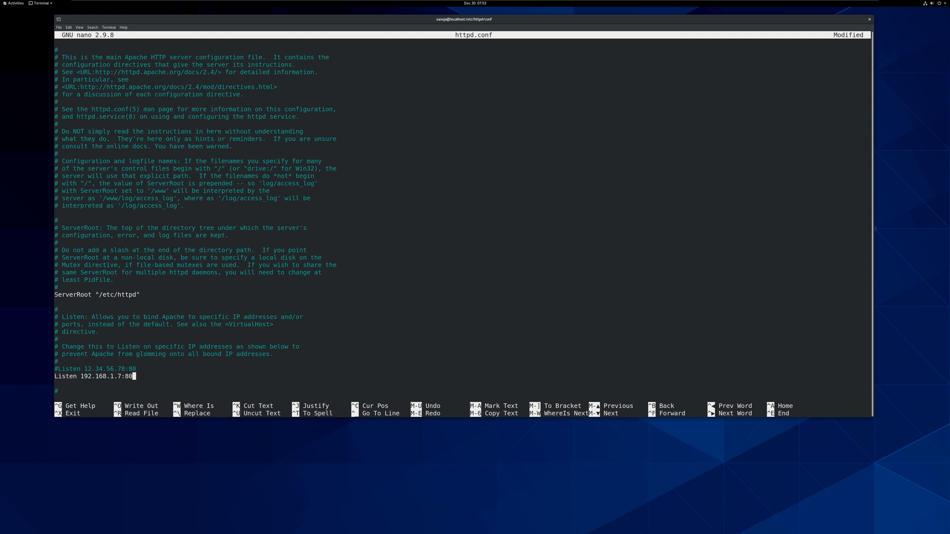
mouse_move(401, 461)
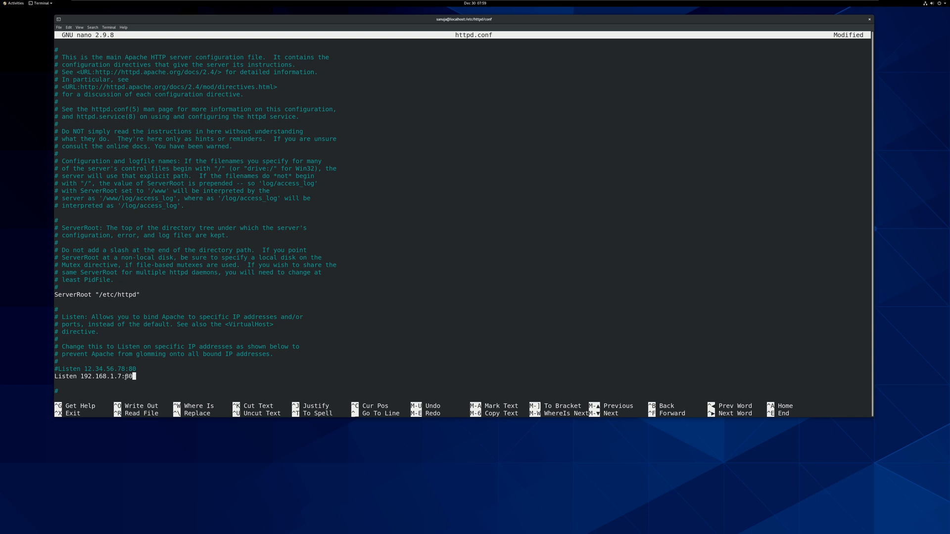
scroll("down", 3)
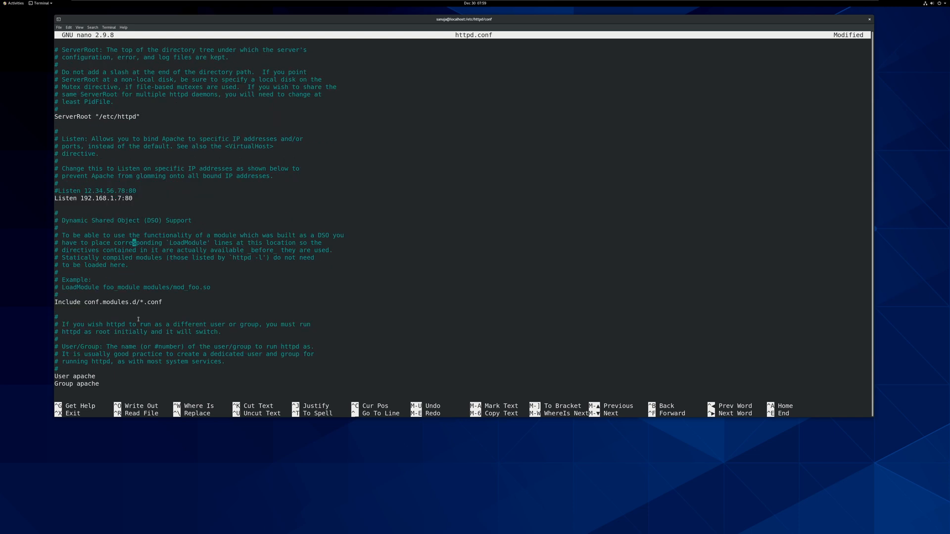
scroll("down", 3)
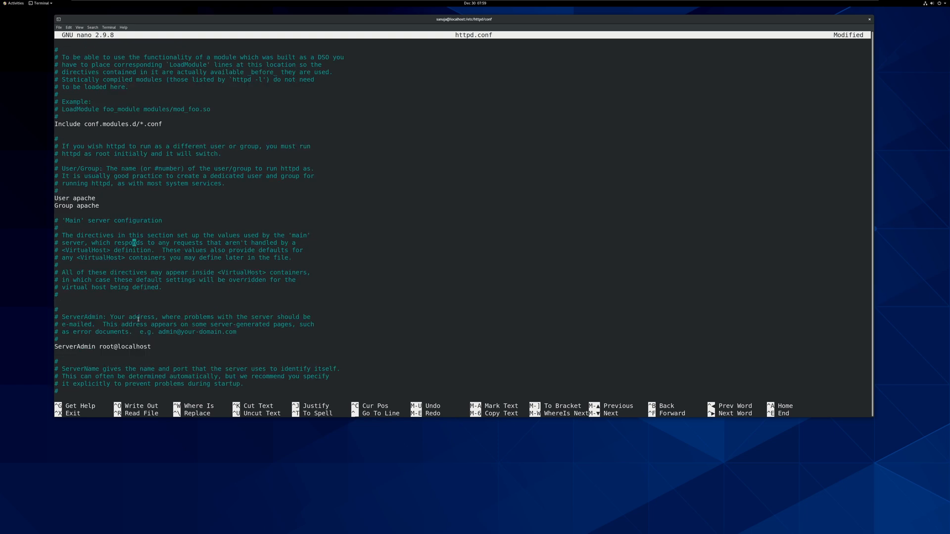
scroll("down", 3)
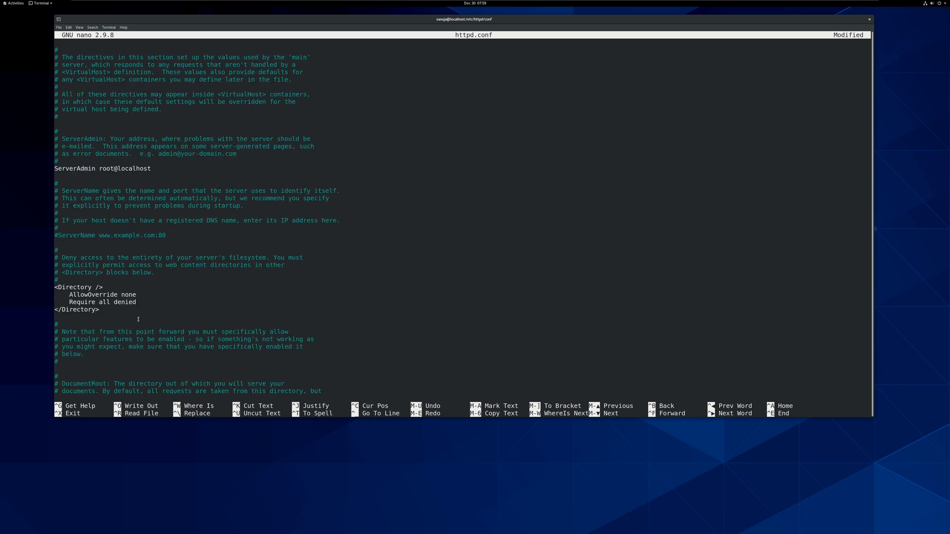
scroll("down", 3)
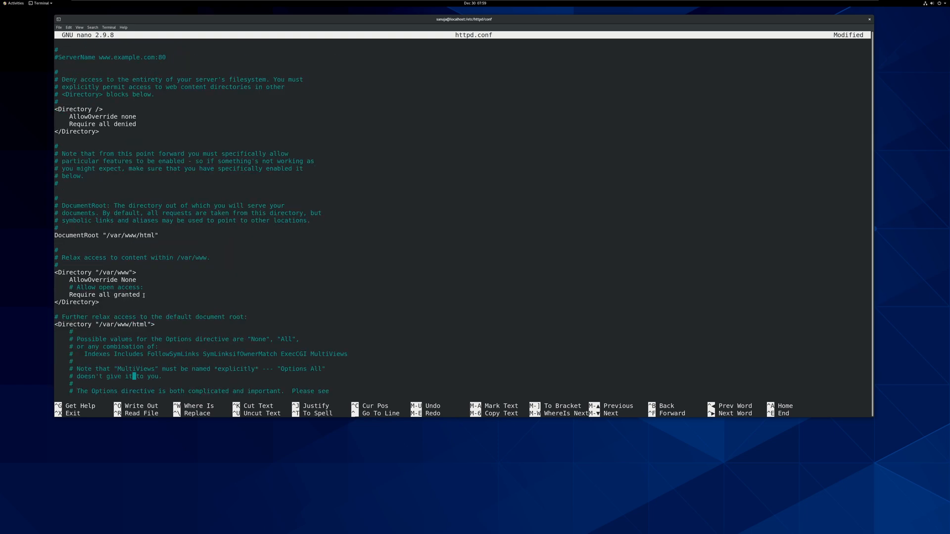
scroll("down", 3)
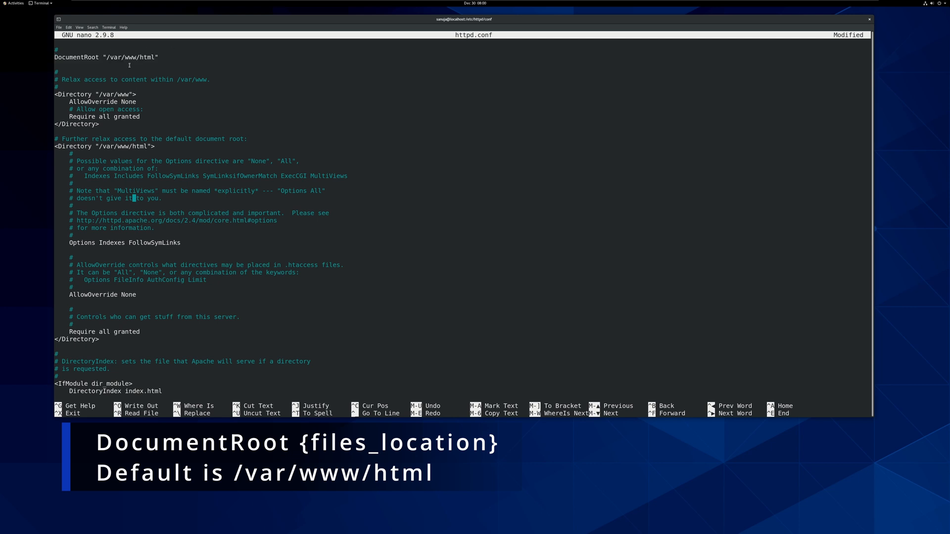
mouse_move(184, 46)
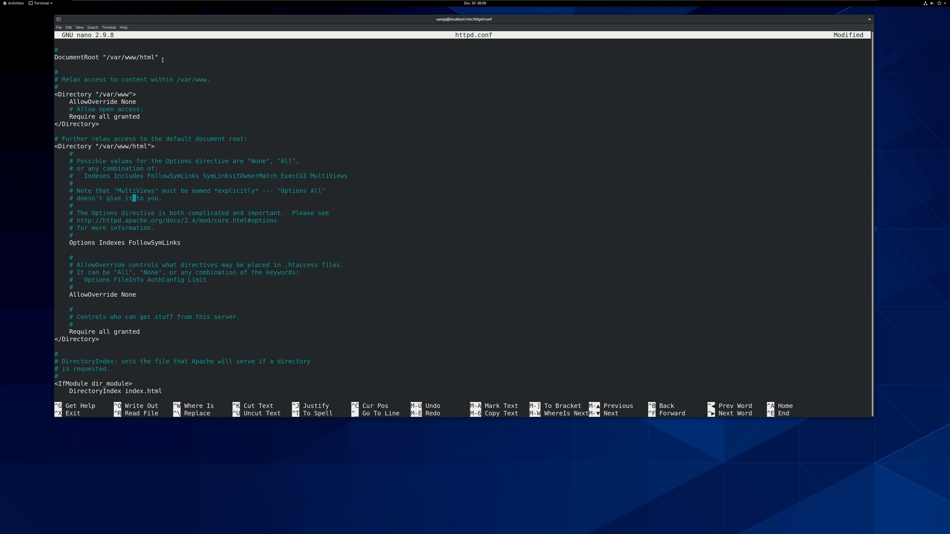
mouse_move(208, 153)
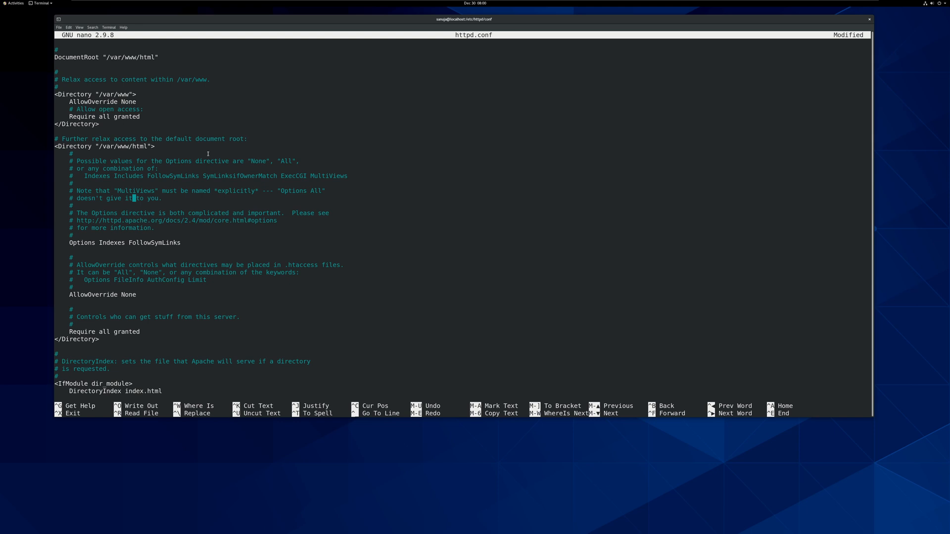
Save httpd.conf with Listen 192.168.1.7:80, reopen it in nano to confirm the line, and exit.
key("ctrl+x")
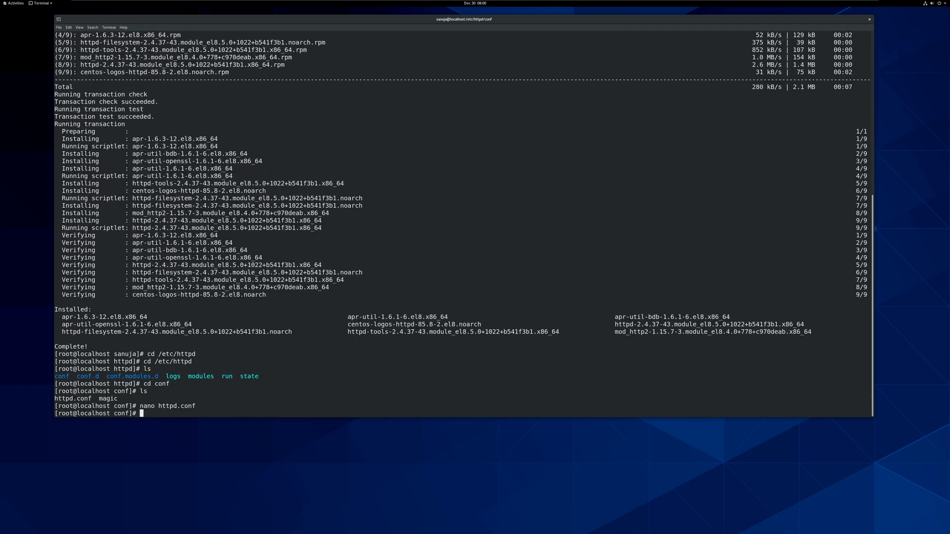
type("nano httpd.conf")
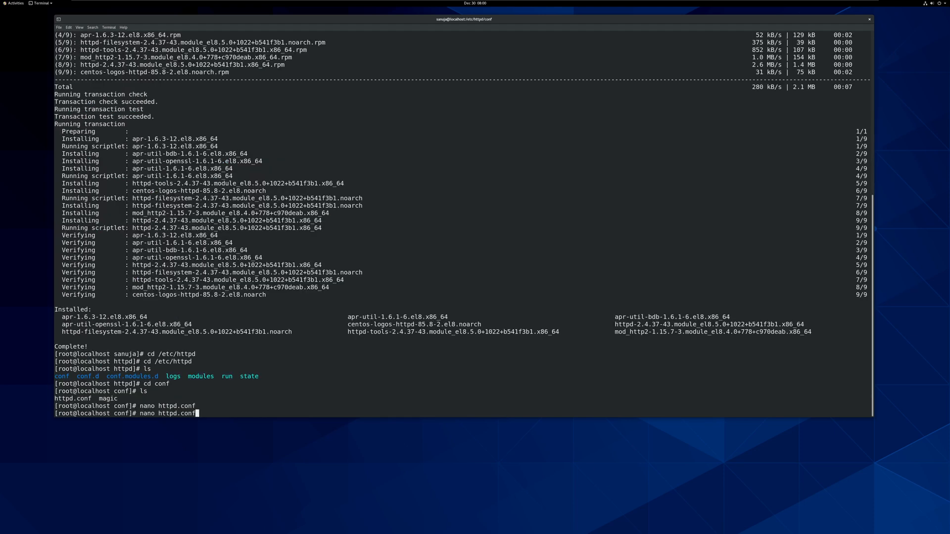
key("Return")
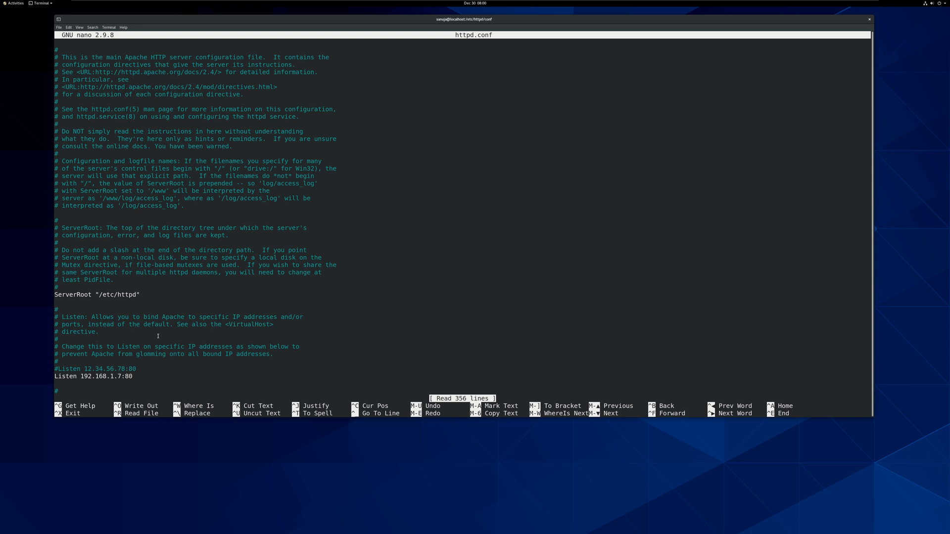
scroll("down", 3)
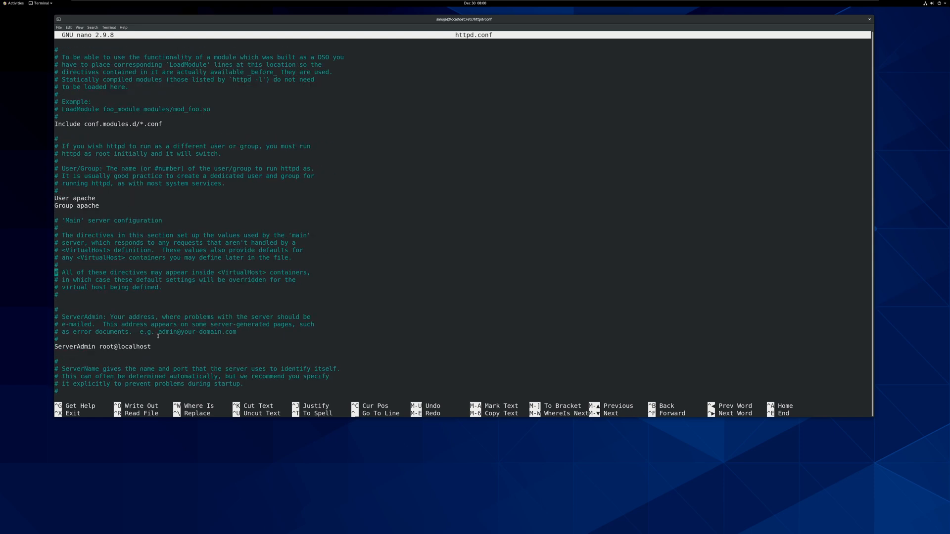
scroll("down", 3)
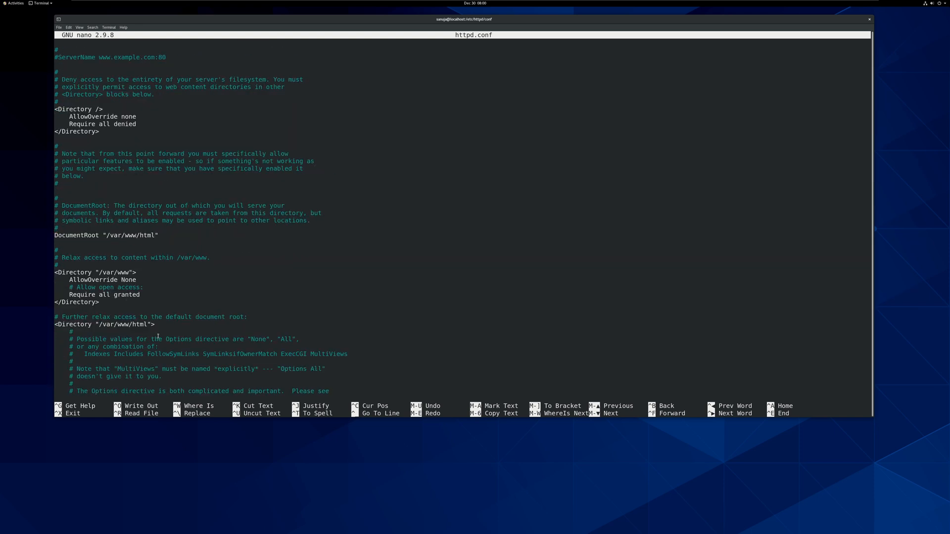
key("ctrl+x")
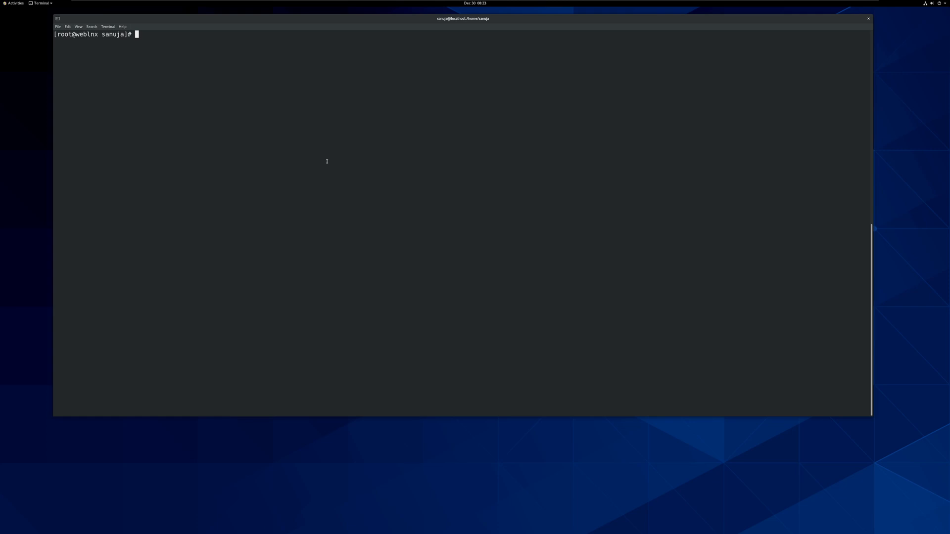
Restart Apache with systemctl restart httpd.
type("s")
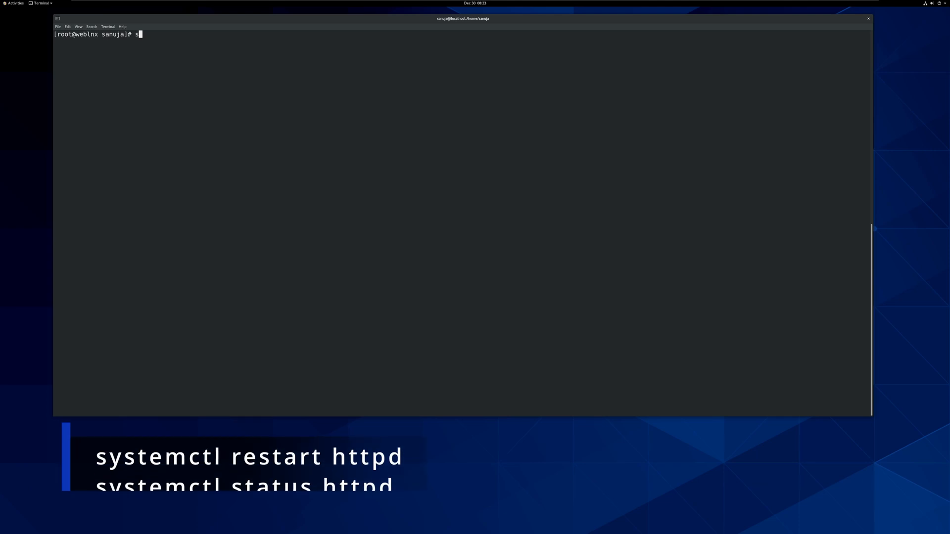
type("ystemctl re")
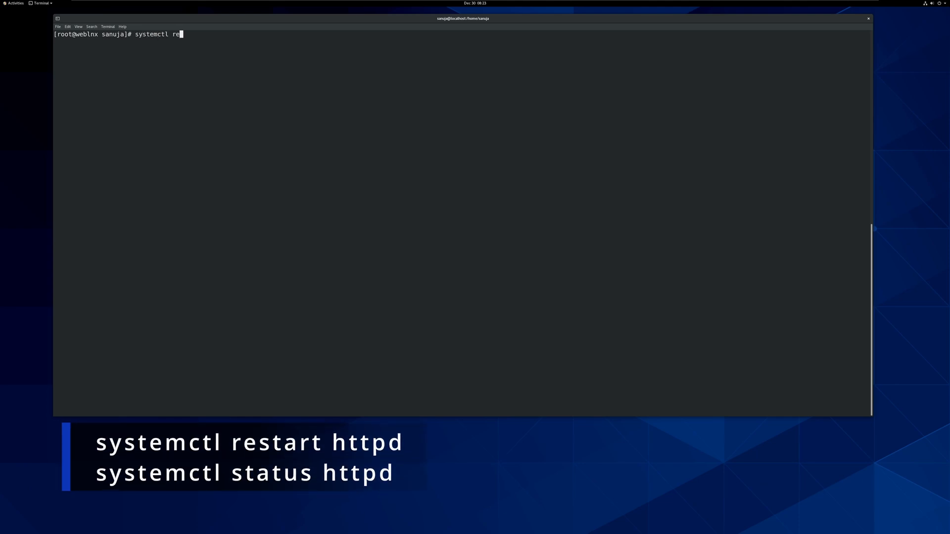
type("start htt")
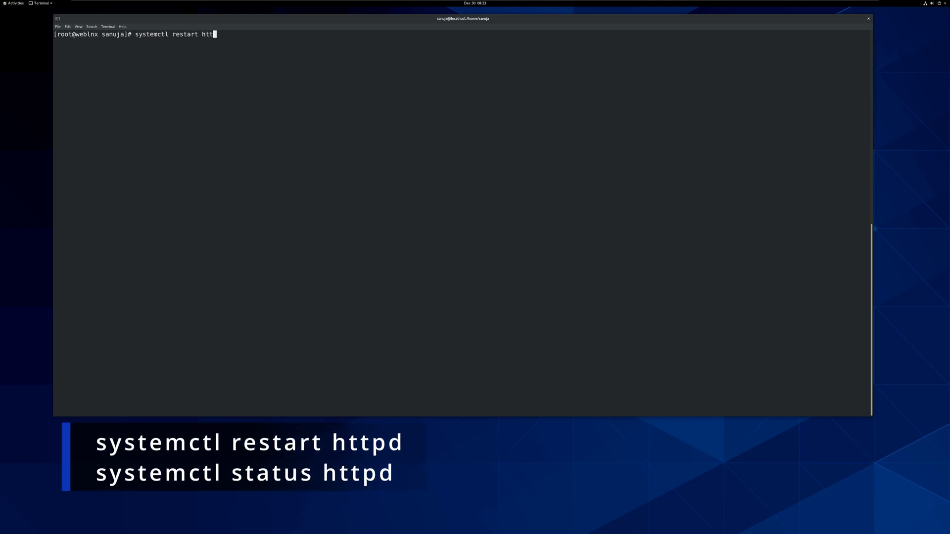
type("pd")
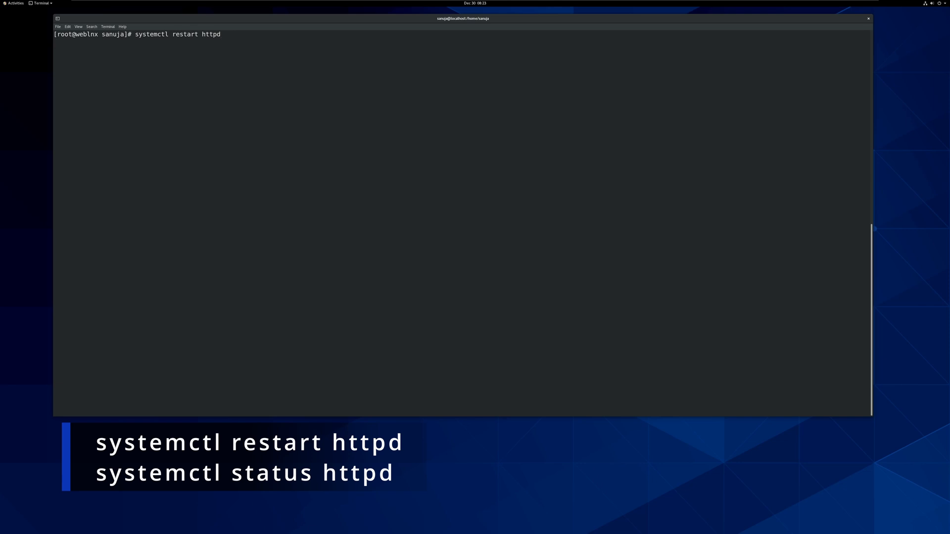
key("Return")
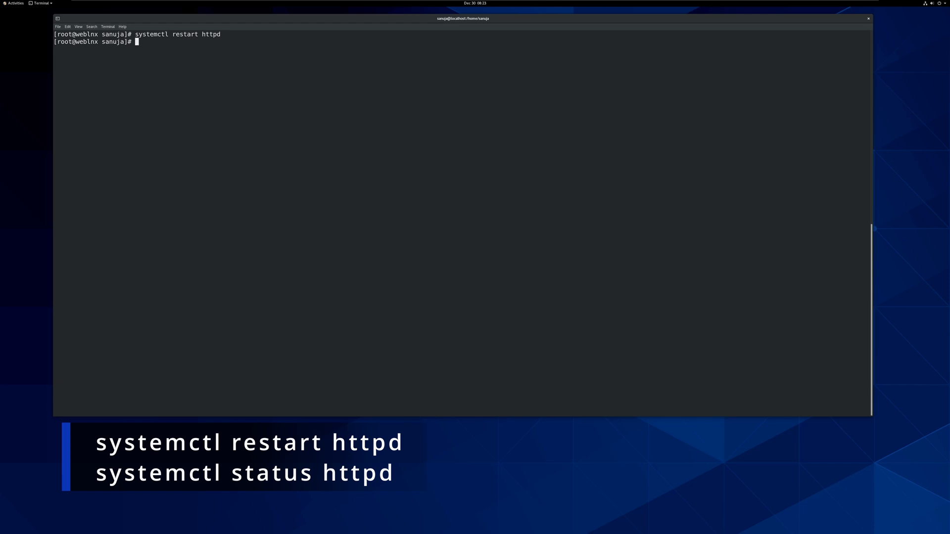
Check systemctl status httpd reports active (running) on 192.168.1.7 port 80.
type("systemctl stat")
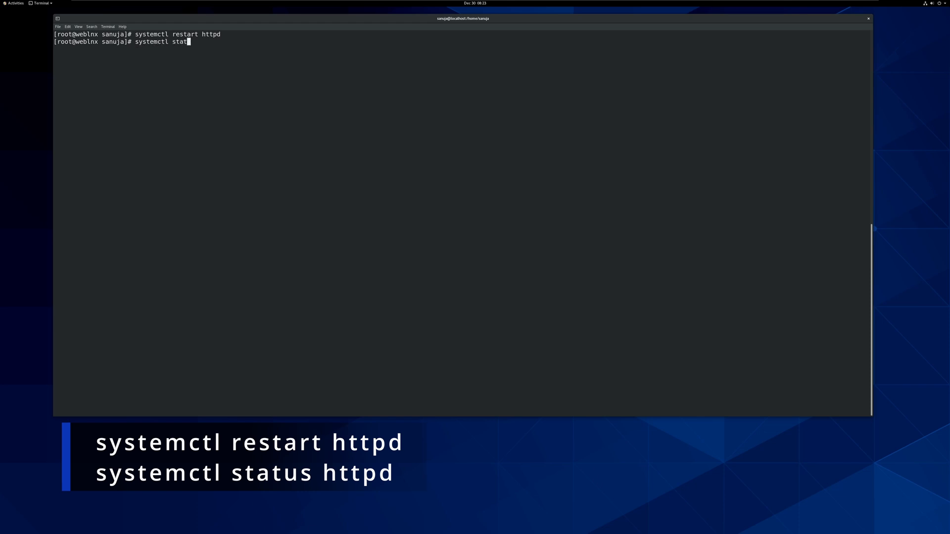
type("us ht")
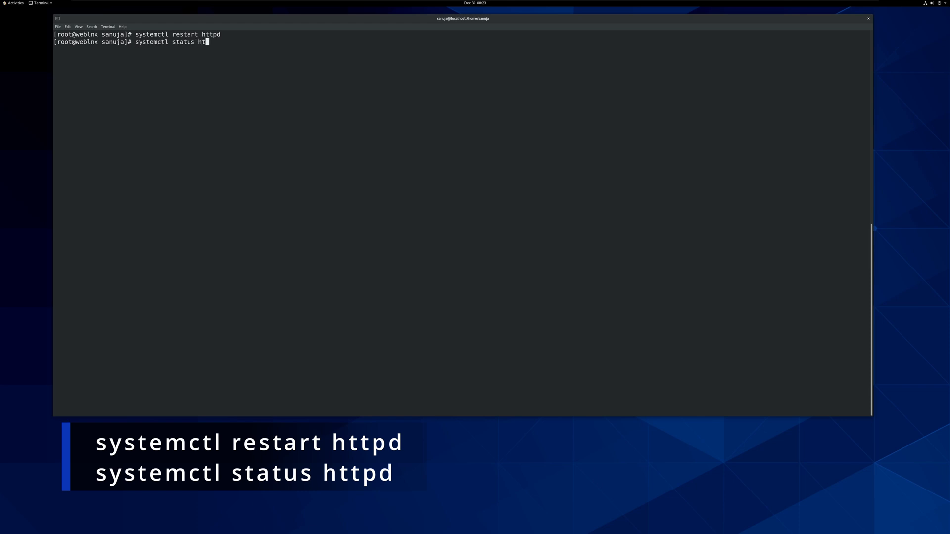
key("Return")
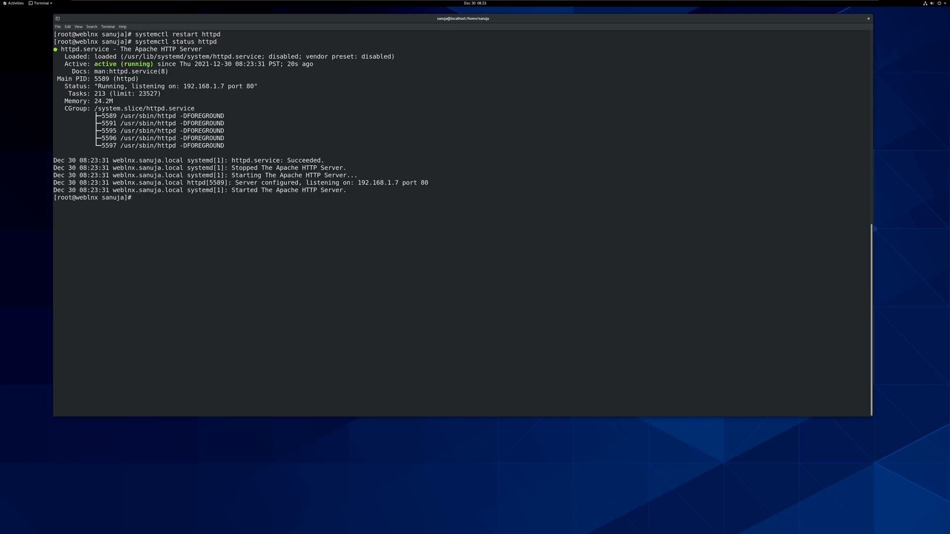
double_click(123, 63)
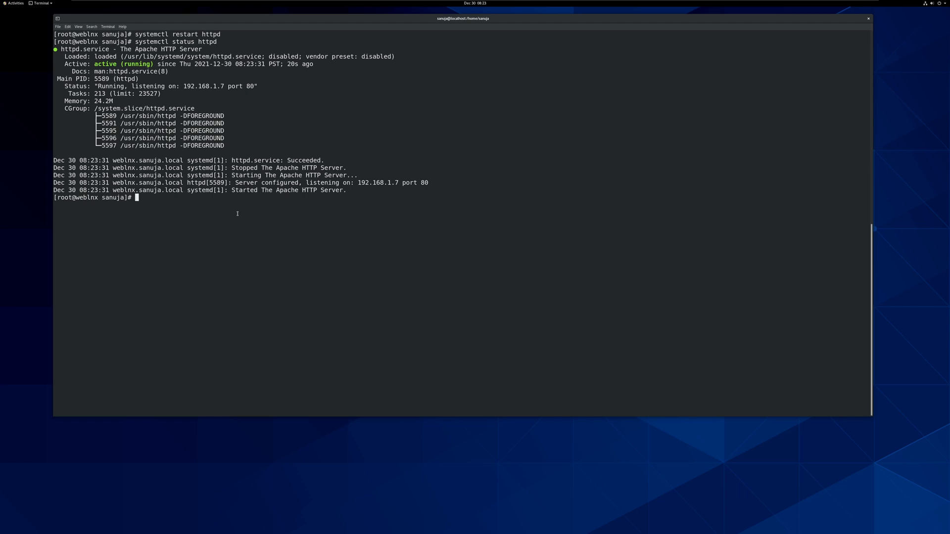
mouse_move(394, 137)
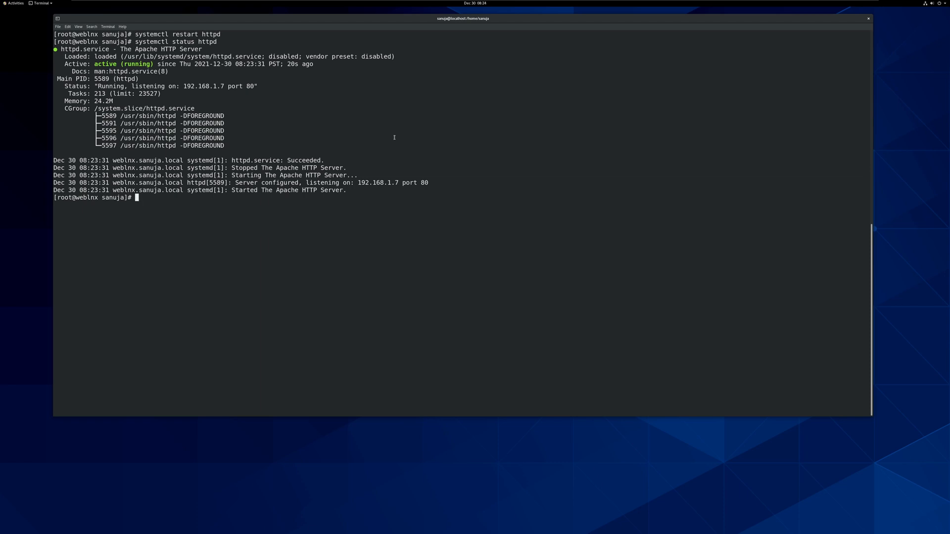
mouse_move(430, 183)
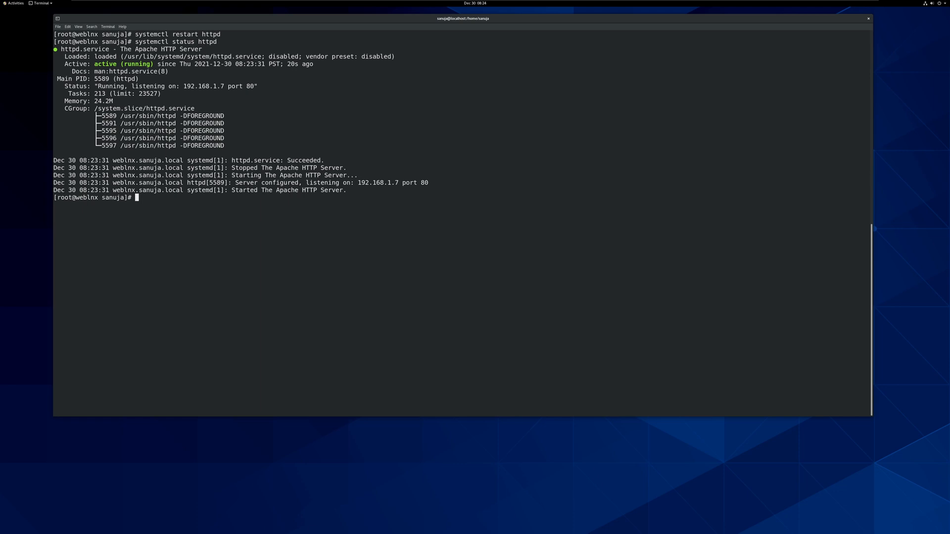
mouse_move(379, 213)
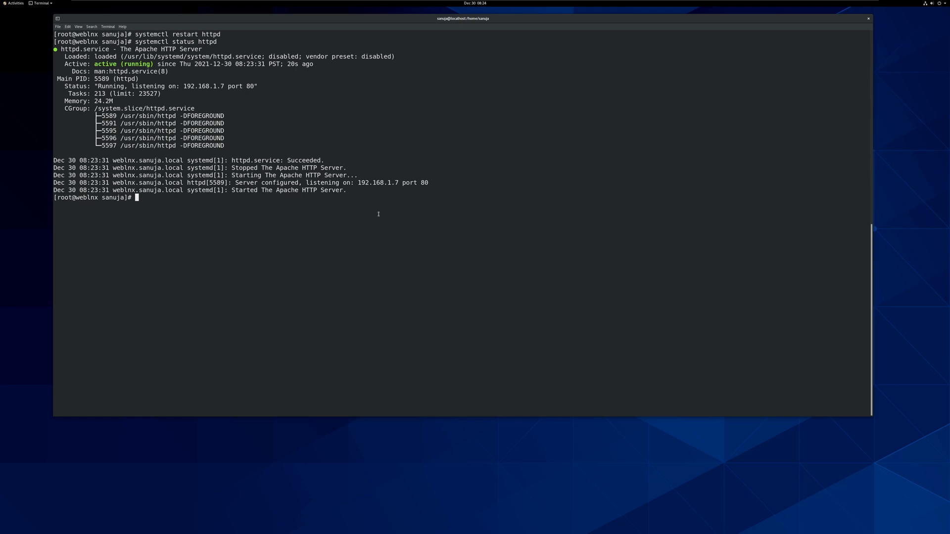
mouse_move(376, 166)
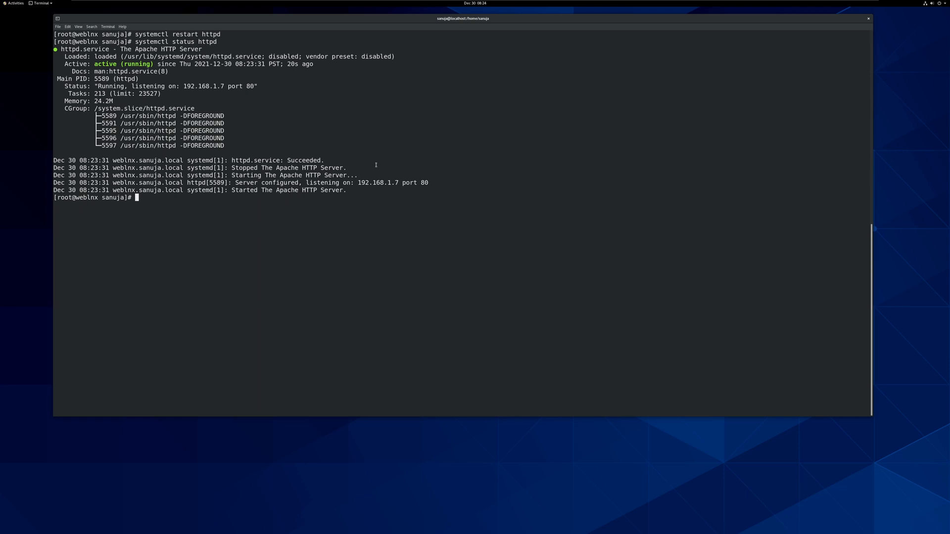
mouse_move(551, 200)
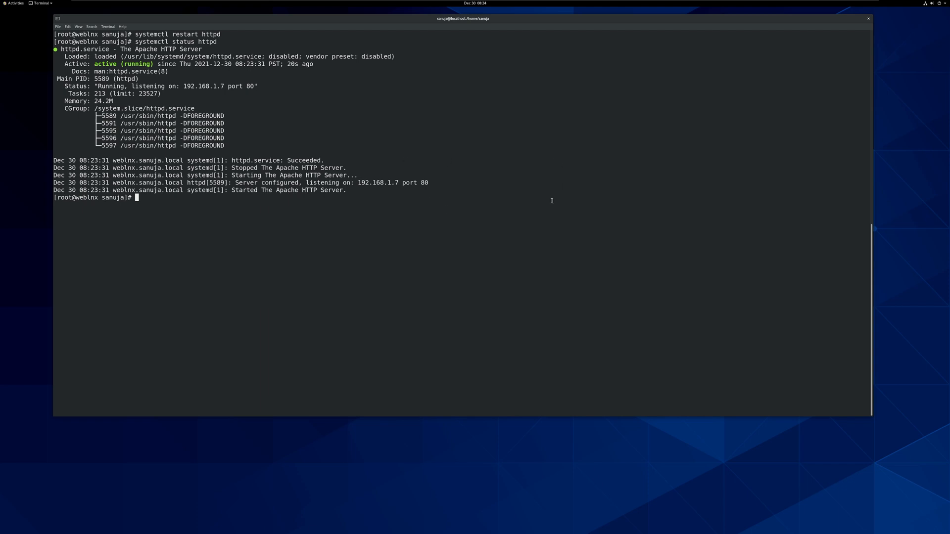
mouse_move(20, 7)
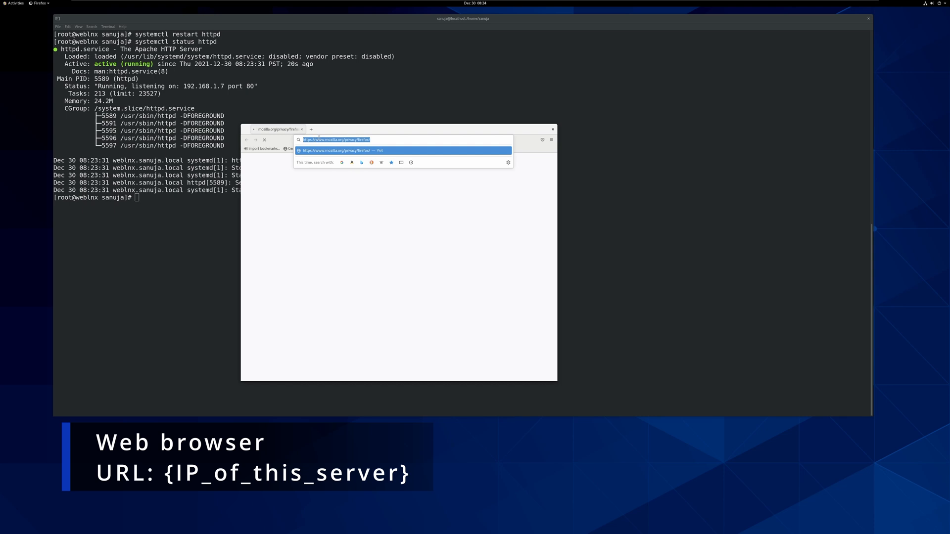
Load 192.168.1.7 in Firefox to show the Apache HTTP Server Test Page.
type("1")
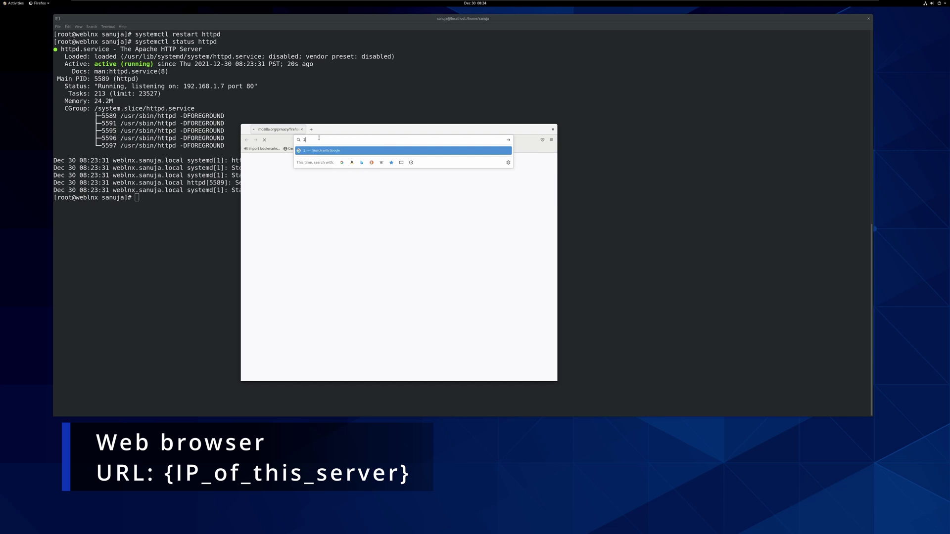
type("192.168.1")
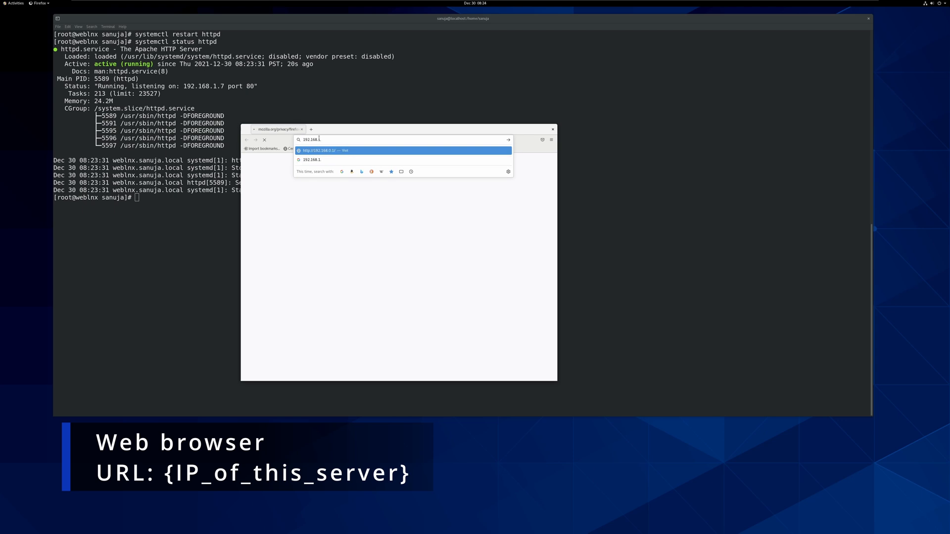
type(".7")
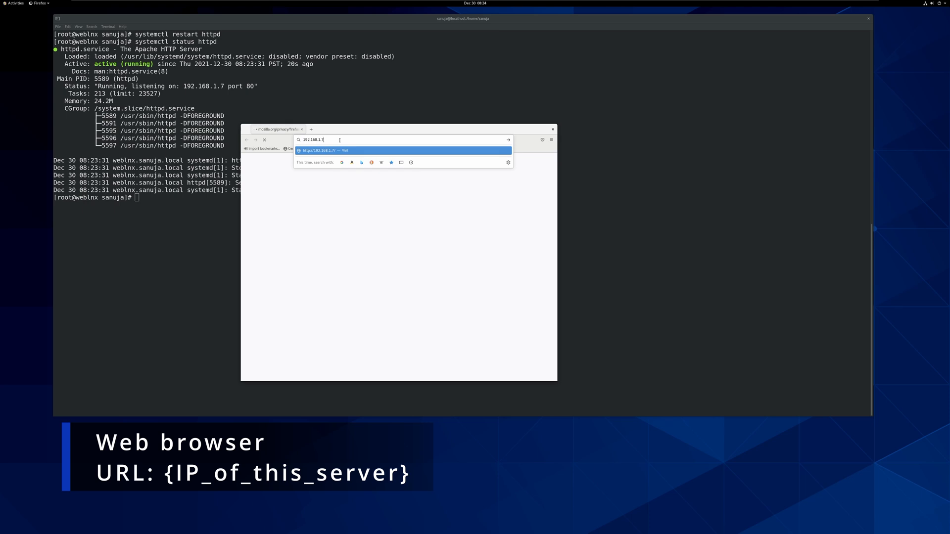
key("Return")
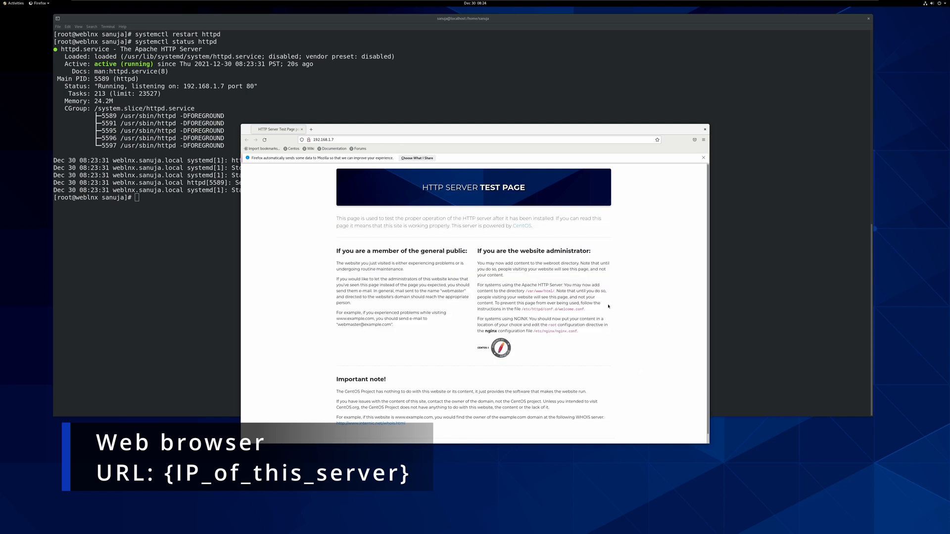
scroll("down", 3)
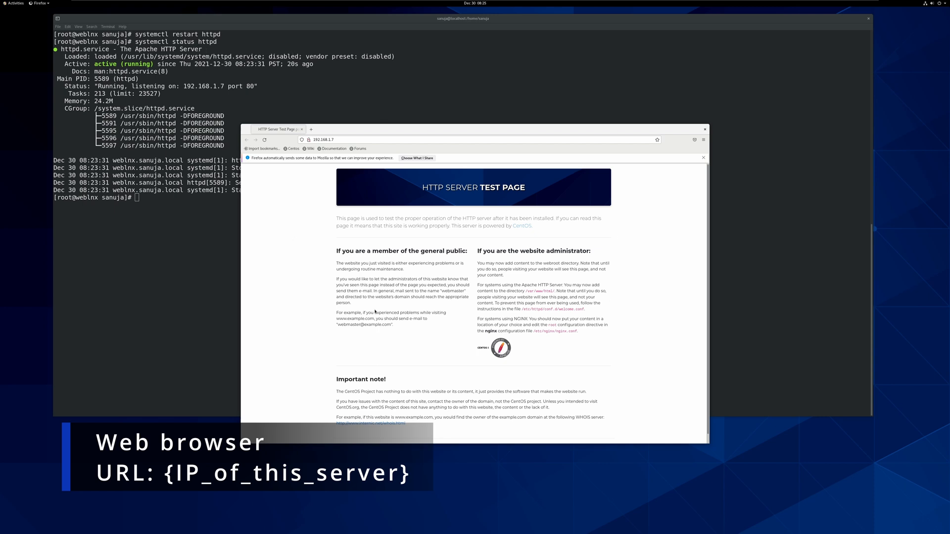
mouse_move(568, 187)
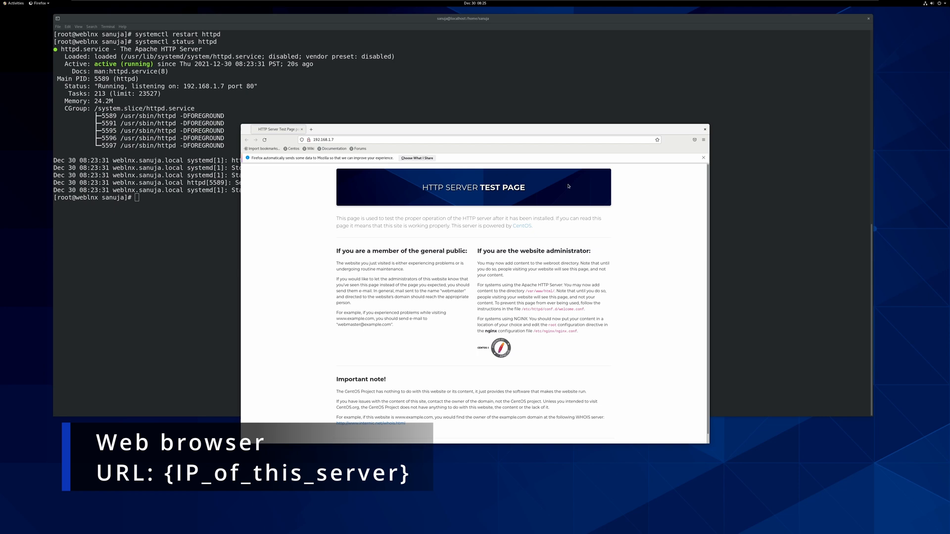
mouse_move(432, 147)
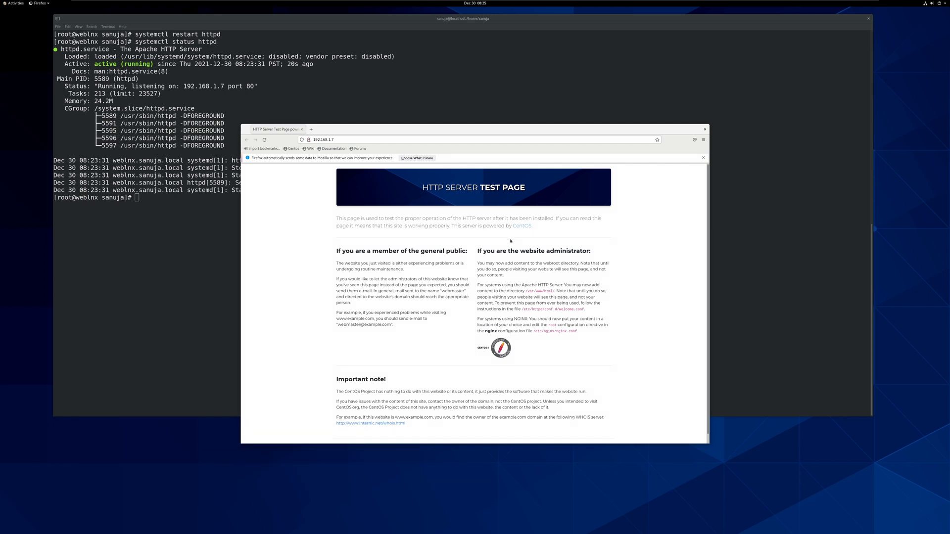
mouse_move(488, 232)
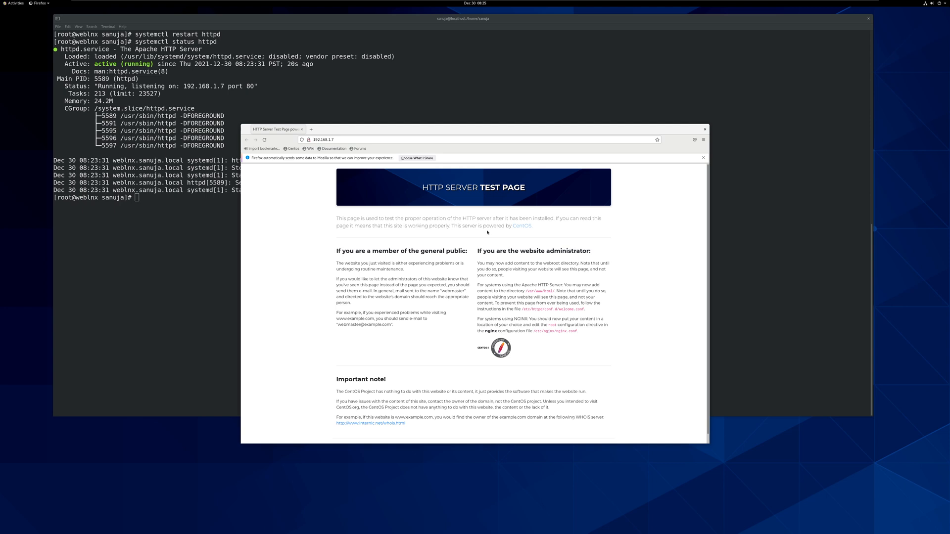
mouse_move(481, 237)
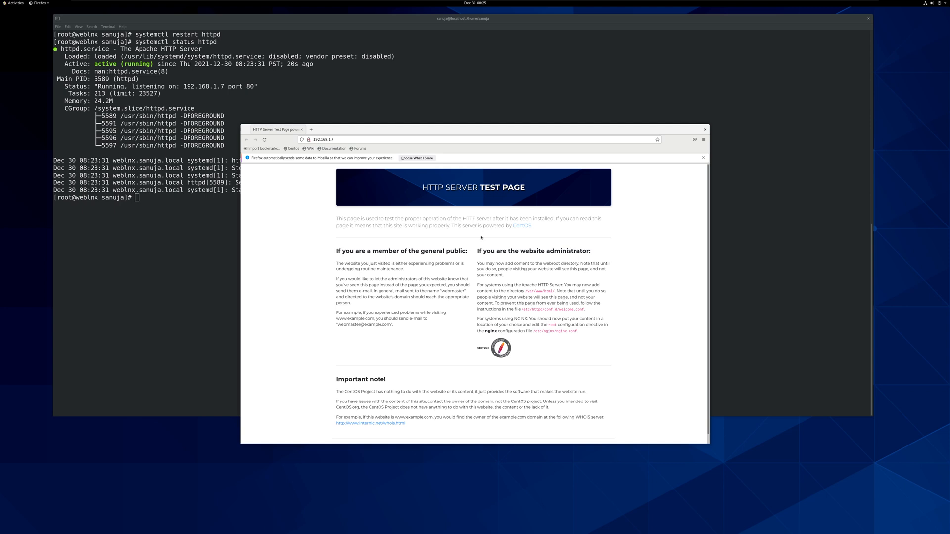
mouse_move(474, 230)
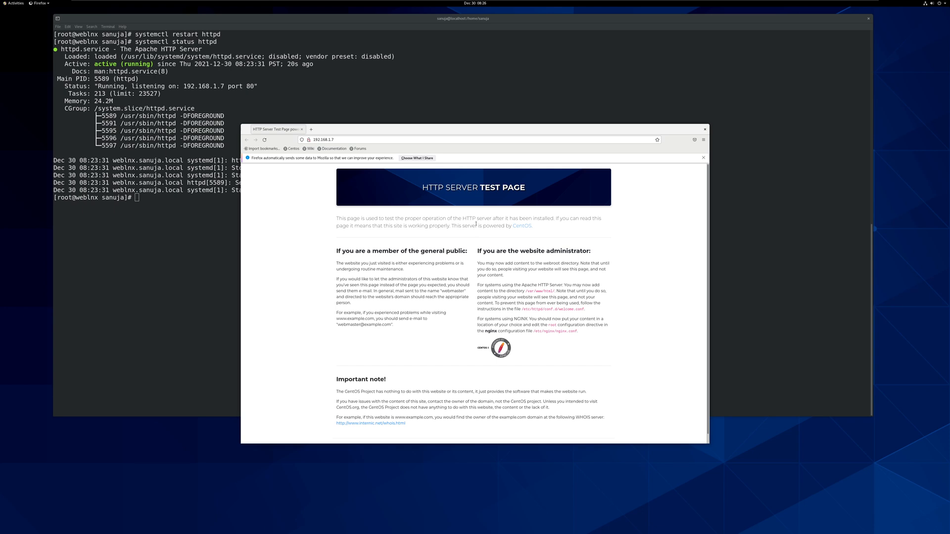
mouse_move(513, 164)
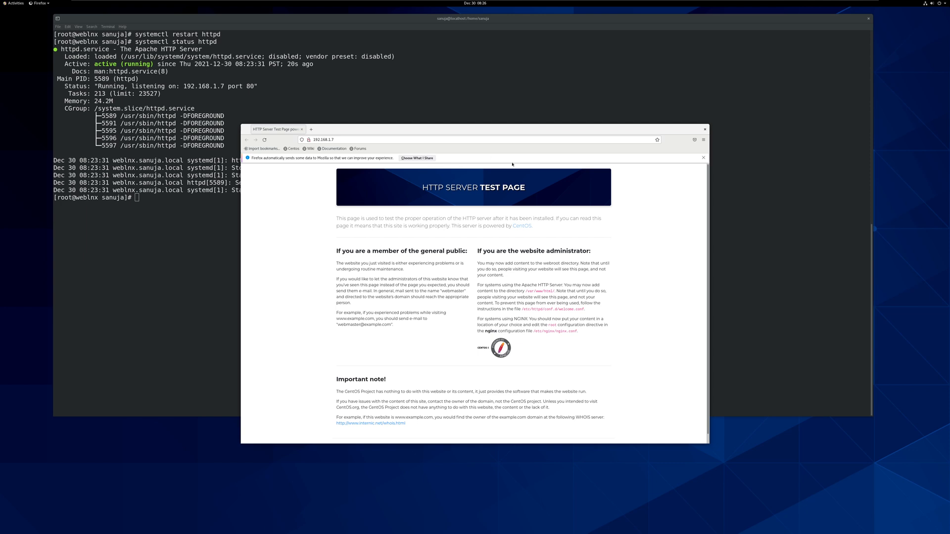
mouse_move(435, 236)
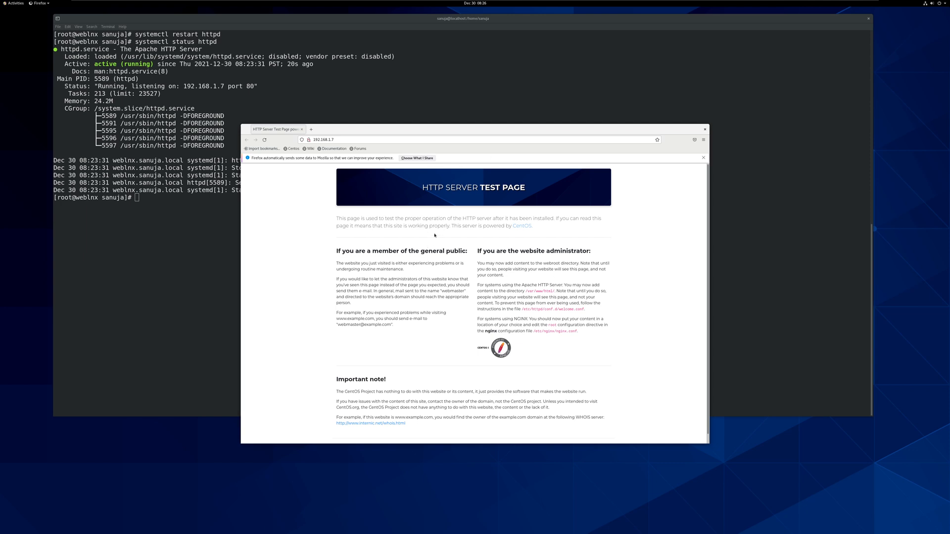
mouse_move(410, 193)
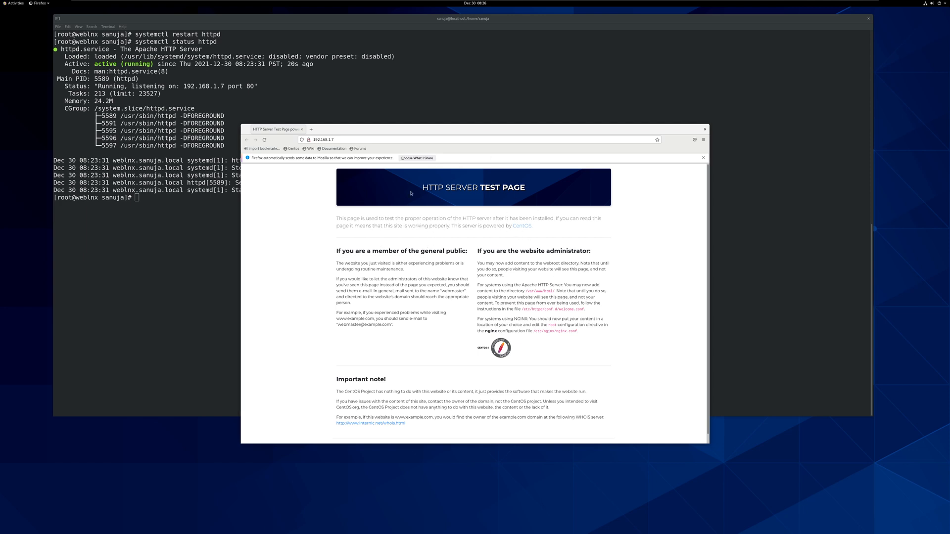
left_click(323, 140)
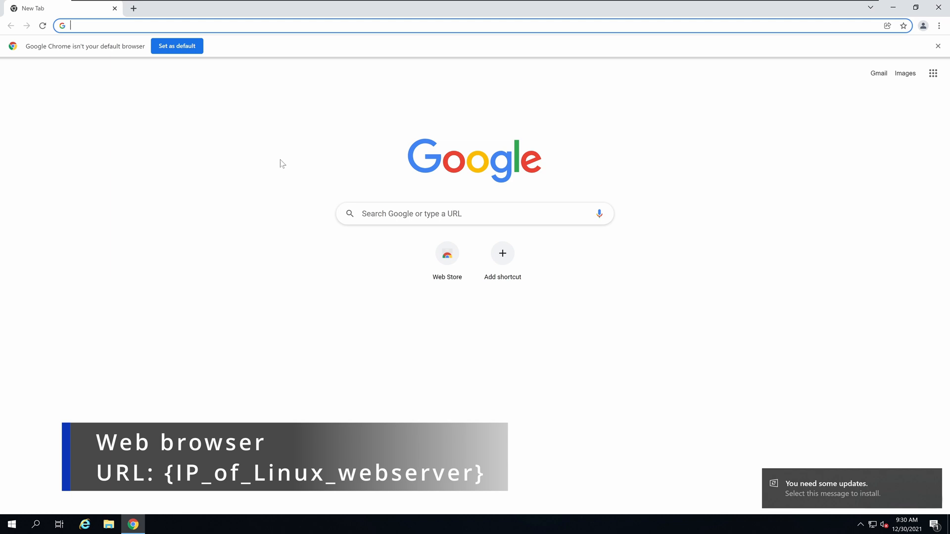
Load 192.168.1.7 in Chrome and scroll through the HTTP Server Test Page.
type("192.168.1.7")
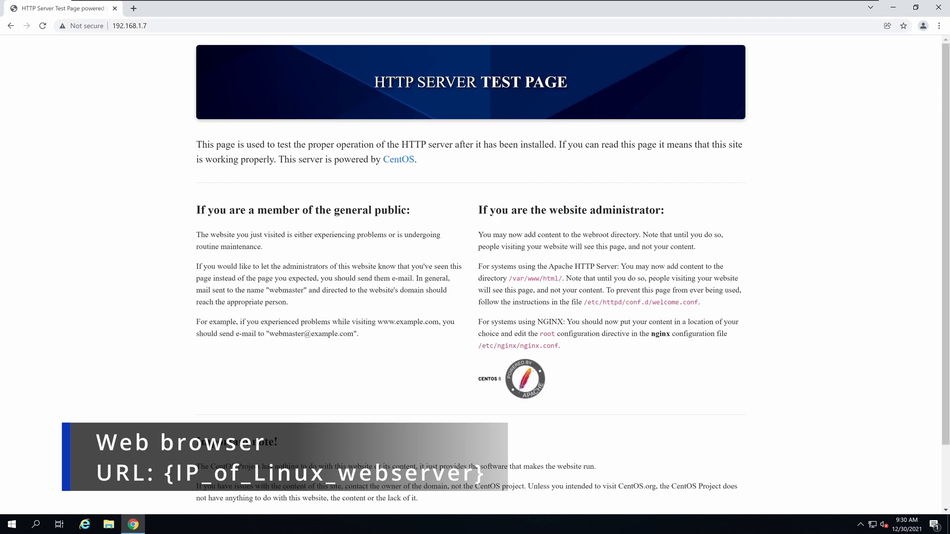
scroll("down", 3)
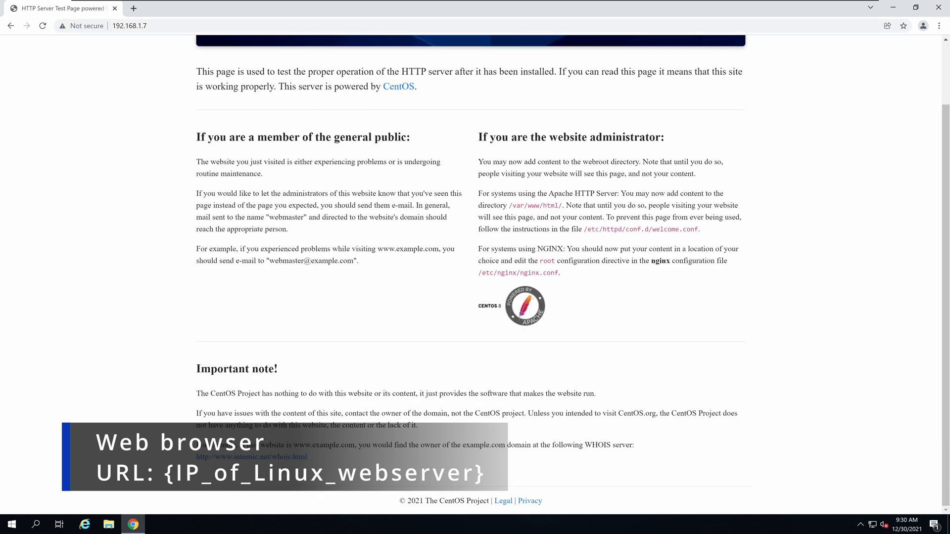
scroll("up", 3)
type("ipco")
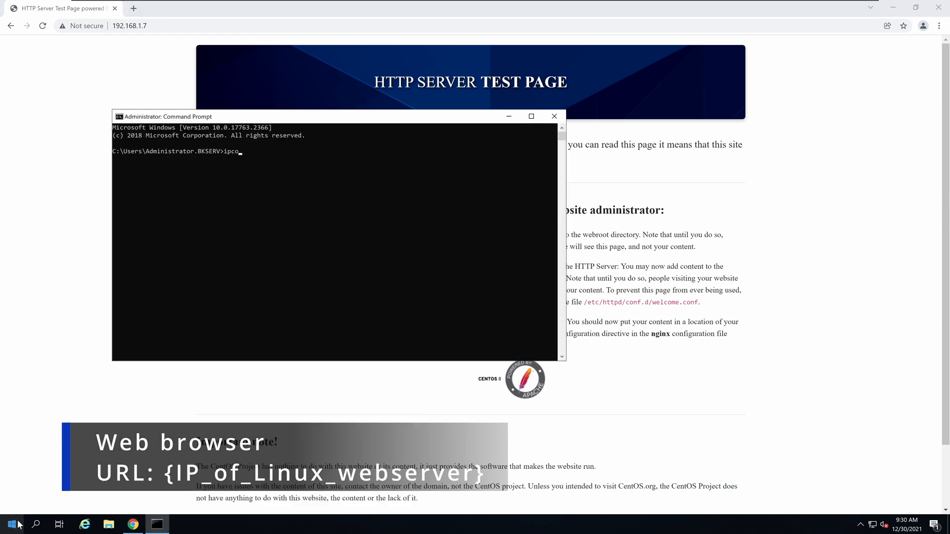
Run ipconfig /all and review the adapter details showing IPv4 192.168.1.3.
type("nfig /a;l")
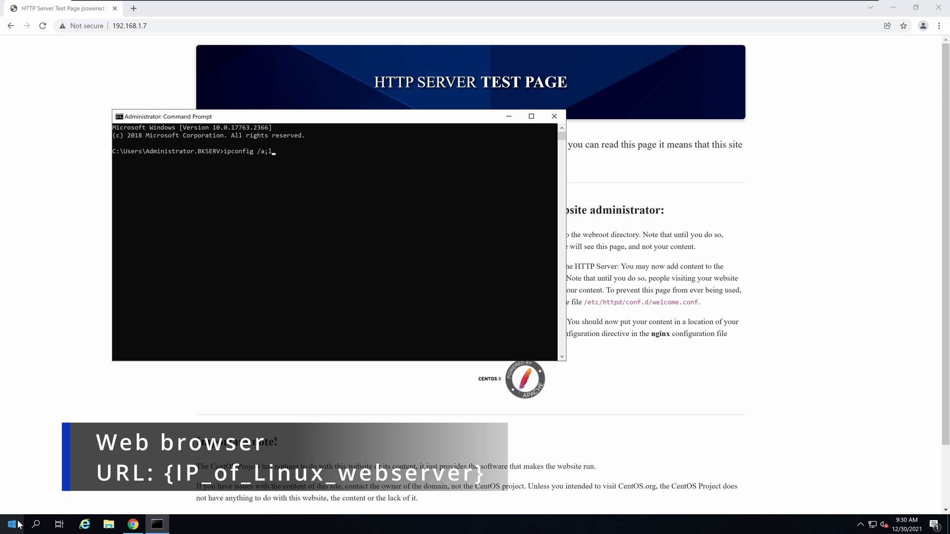
key("Return")
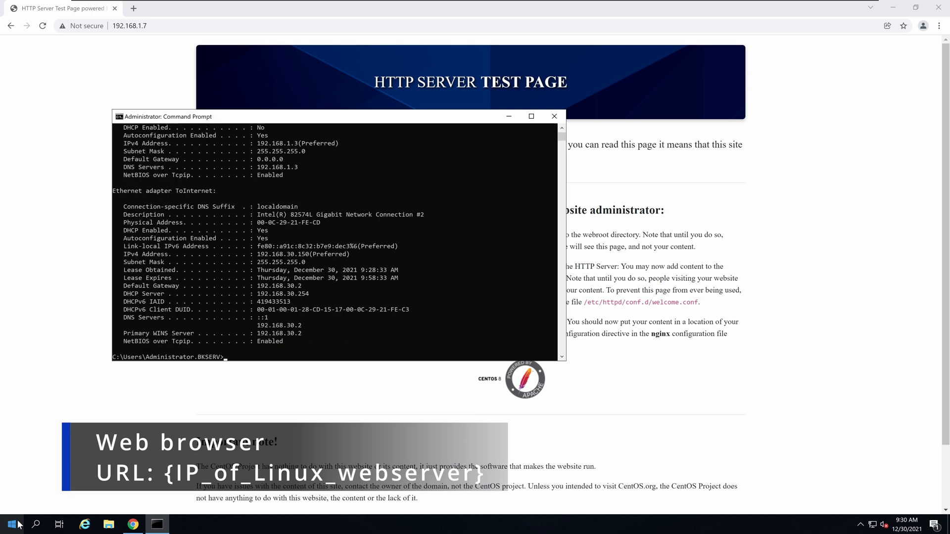
scroll("up", 3)
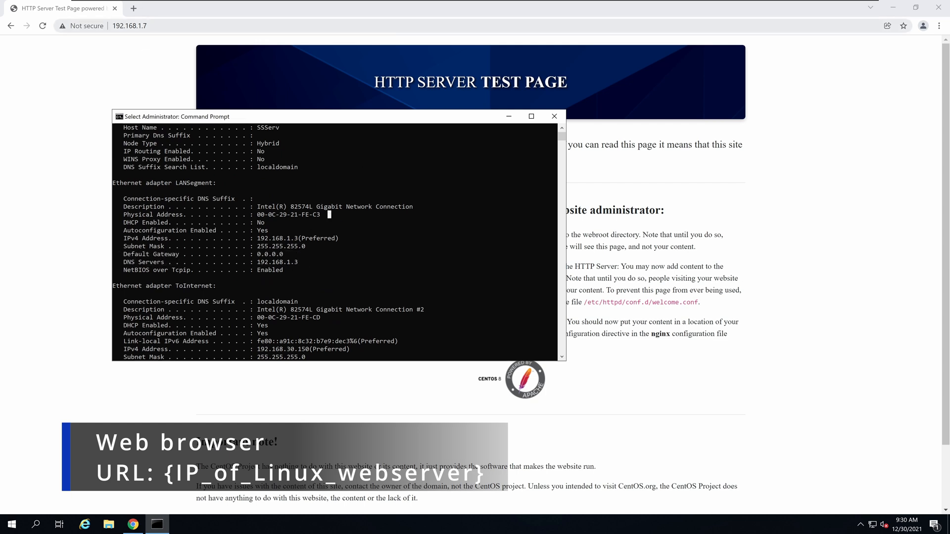
mouse_move(511, 97)
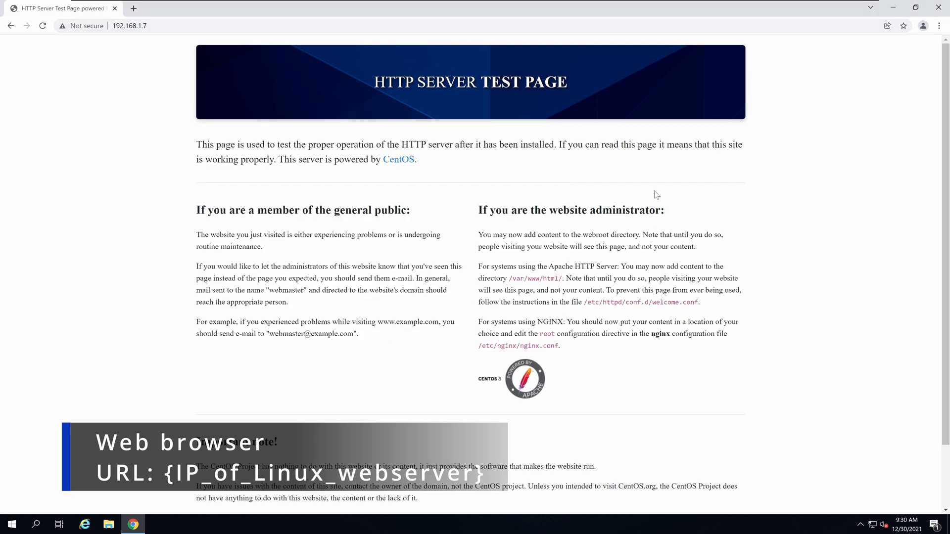
mouse_move(854, 4)
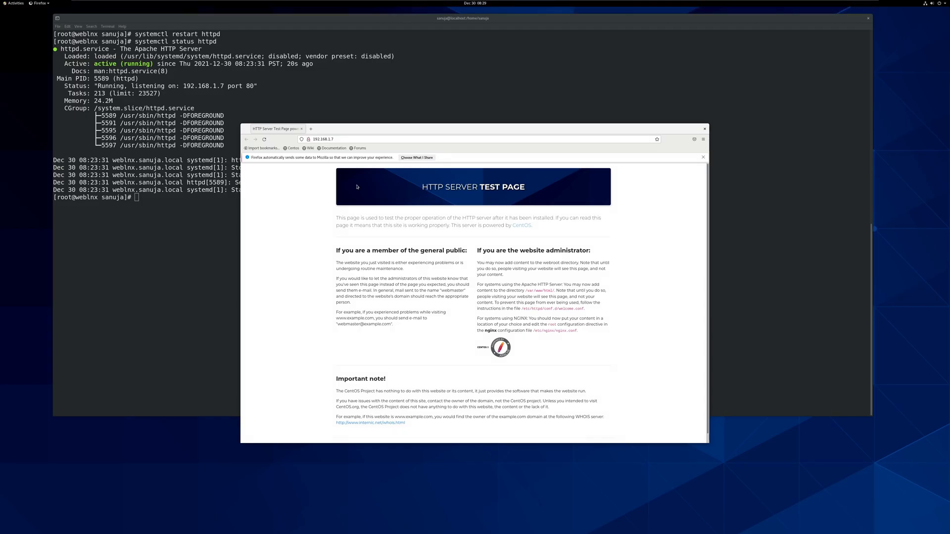
mouse_move(277, 128)
type("i")
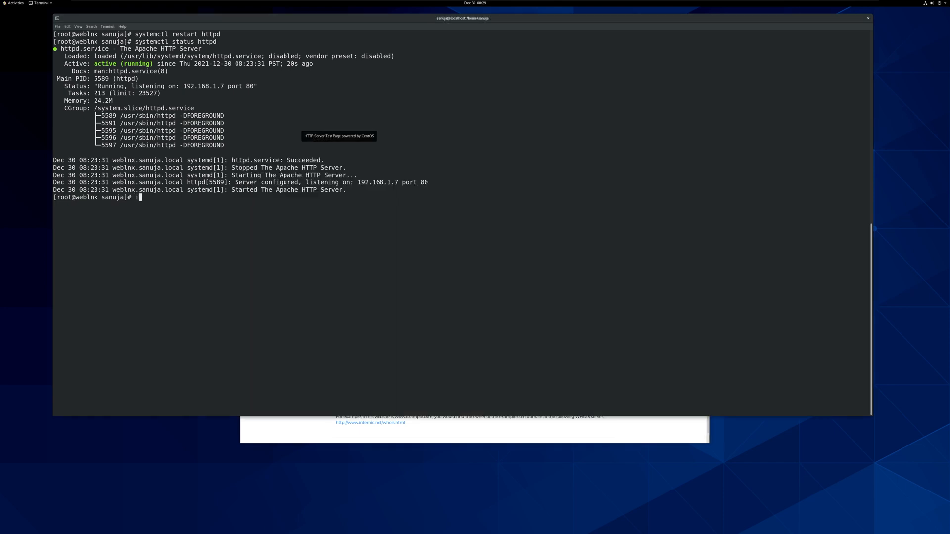
Run ifconfig to list the server's interfaces, ens160 at inet 192.168.1.7.
type("p")
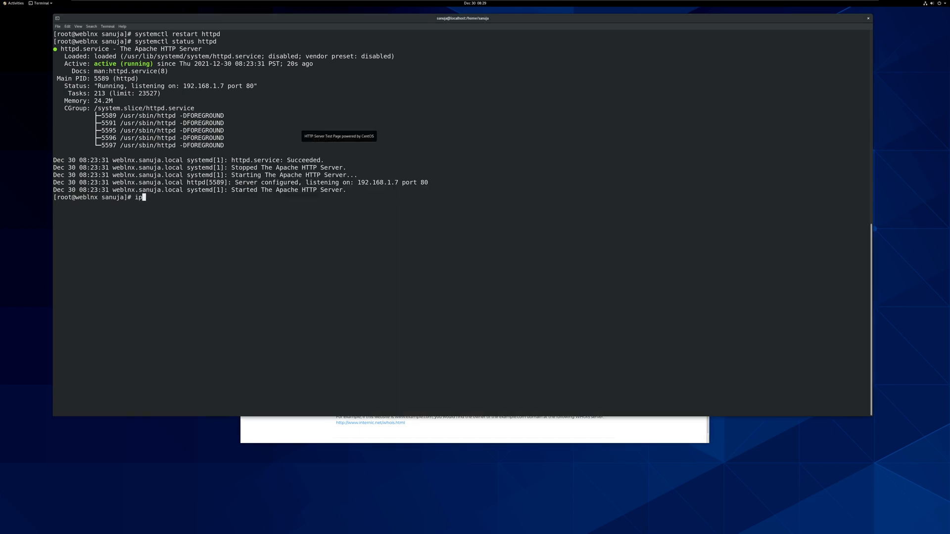
type("fcon")
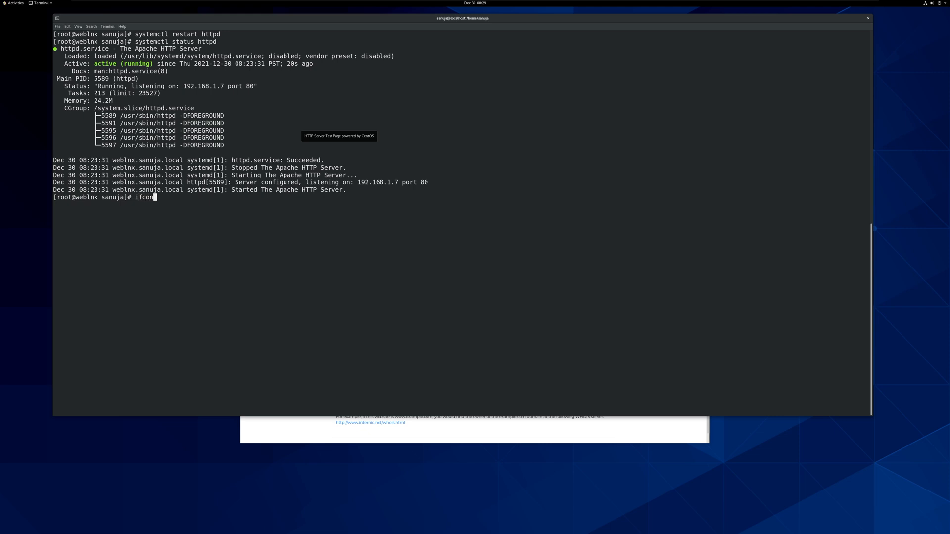
key("Return")
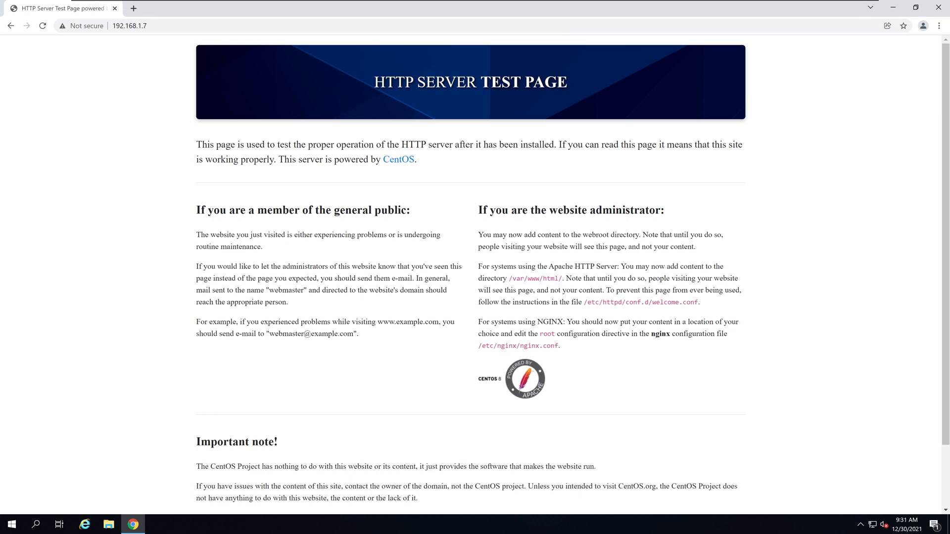
mouse_move(519, 364)
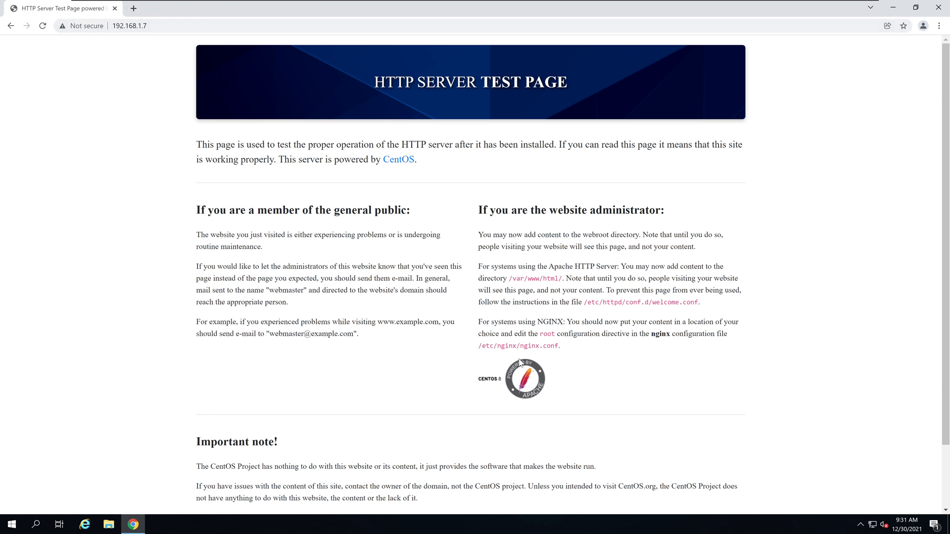
mouse_move(543, 317)
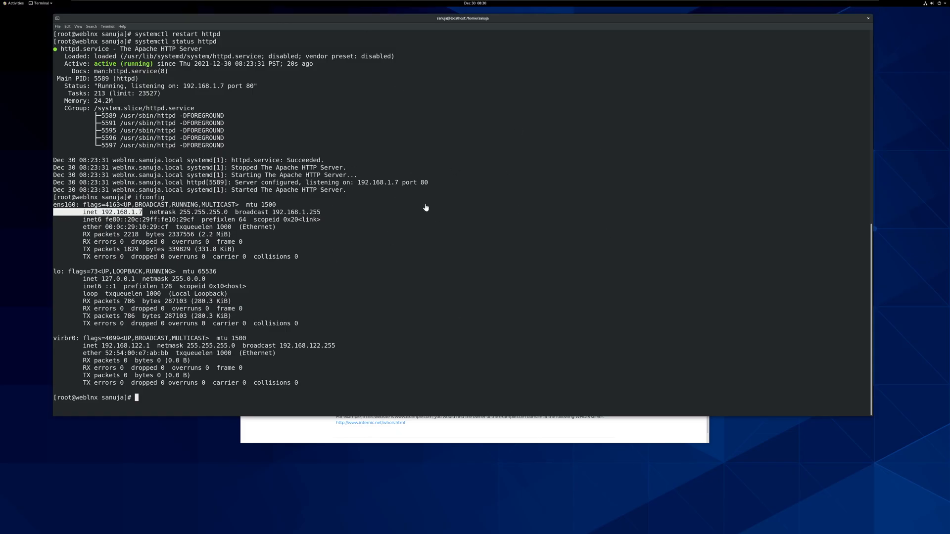
mouse_move(484, 266)
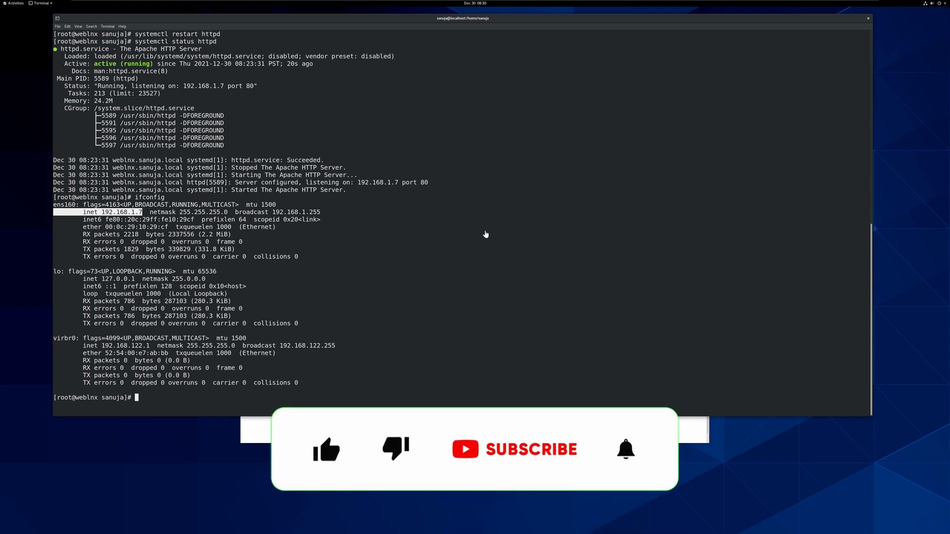
left_click(326, 450)
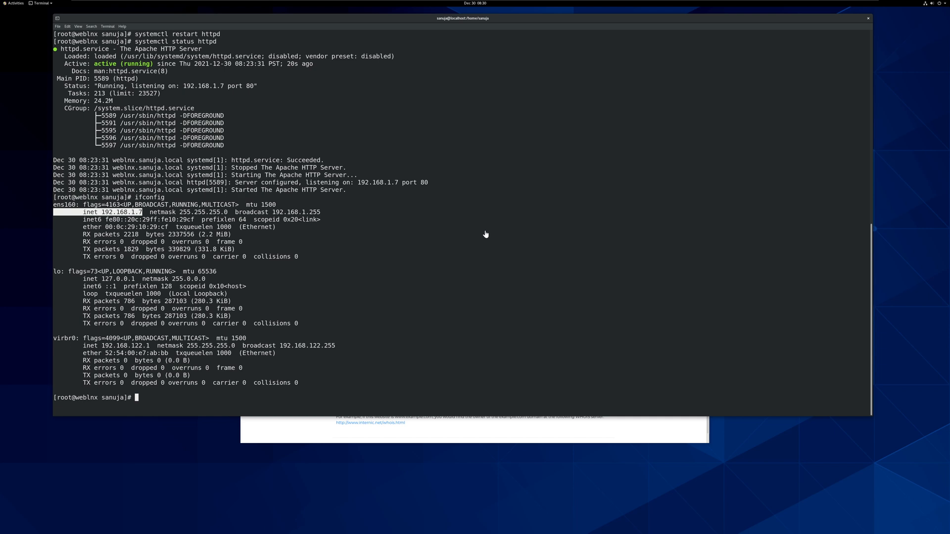
mouse_move(463, 241)
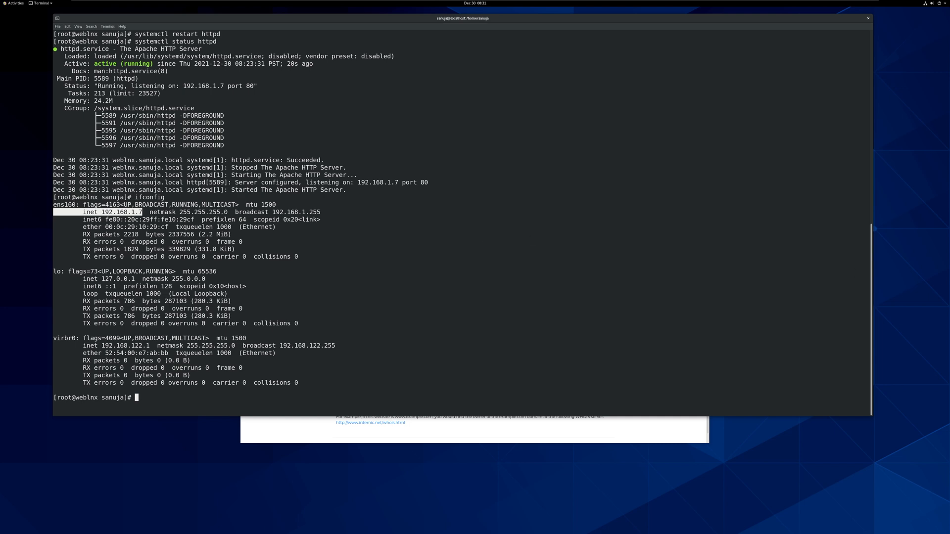
mouse_move(539, 279)
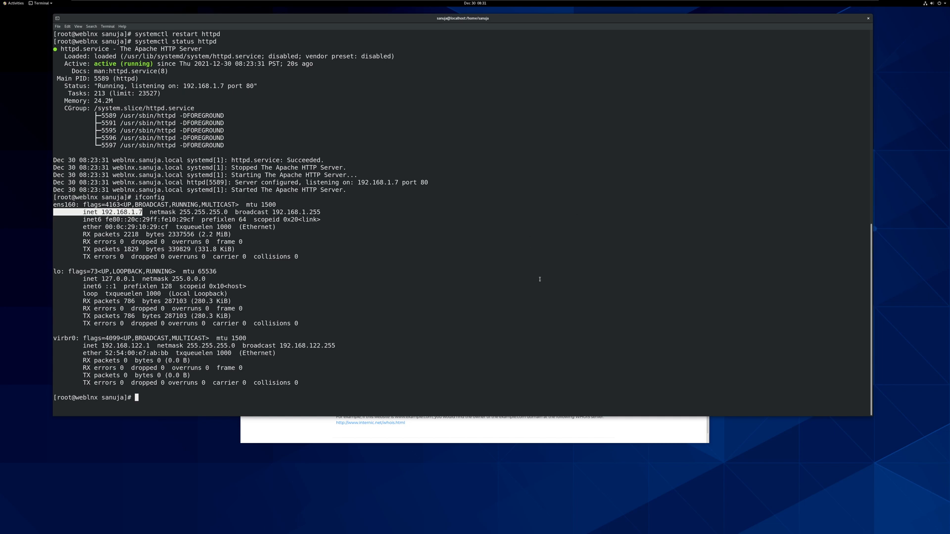
mouse_move(388, 41)
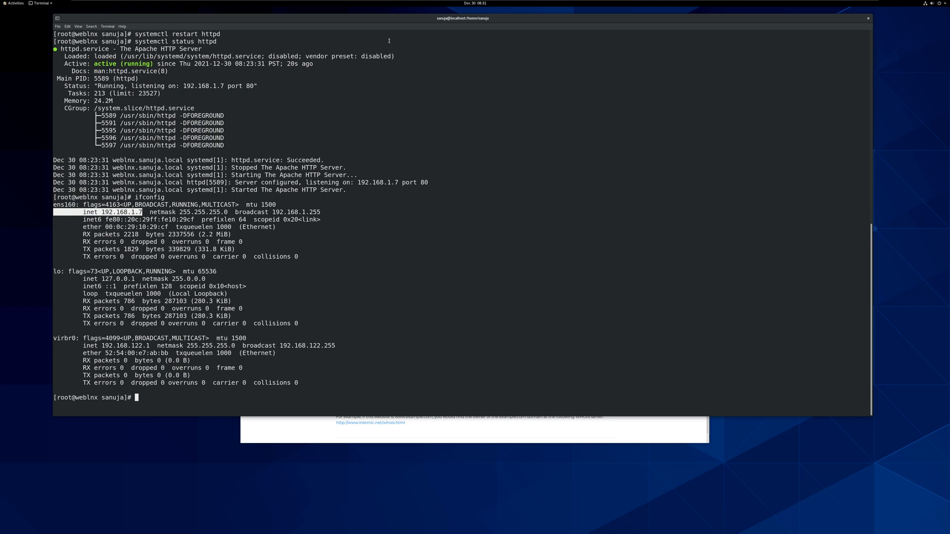